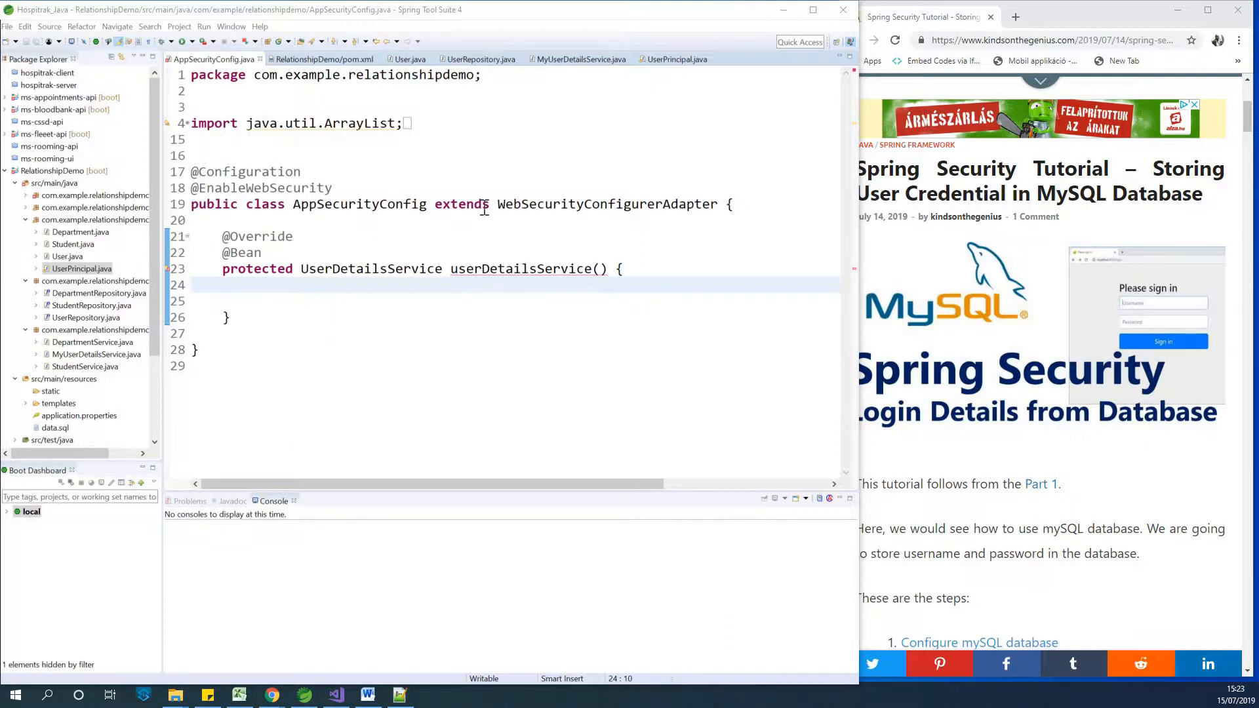
mouse_move(273, 318)
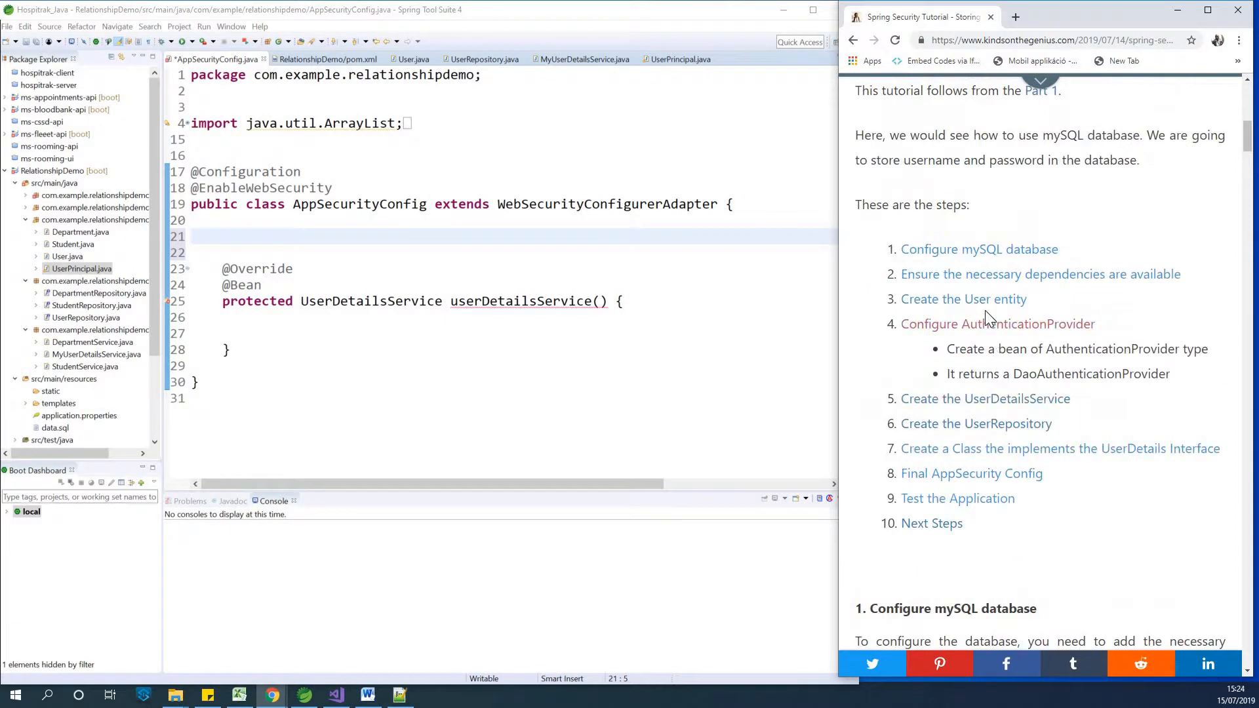
scroll("down", 3)
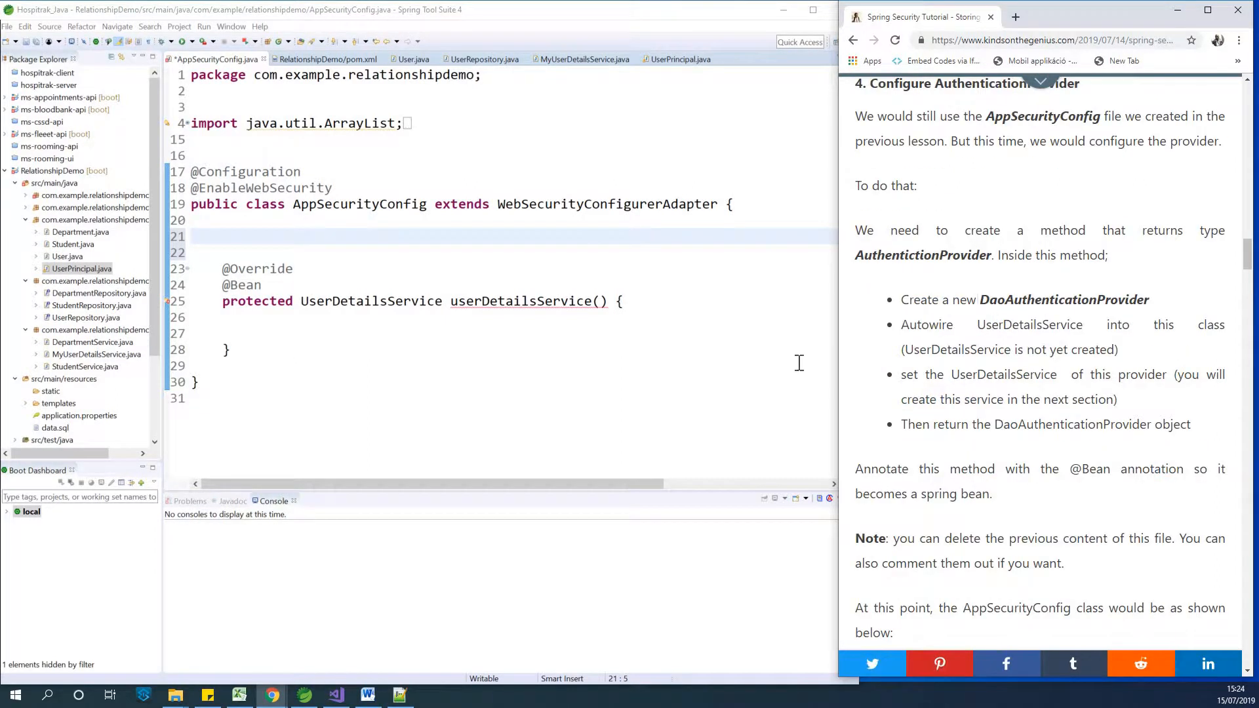
left_click(386, 233)
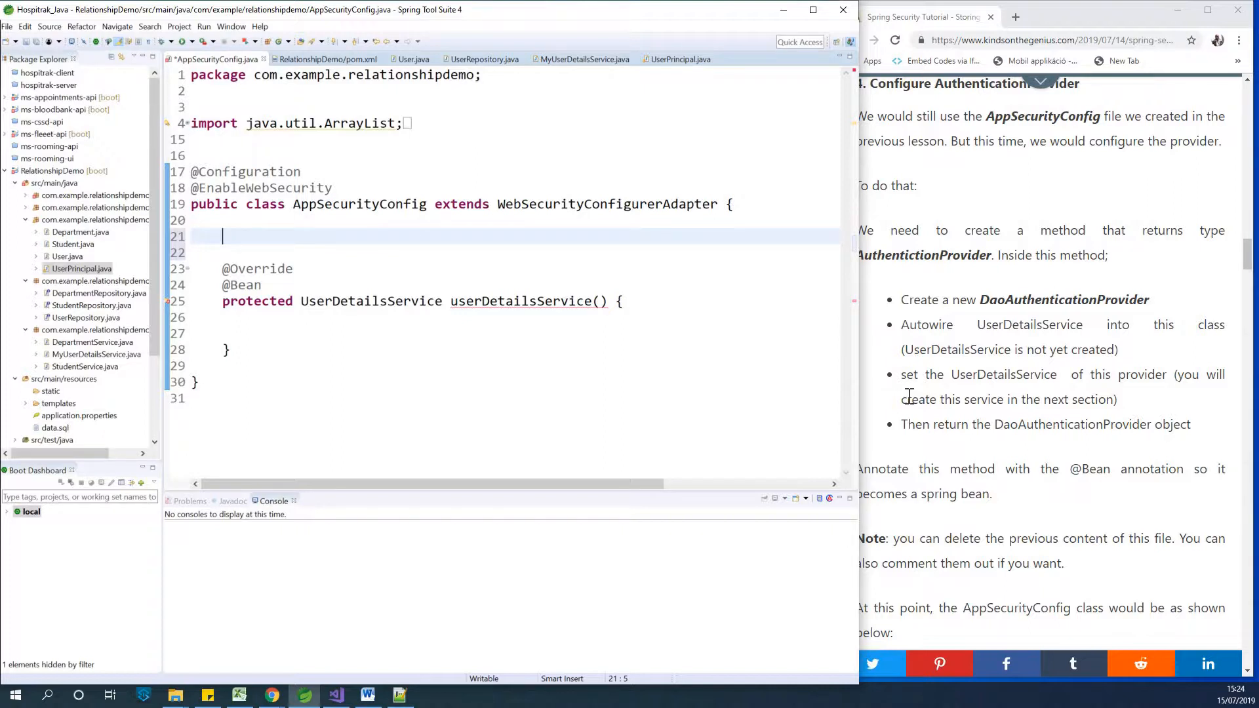
Declare the field 'private UserDetailsService userDetailsService;' in AppSecurityConfig.
type("priva")
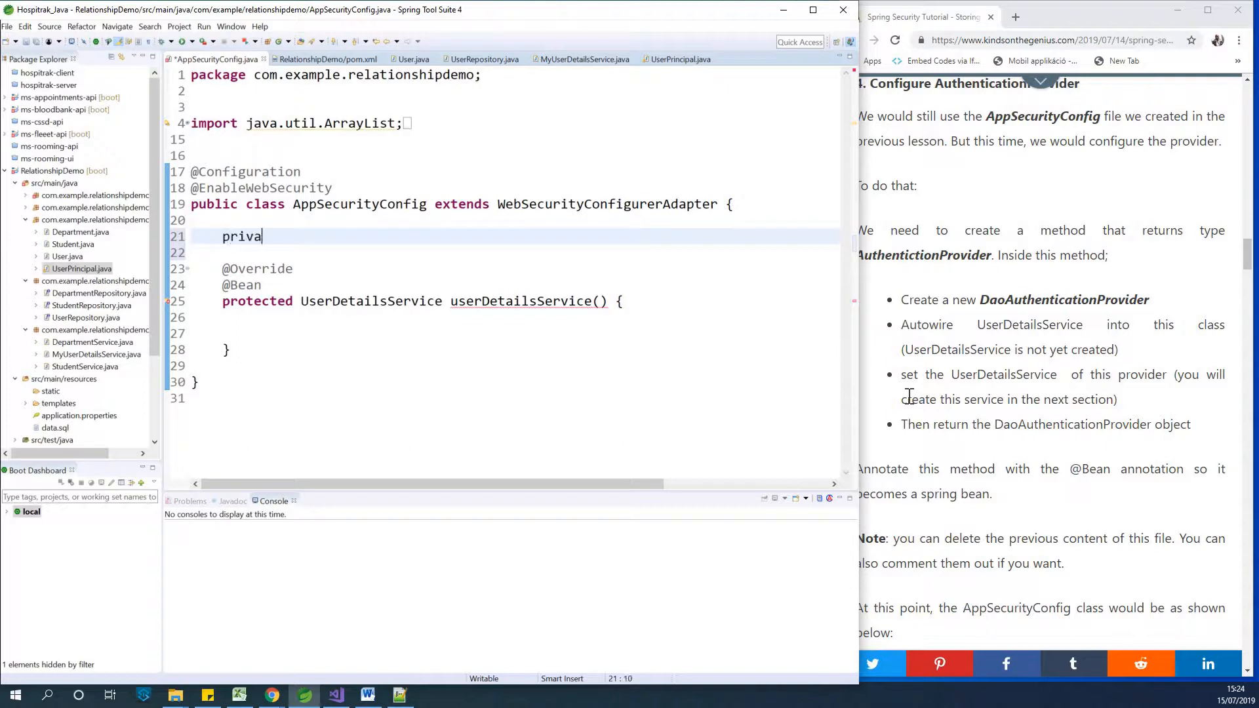
type("te")
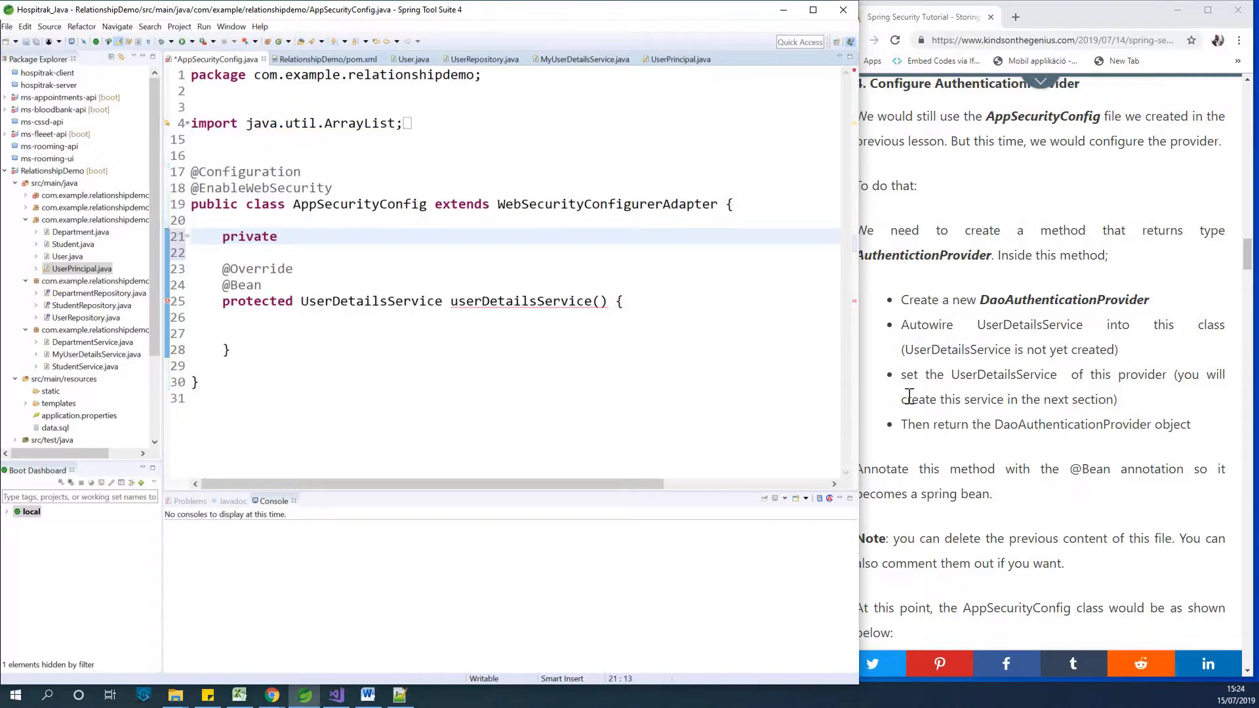
type("Use")
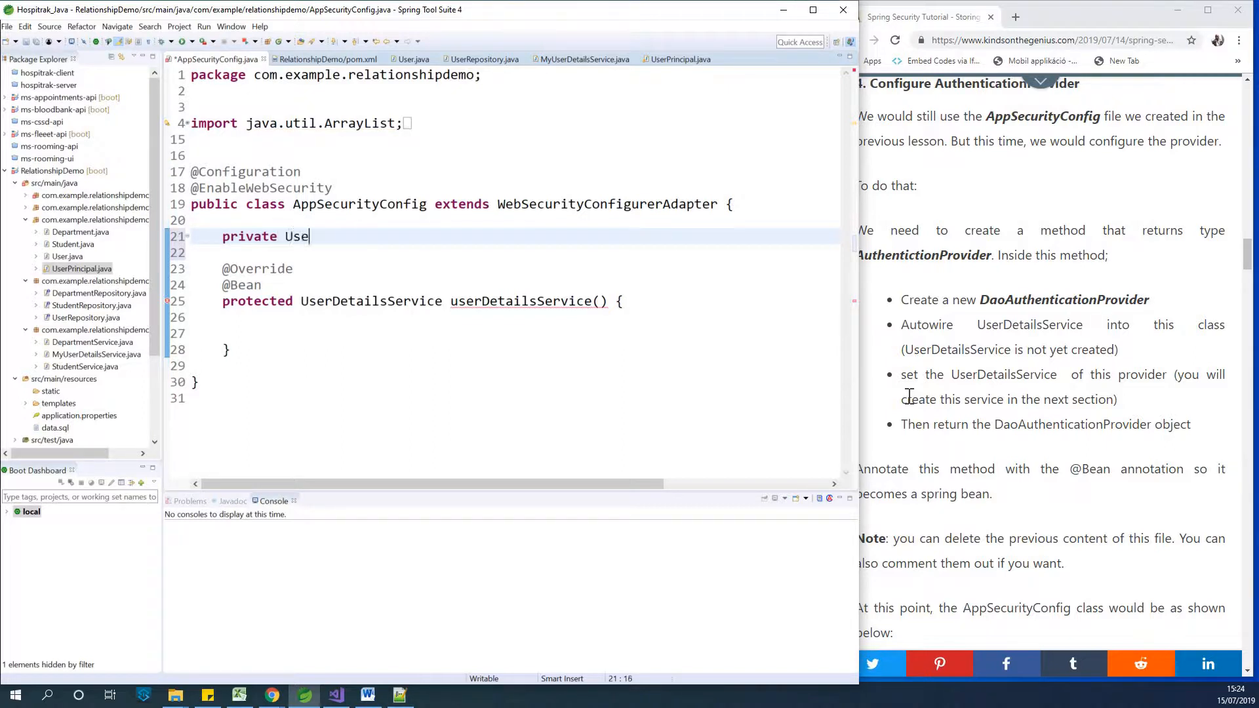
type("rDetailsServ")
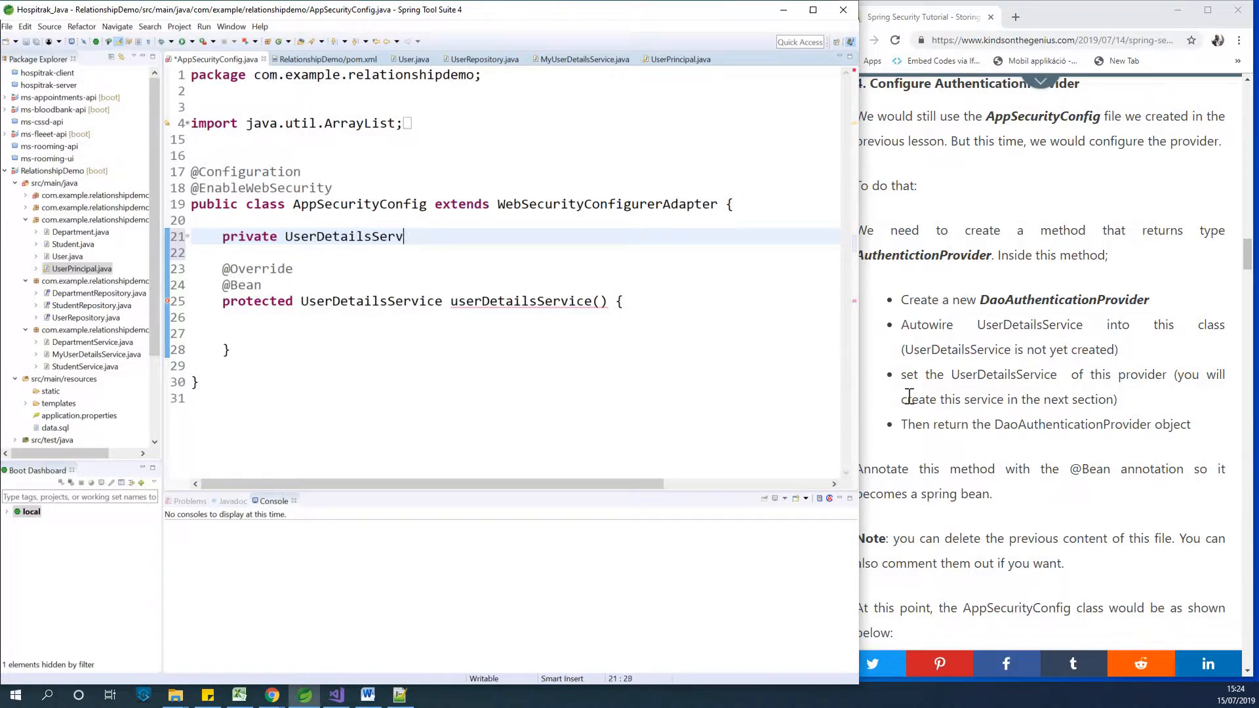
type("ice")
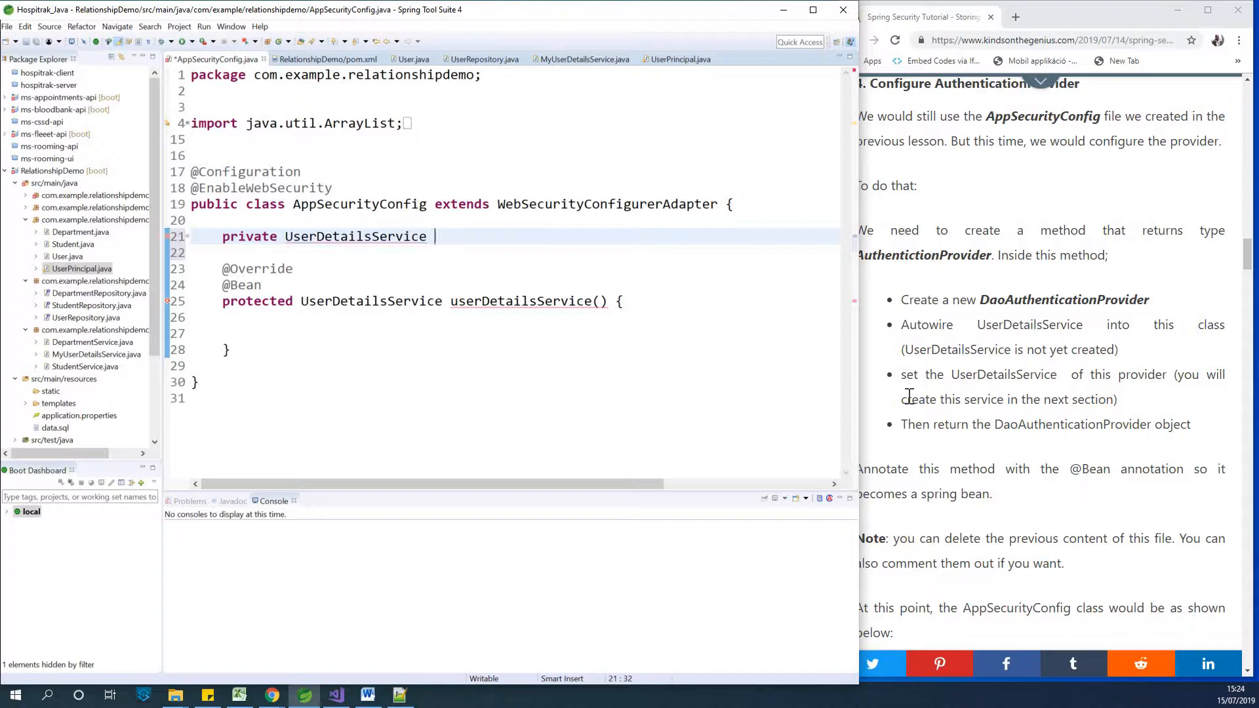
type("user")
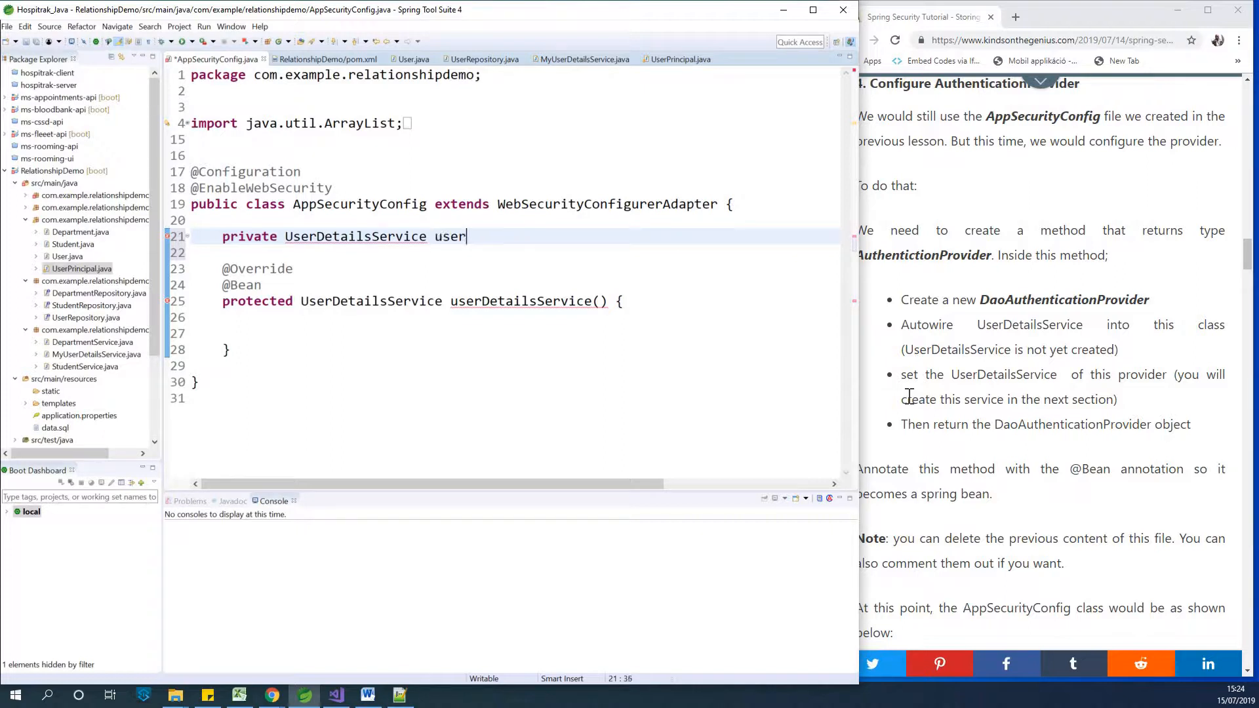
type("DetailsServi")
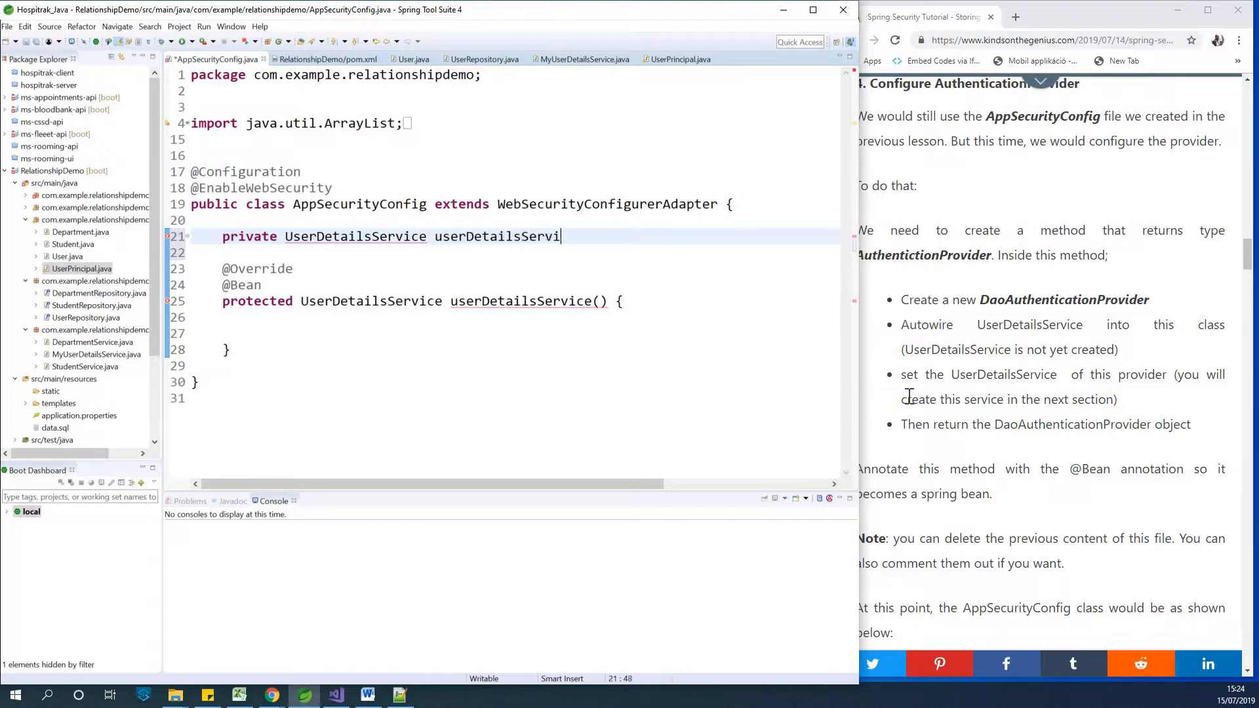
type("ce()")
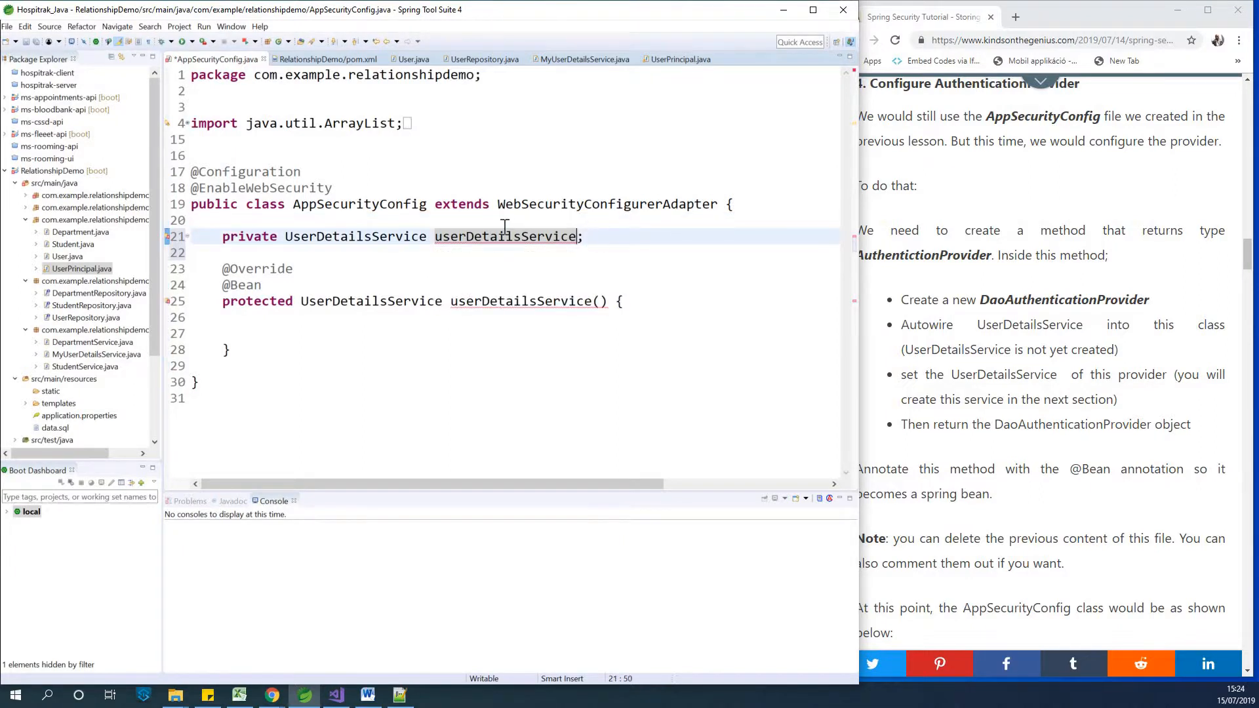
key("Enter")
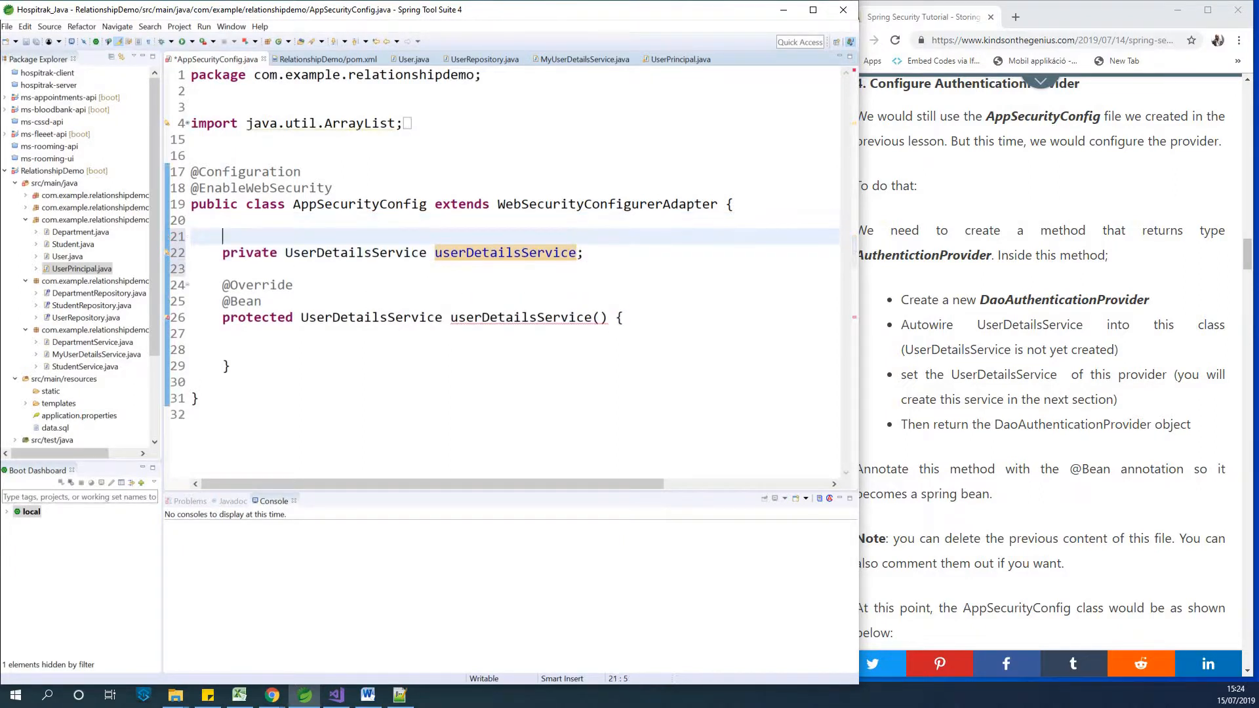
type("@Aw")
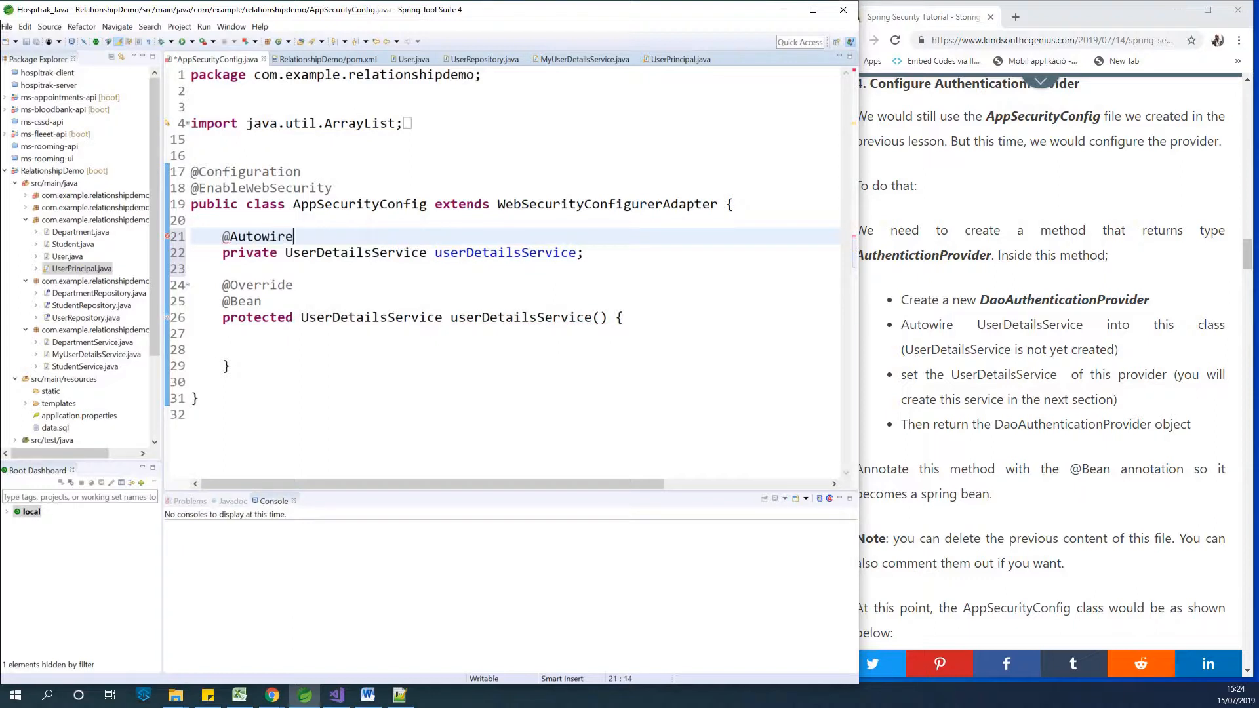
type("d")
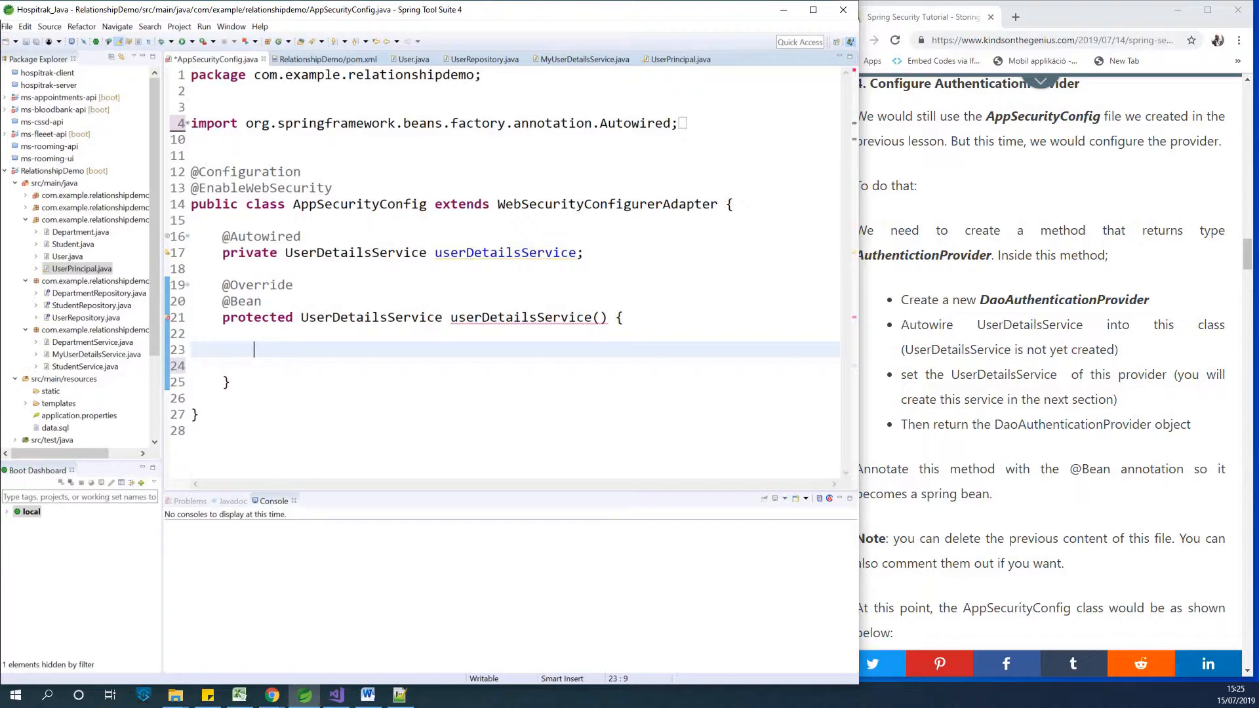
Begin the statement 'DaoAuthenticationProvider provider =' inside the bean method.
type("DaoAu")
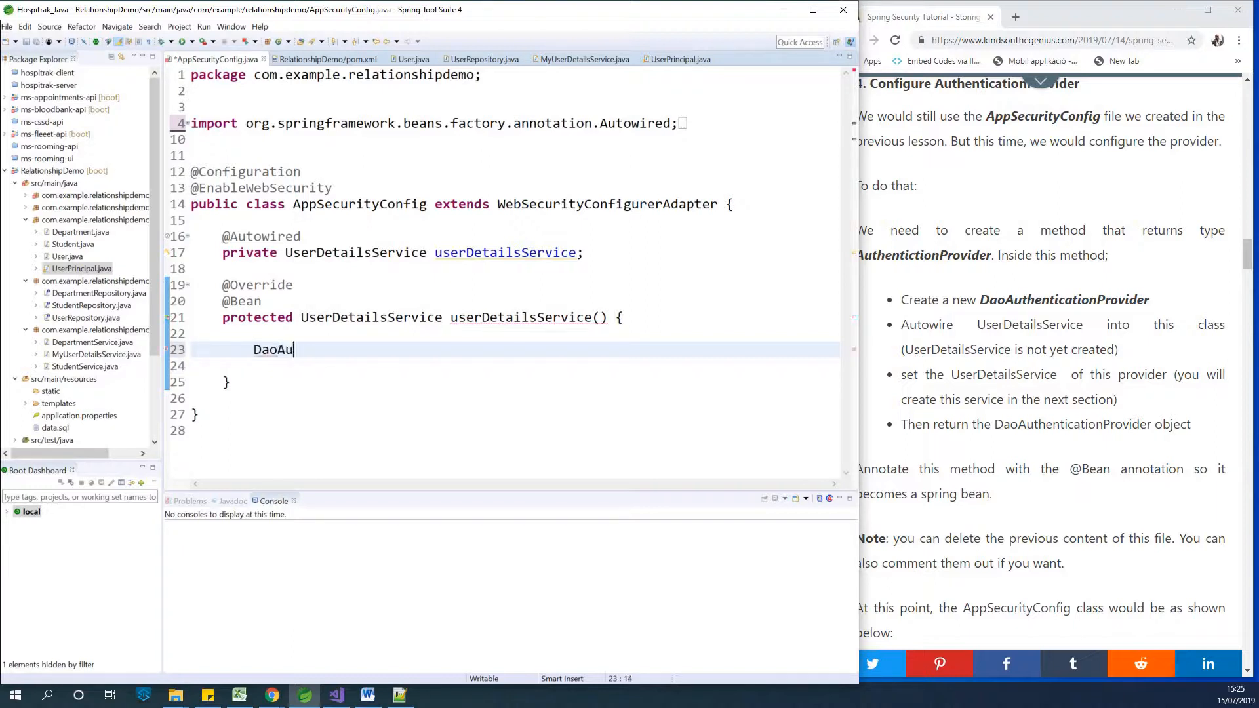
type("thentica")
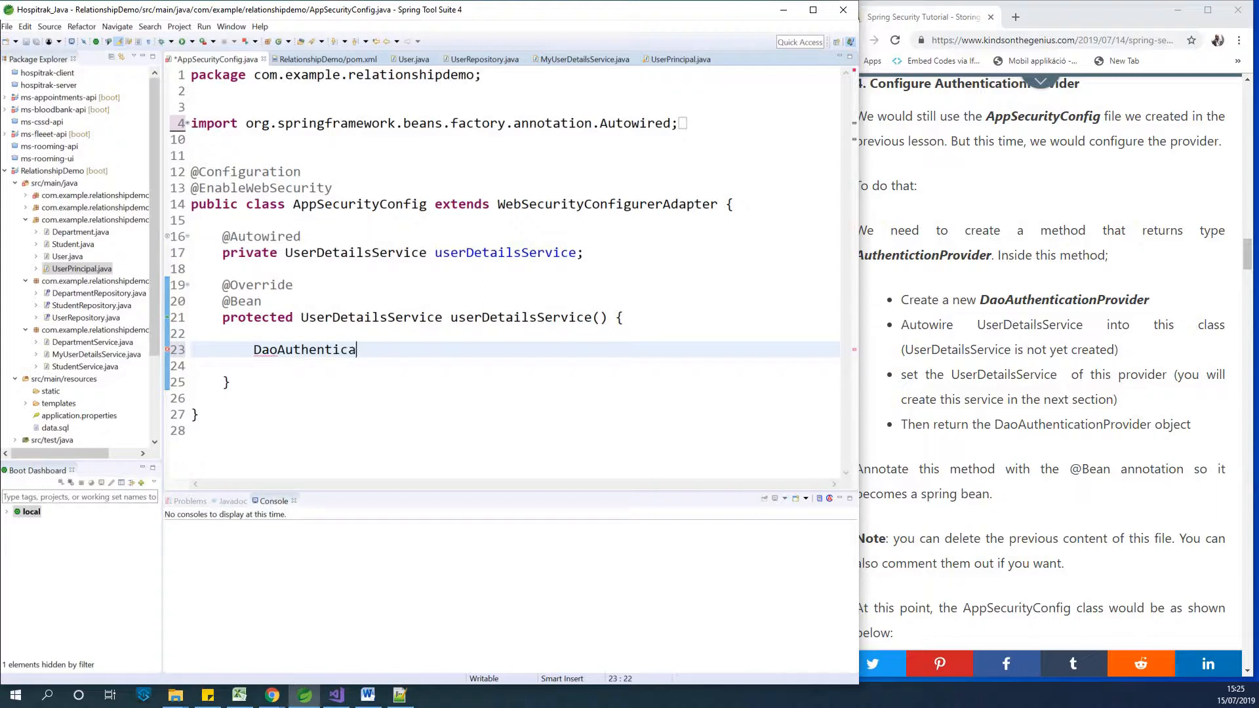
type("t")
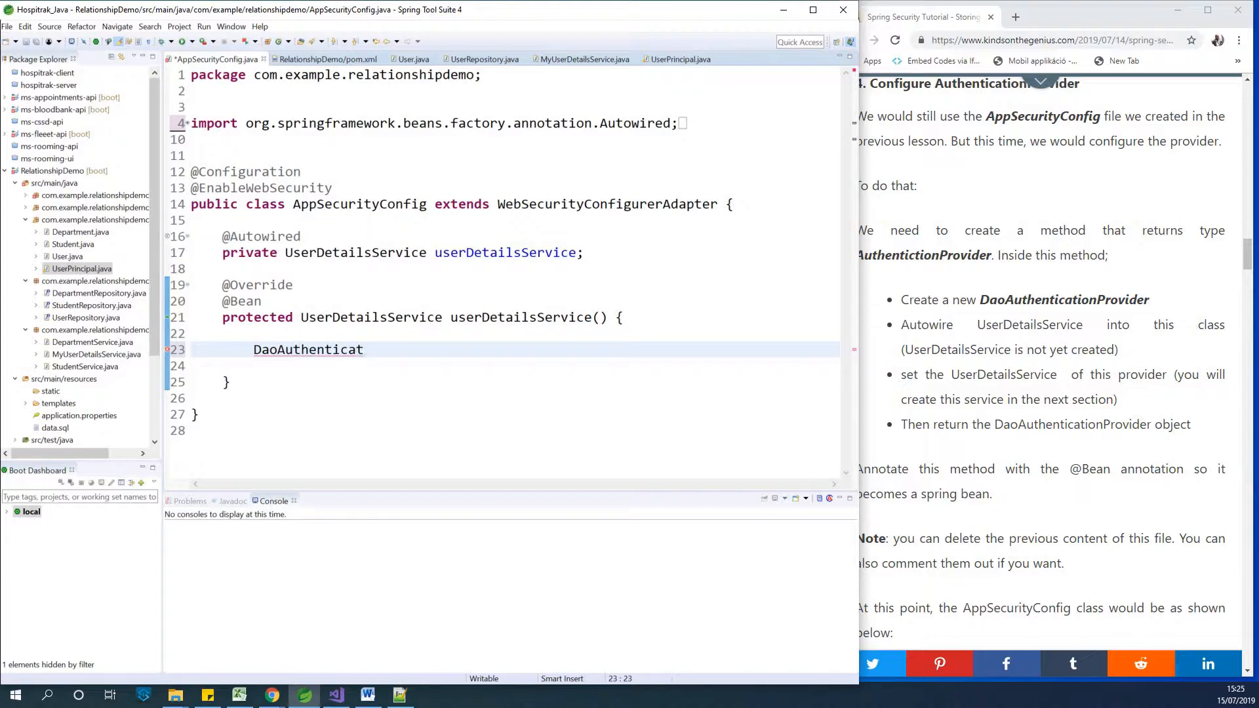
type("ionP")
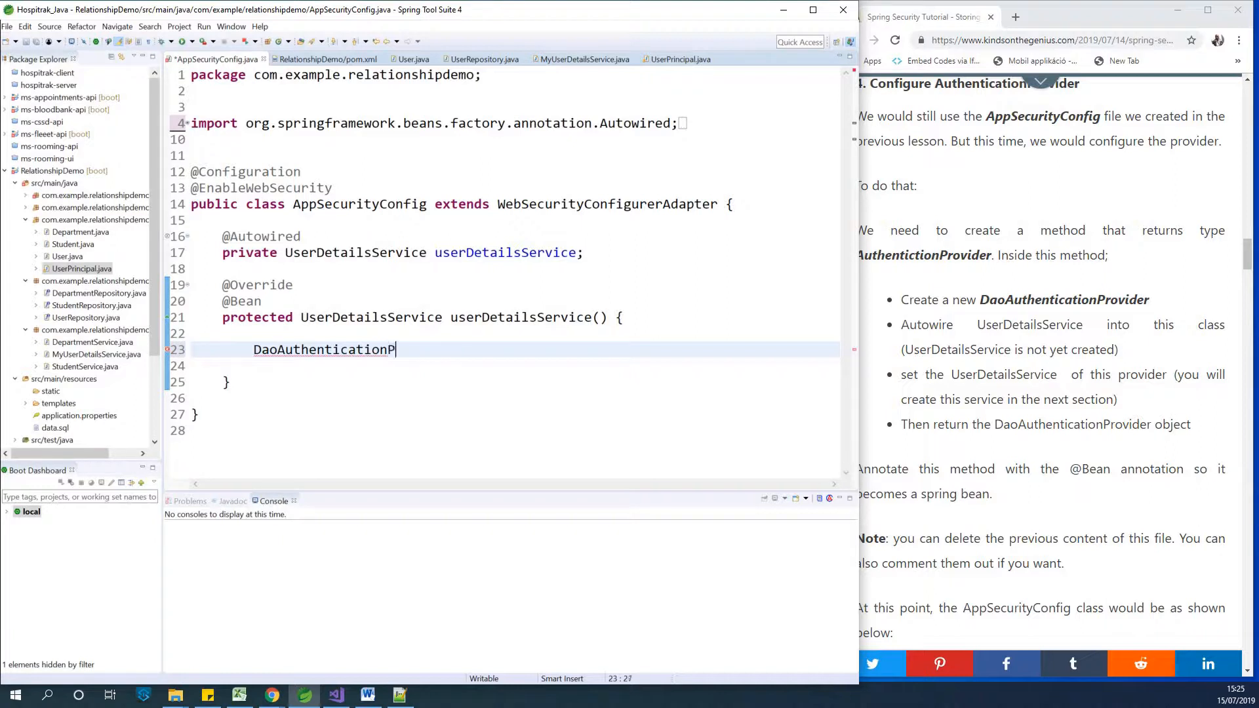
type("rovide")
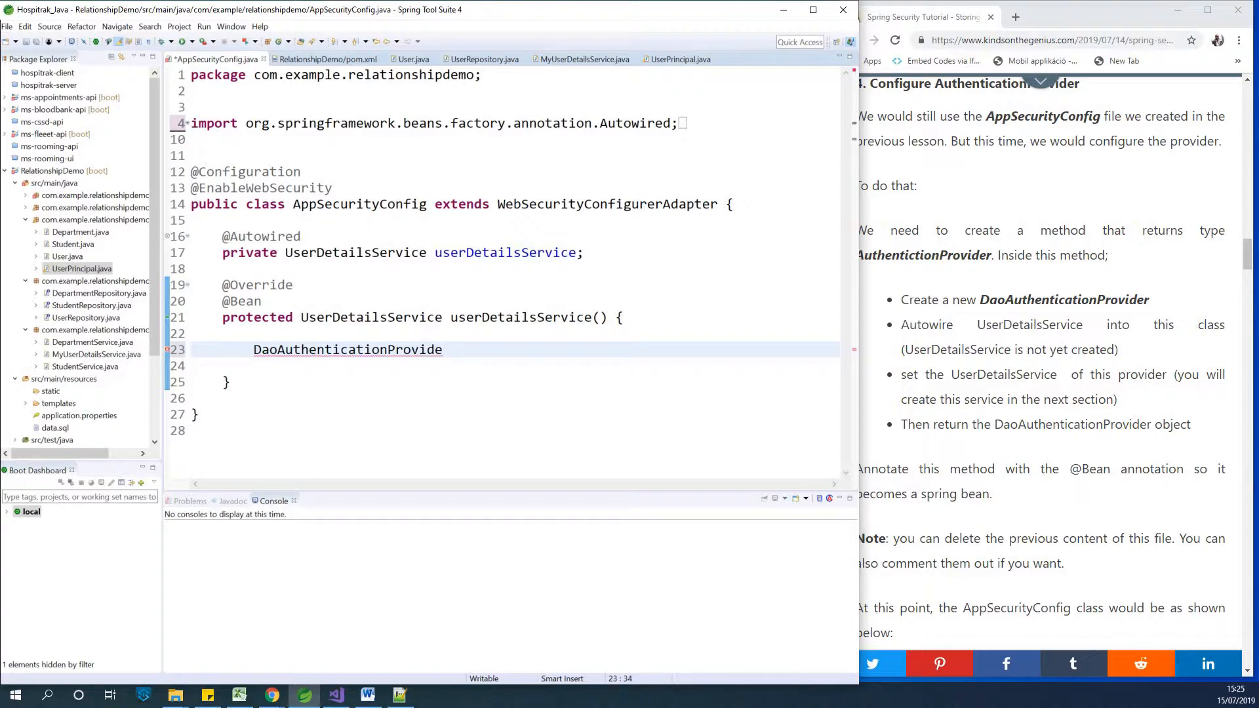
type("priv")
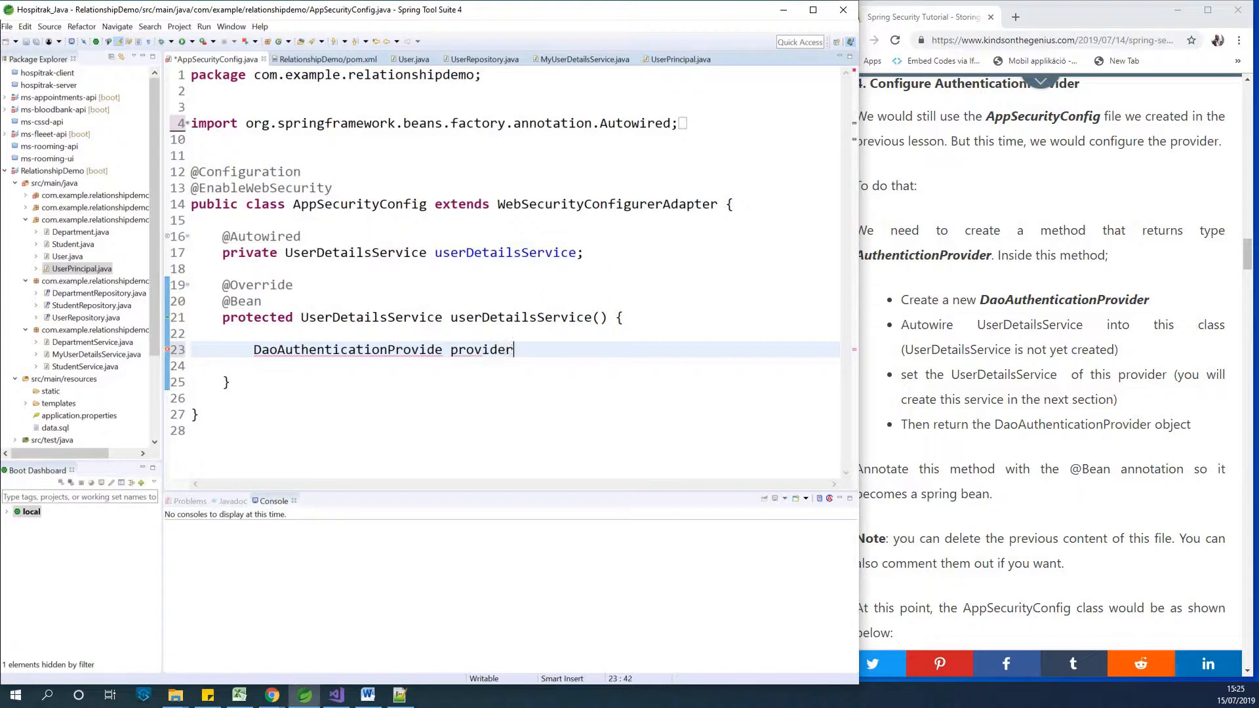
type("=")
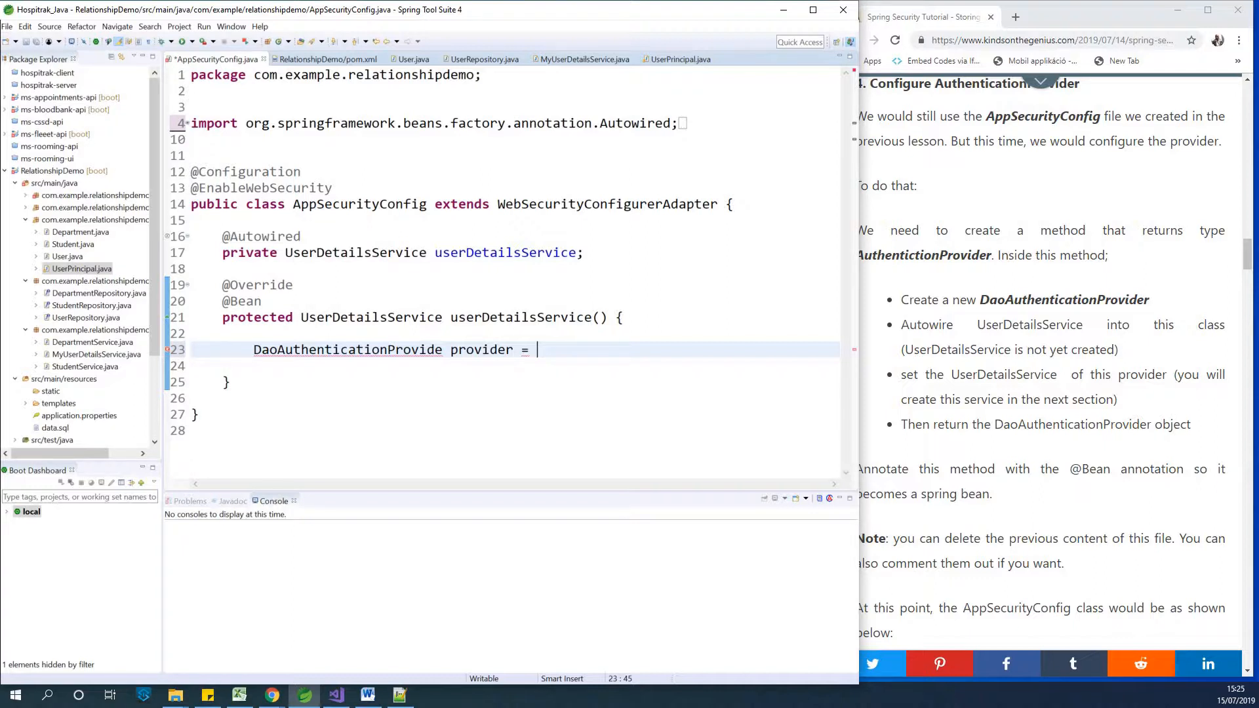
Complete it with 'new DaoAuthenticationProvider();' and correct the type name via autocomplete.
type("new")
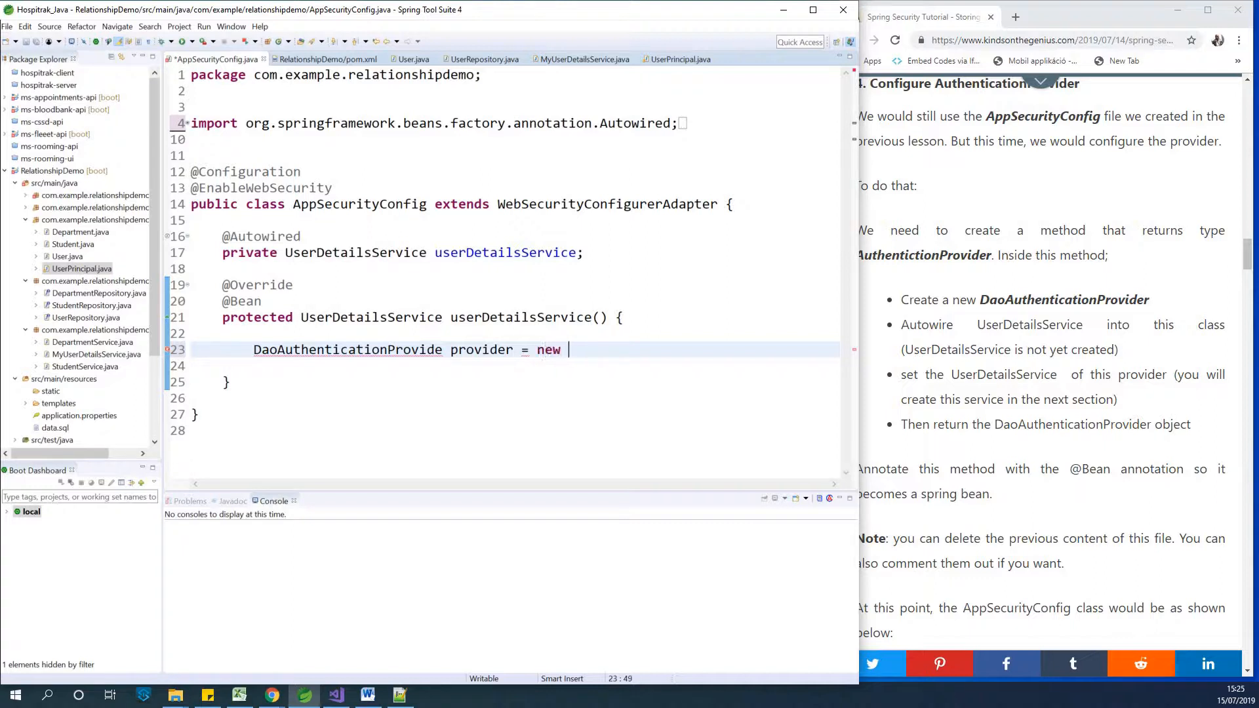
type("DaoAut")
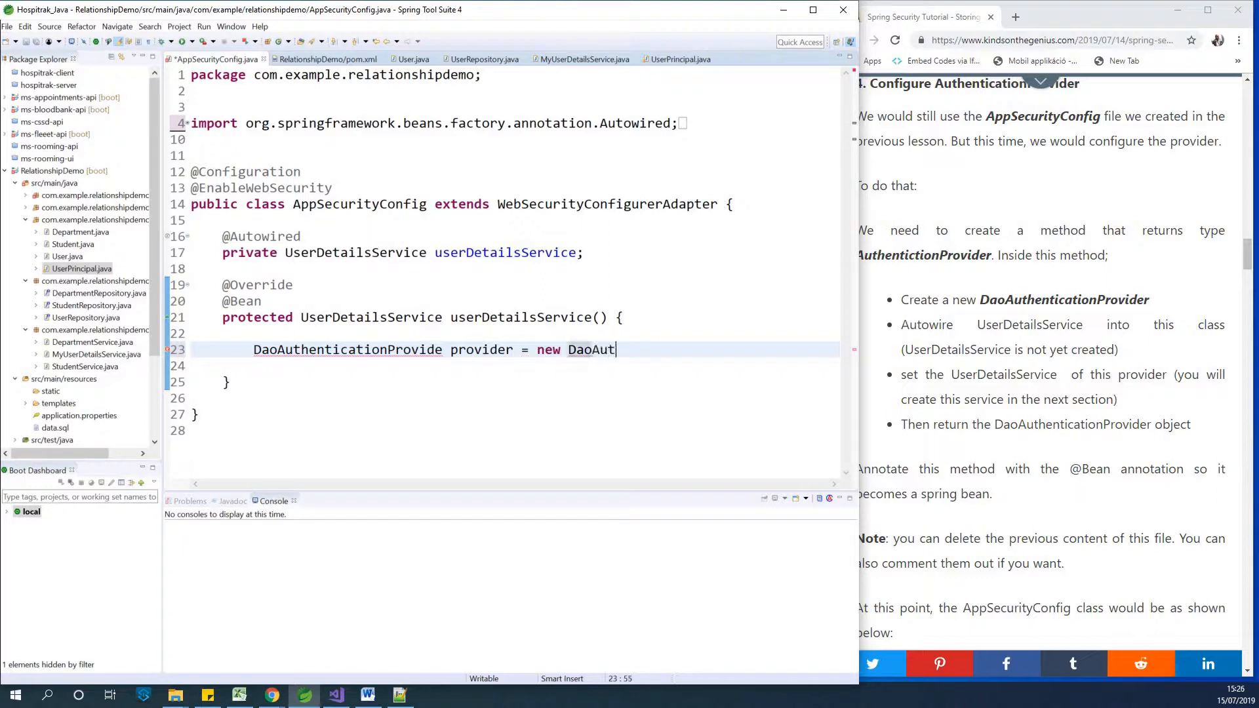
type("hent")
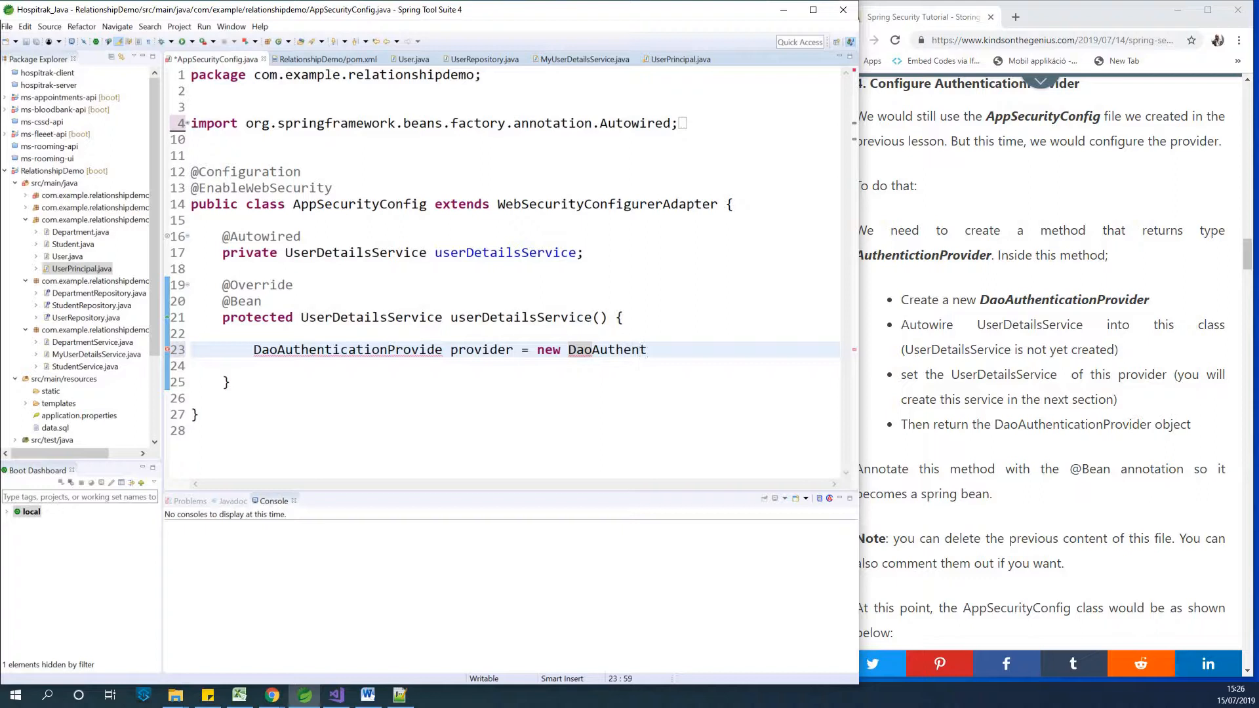
type("ication")
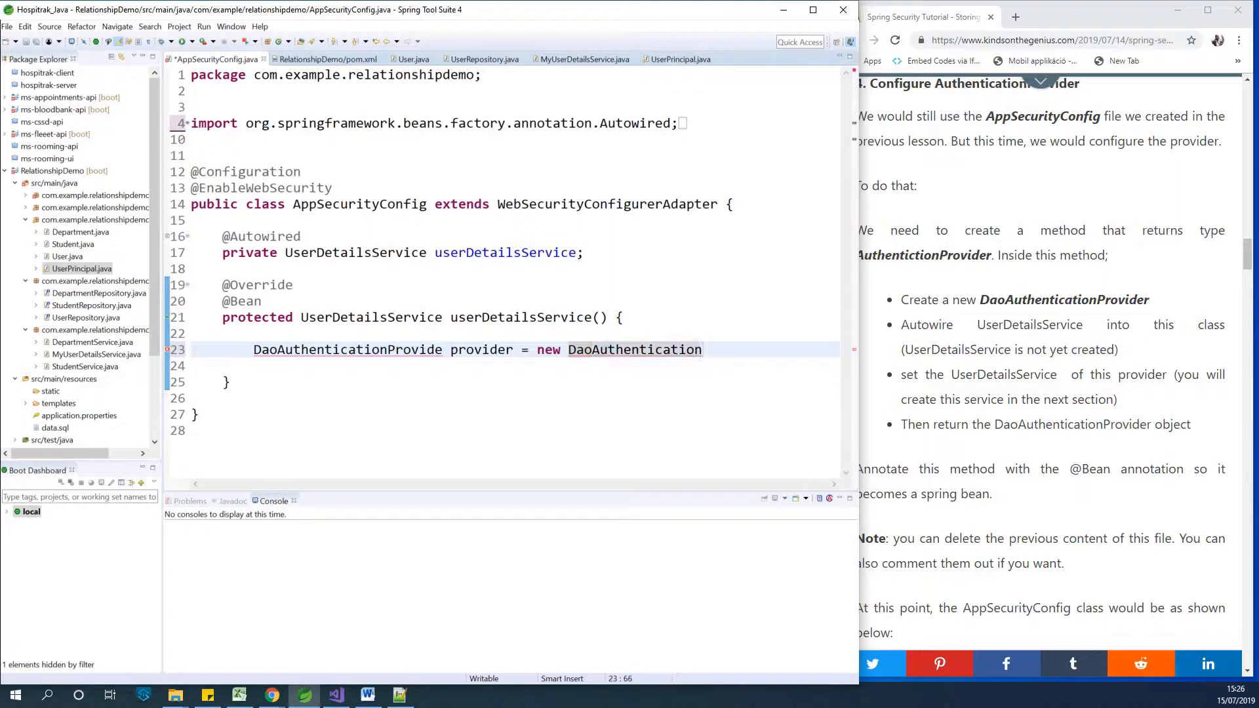
type("Provoi")
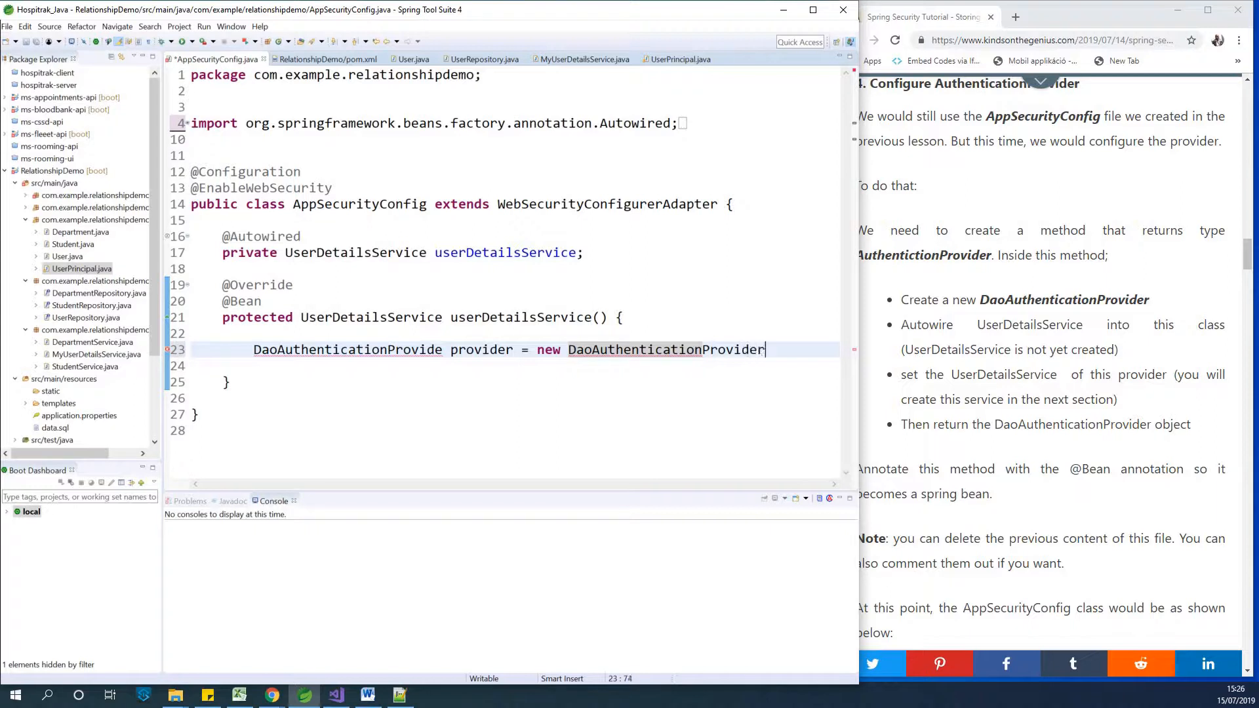
type("();")
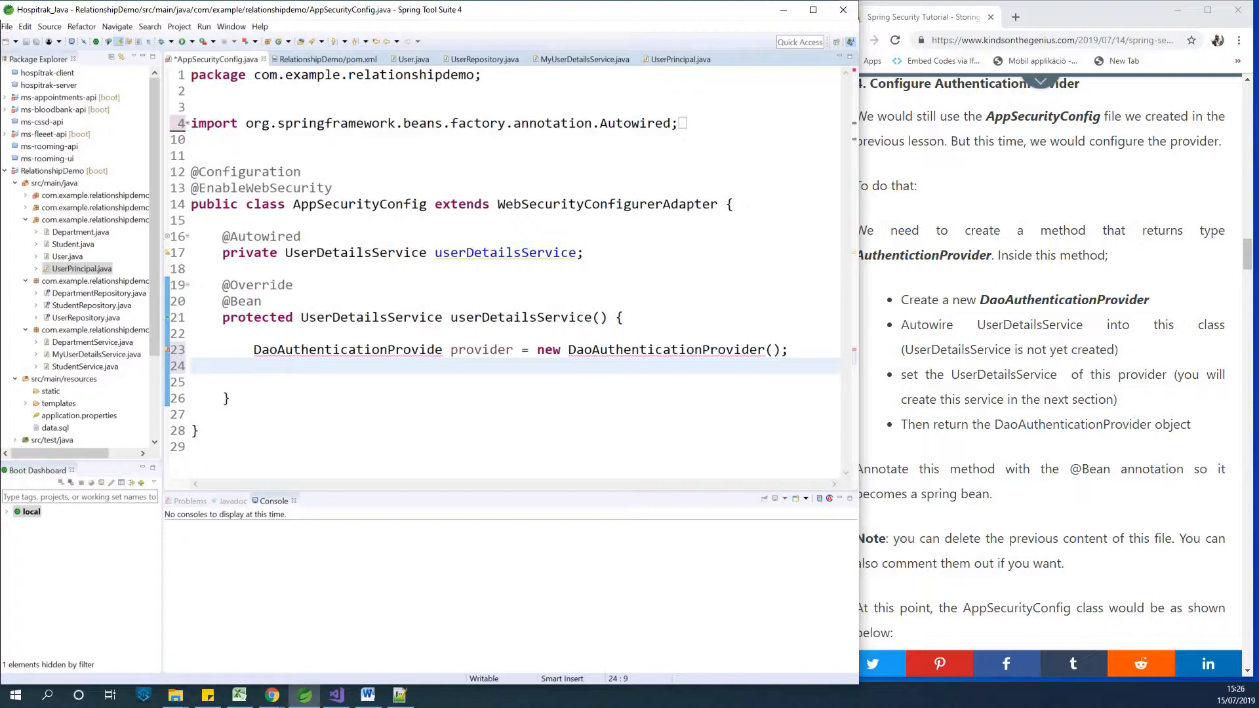
left_click(253, 366)
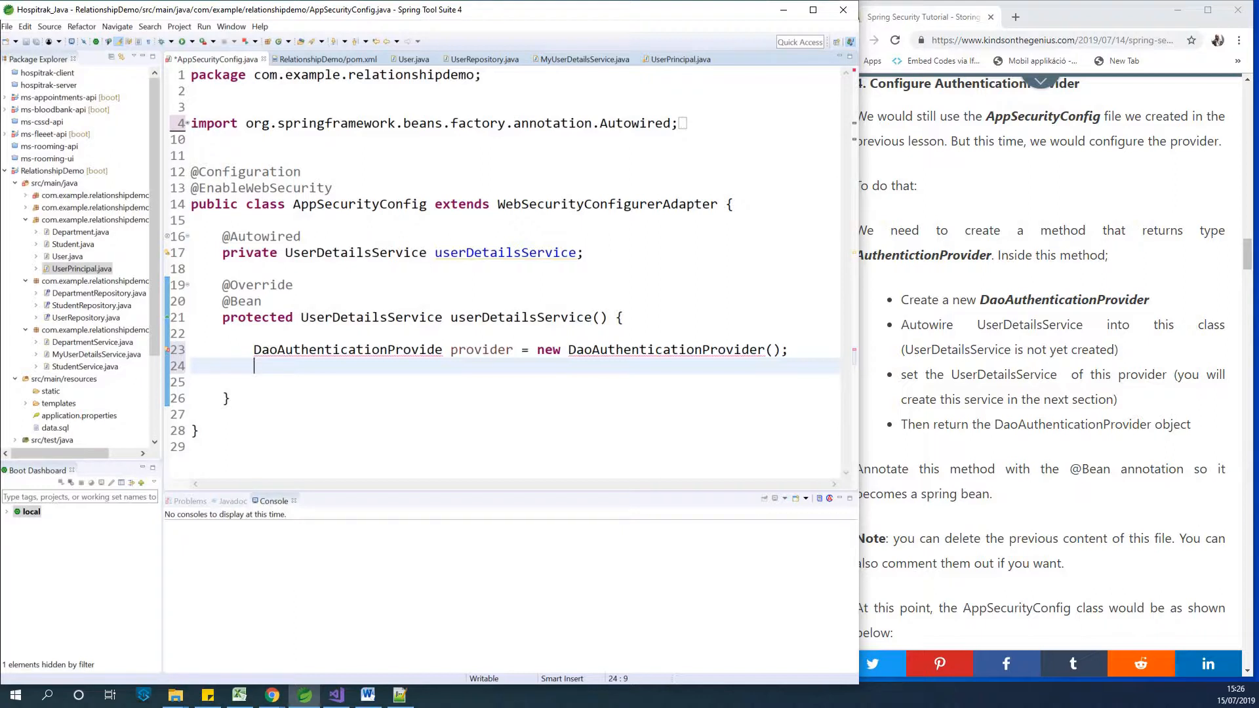
type("r")
key("enter")
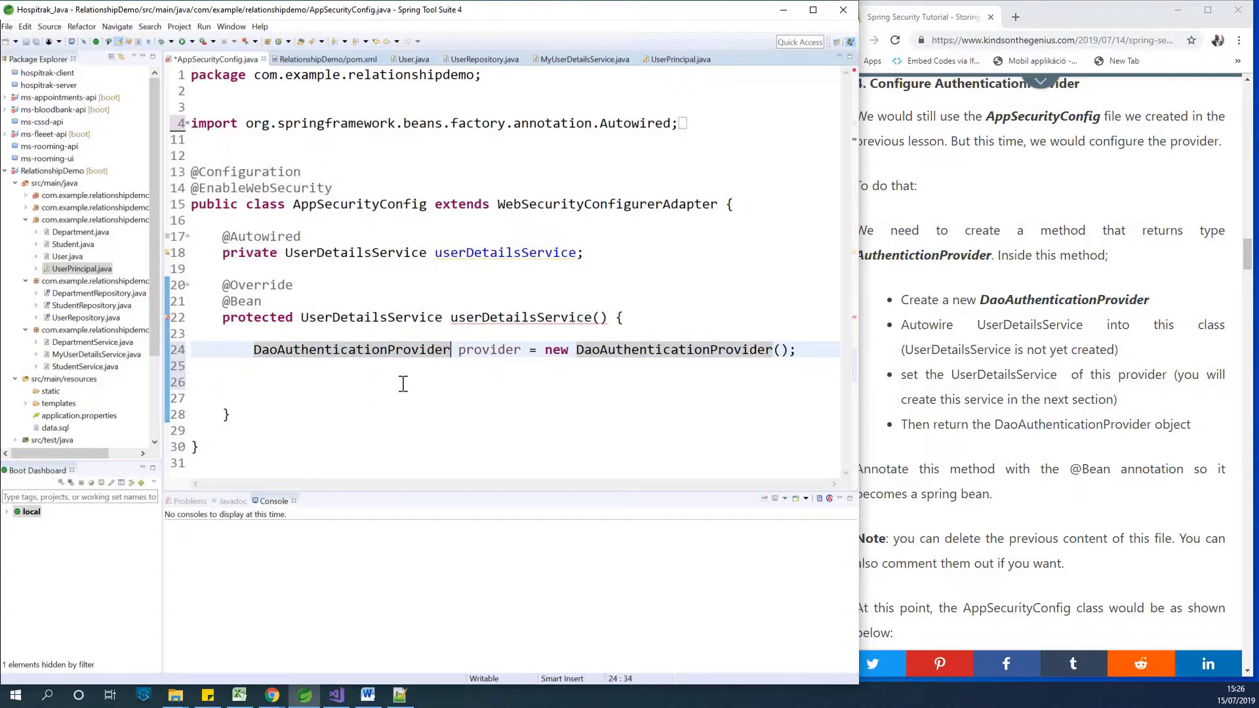
Add provider.setUserDetailsService(userDetailsService); on the line below the declaration.
left_click(402, 382)
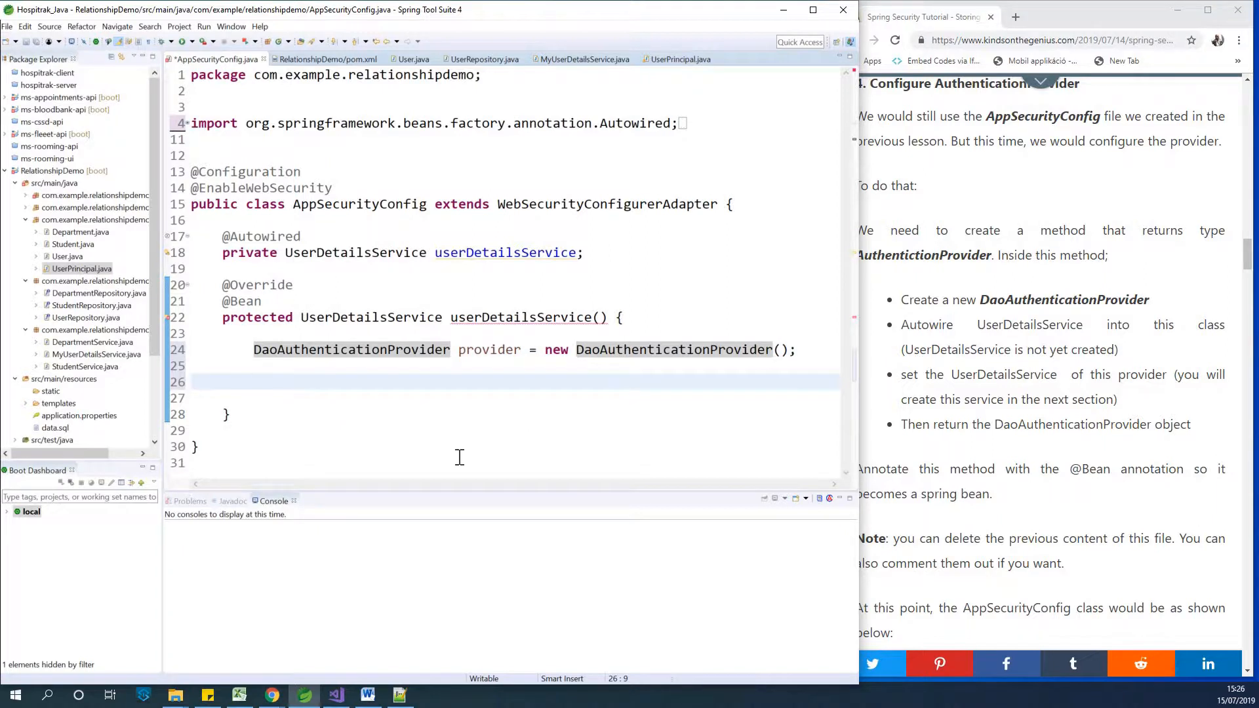
left_click(253, 382)
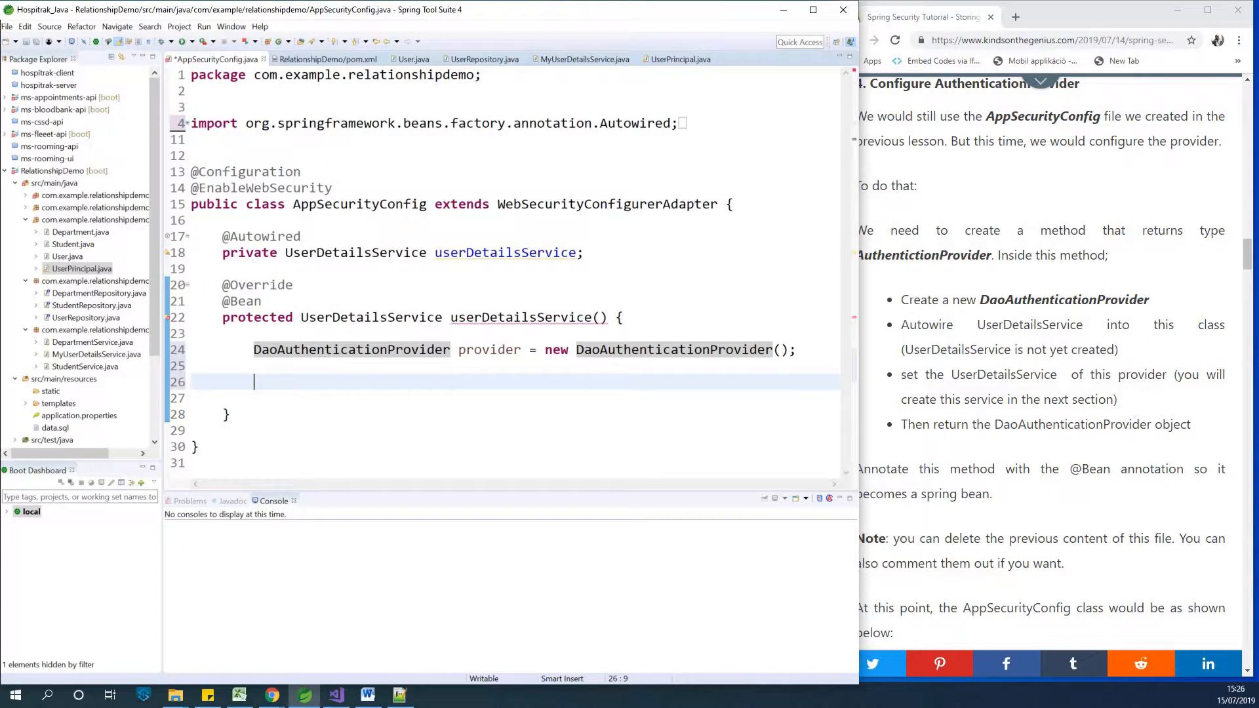
type("provider.")
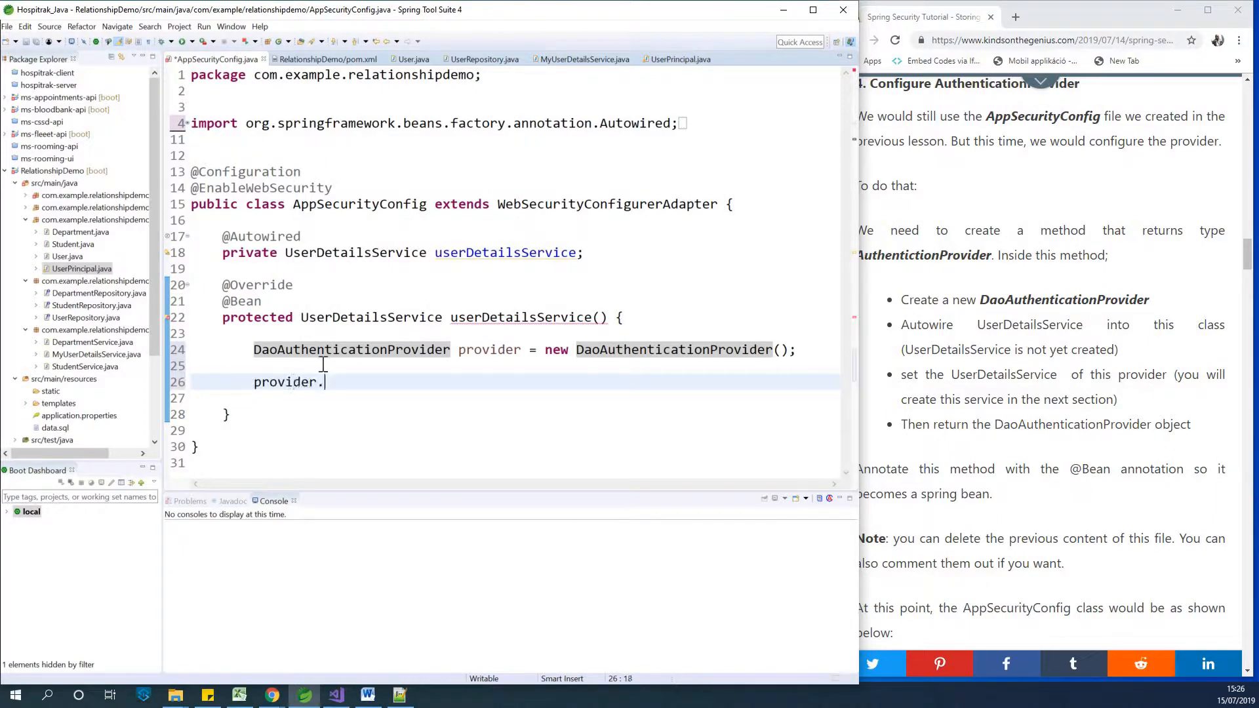
type("user")
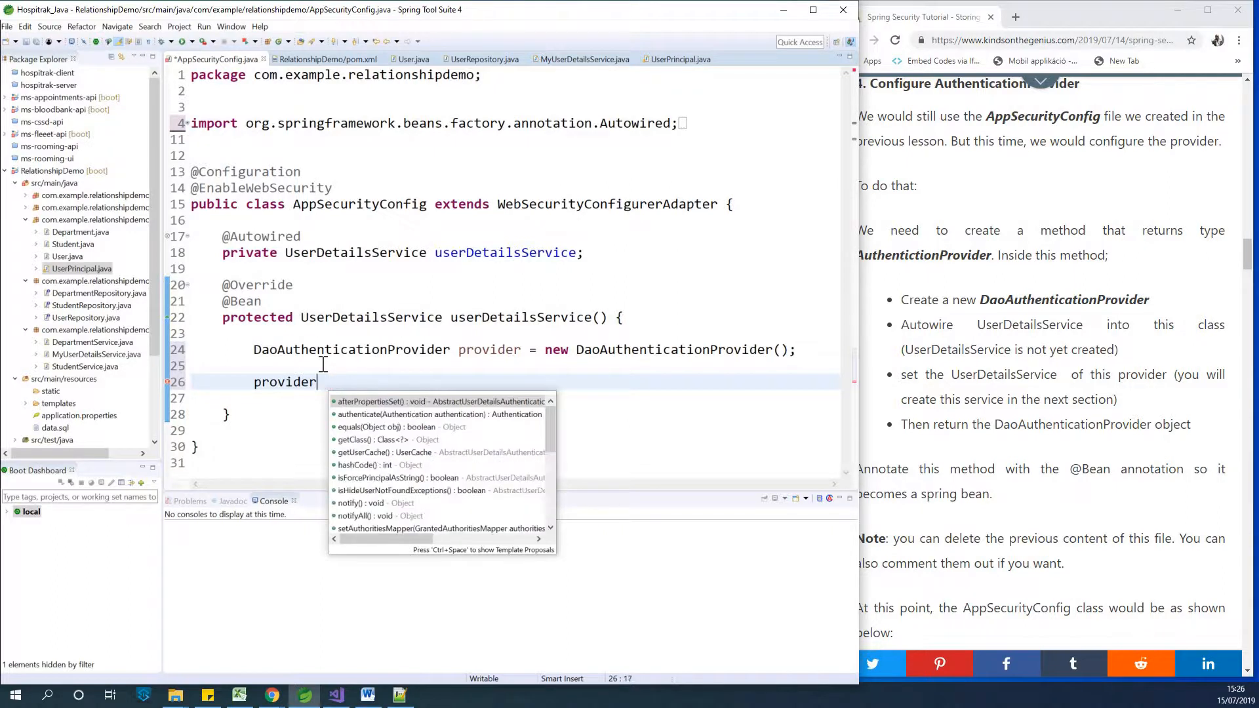
type(".setu")
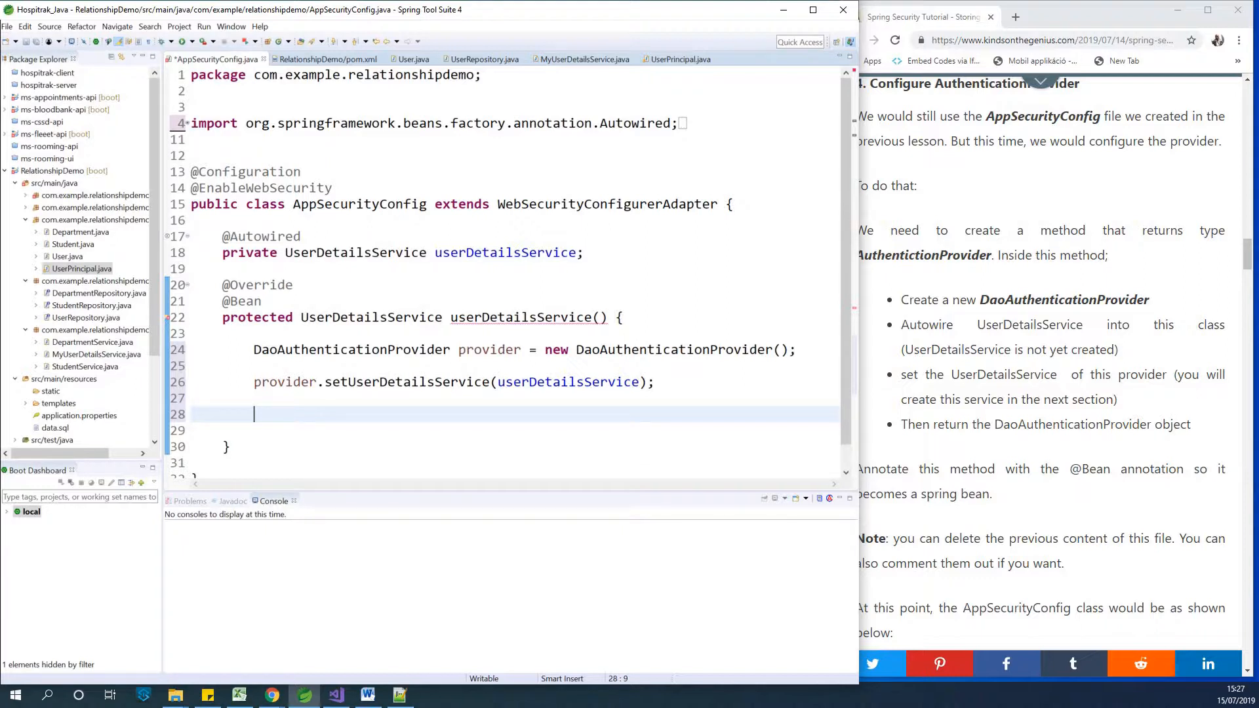
Add provider.setPasswordEncoder(NoOpPasswordEncoder.getInstance()); for plain-text password comparison.
type("p")
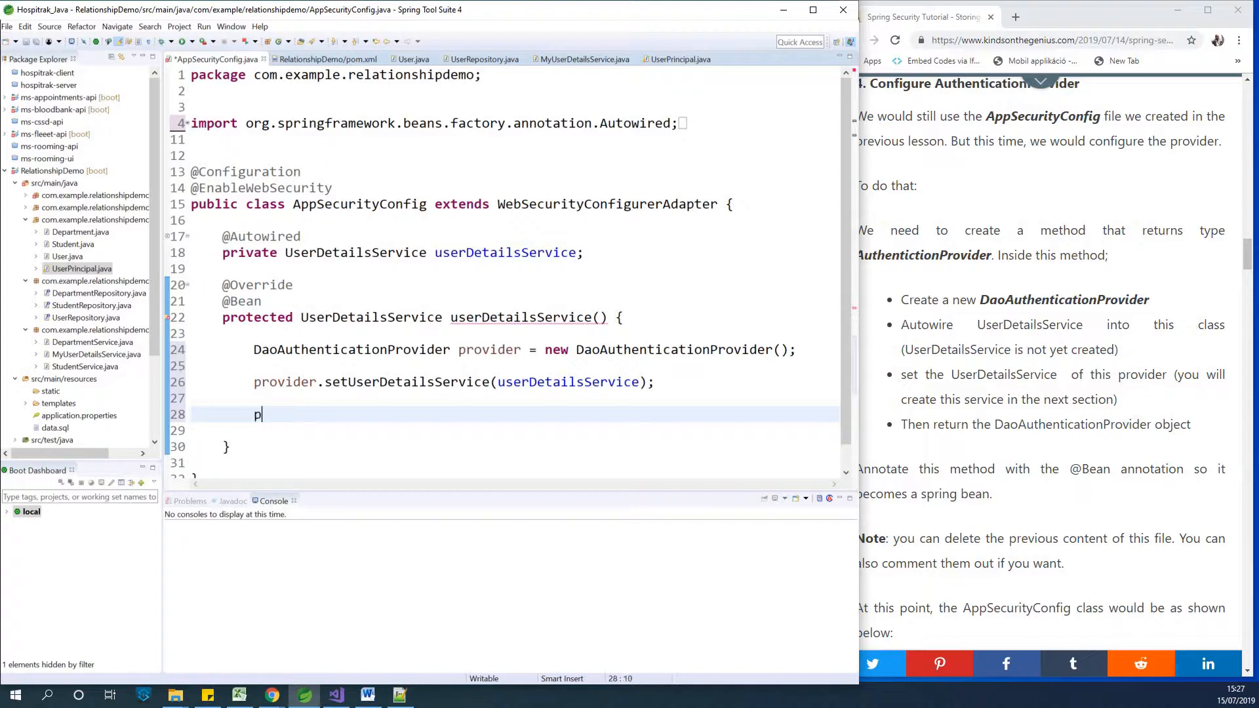
type("rovi")
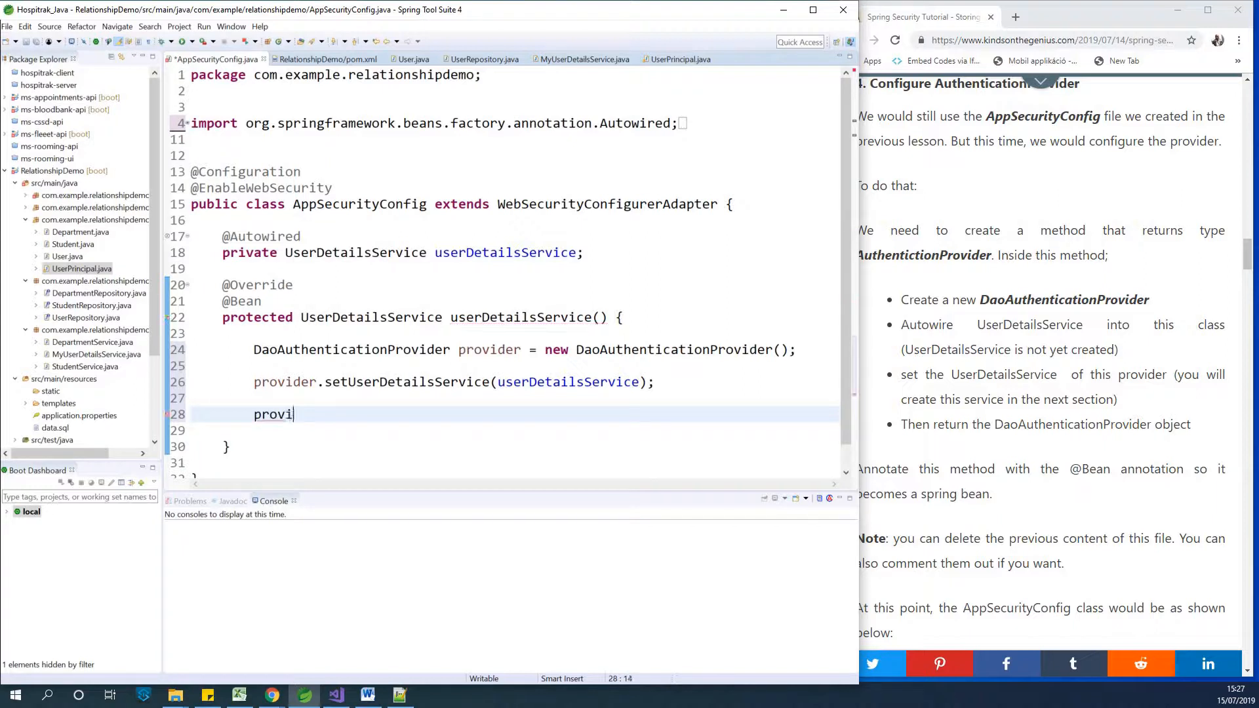
type("der.")
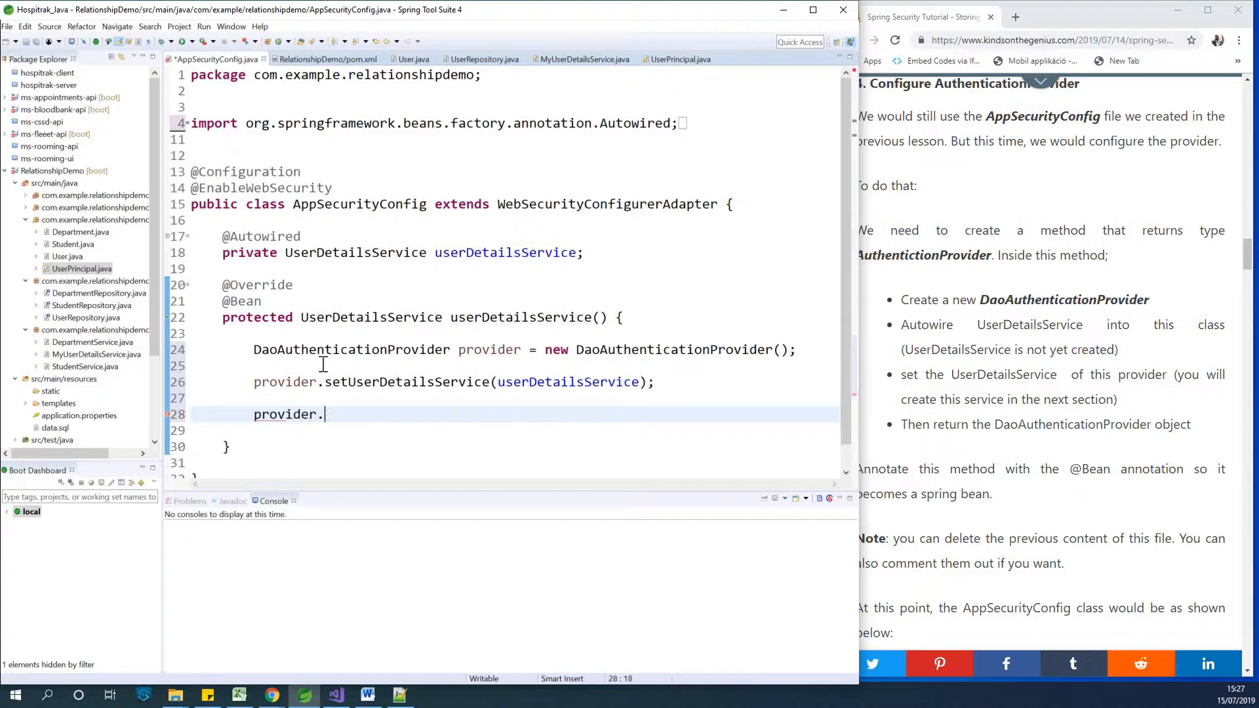
type("set")
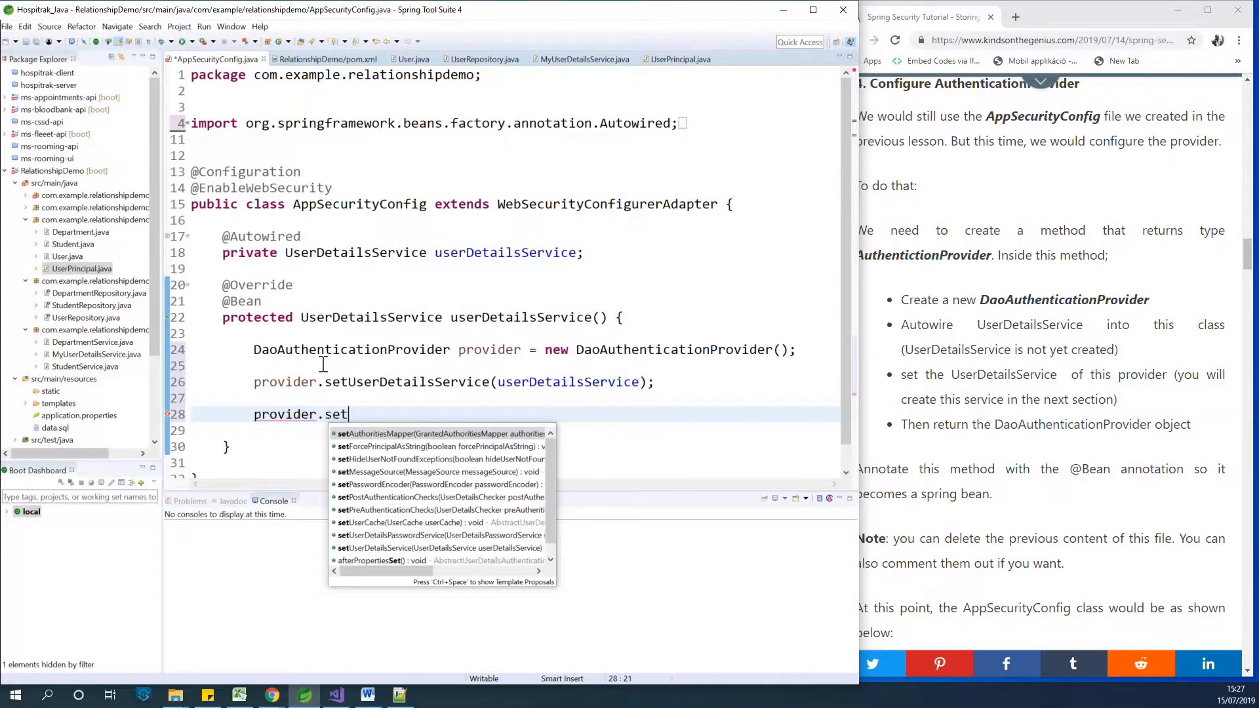
type("pa")
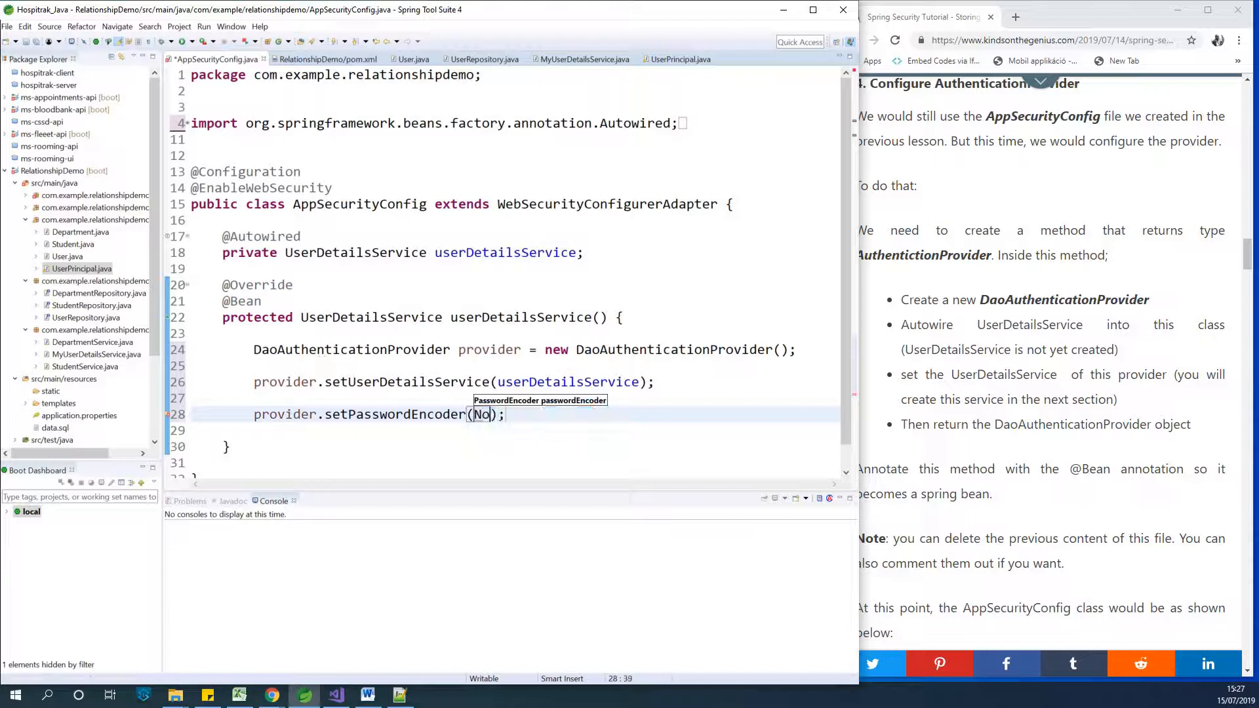
type("Op")
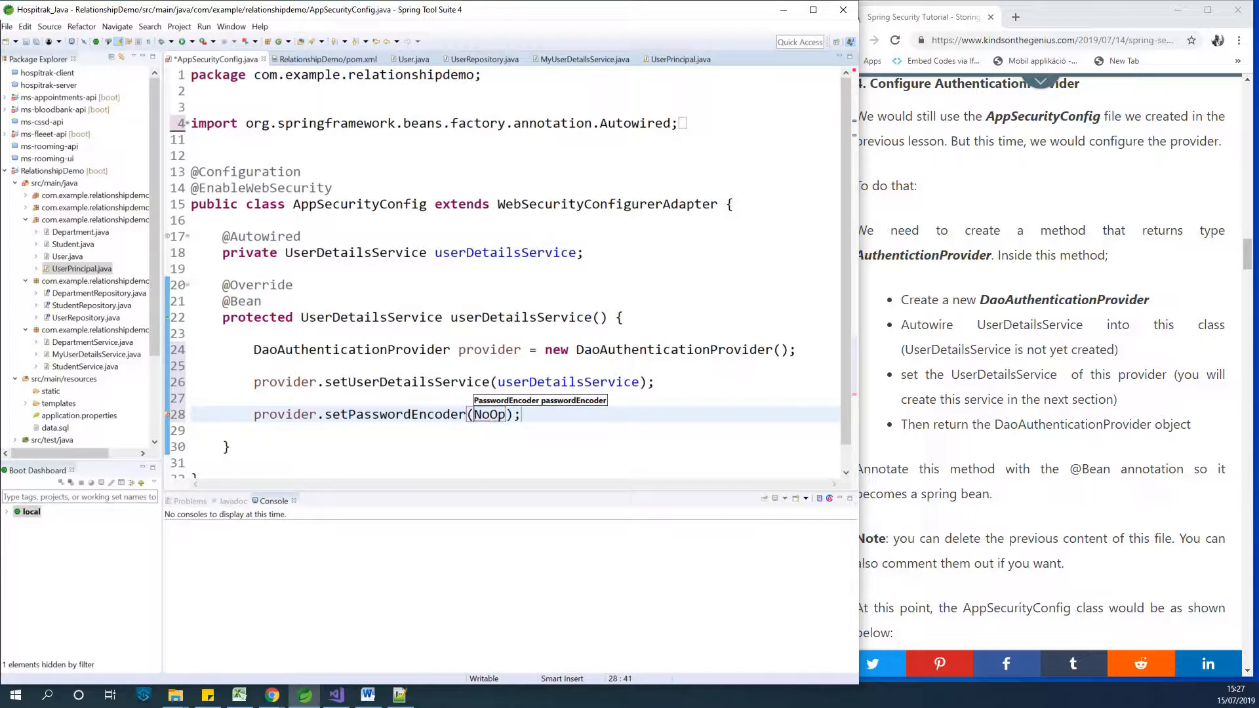
type("Passwor")
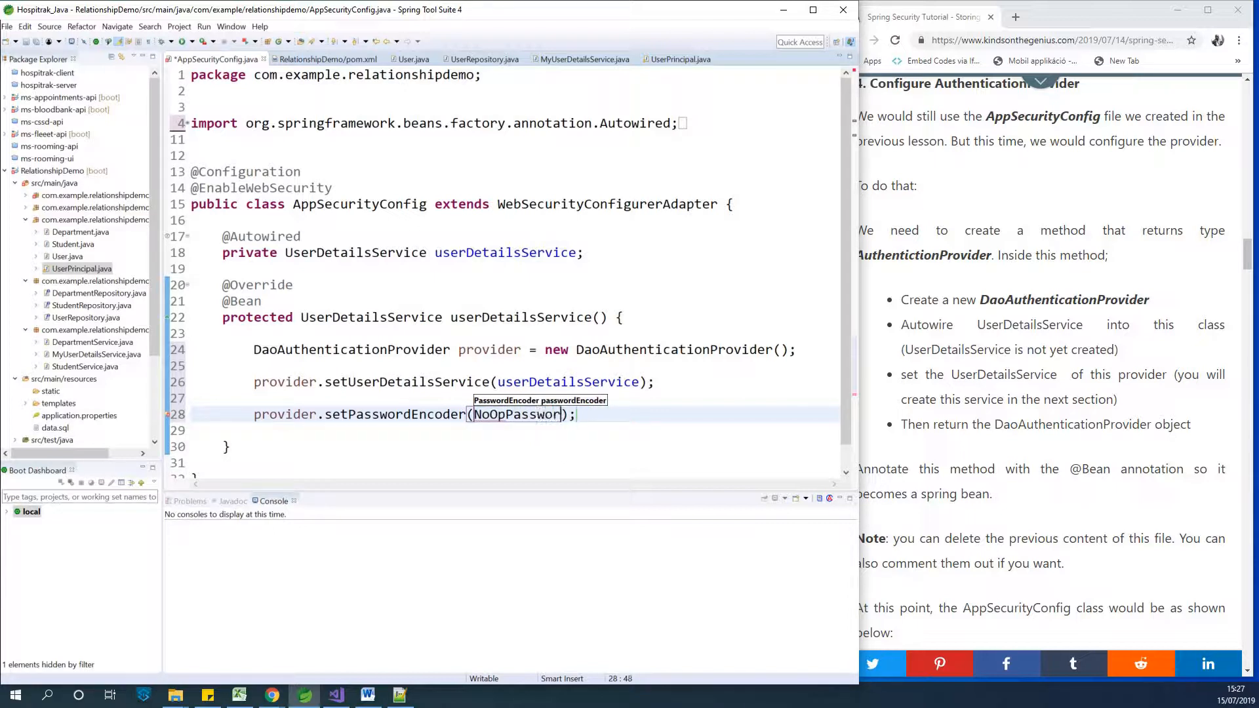
type("dEncoer")
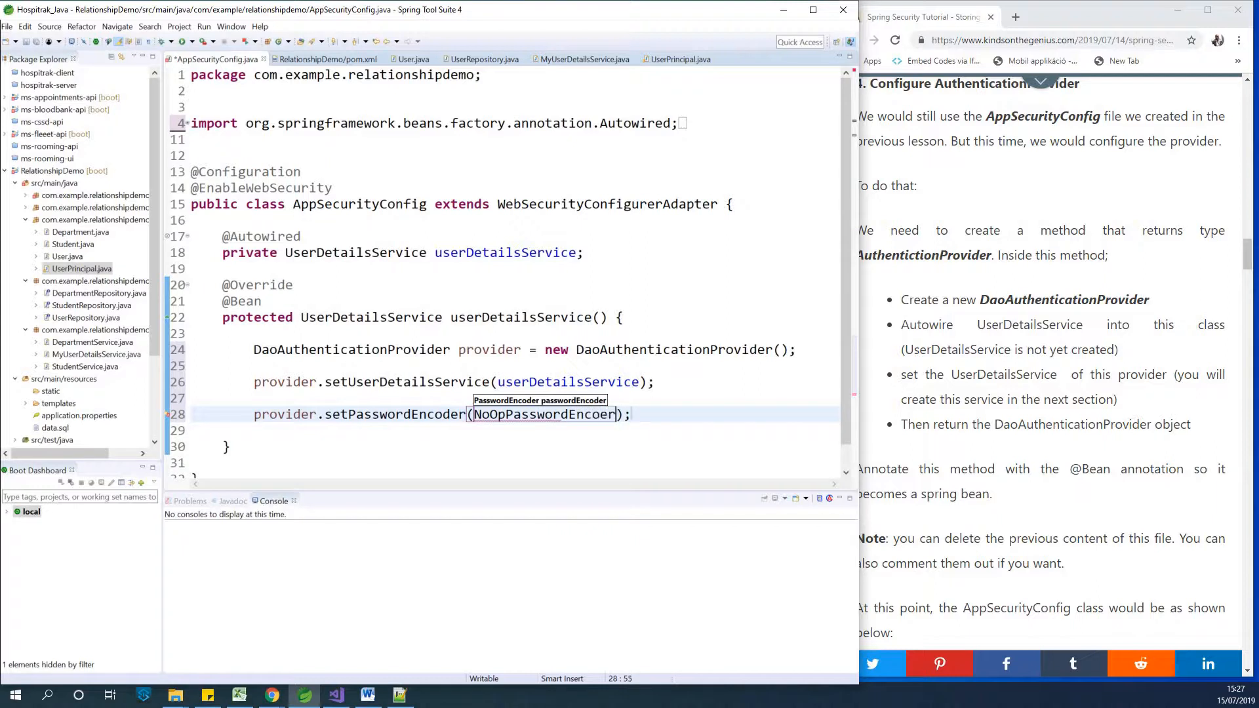
type(".getInstance(")
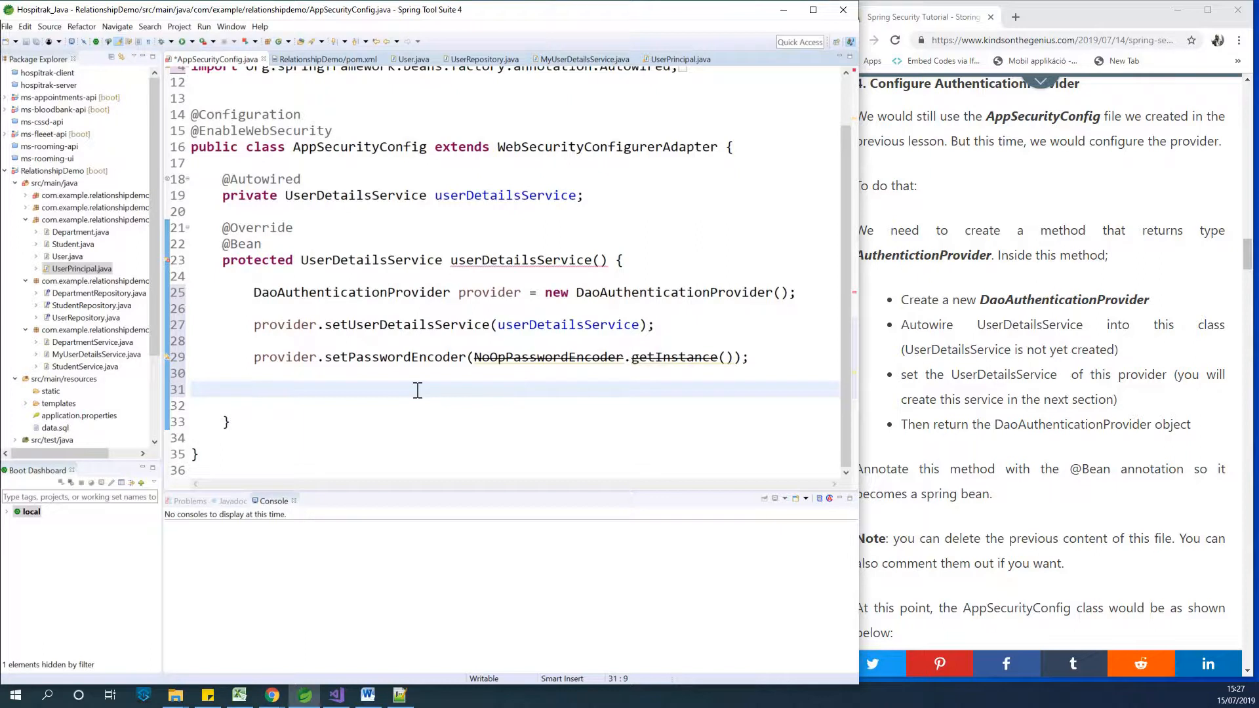
End the bean method with 'return provider;'.
type("rut")
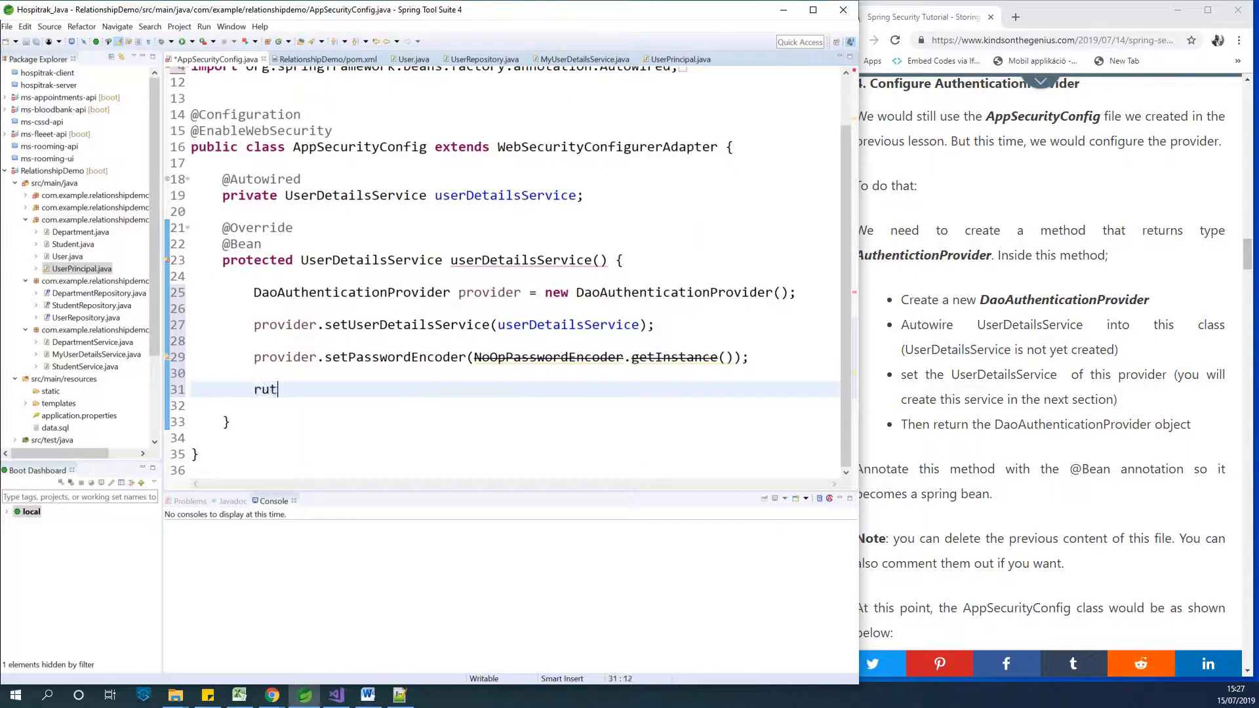
type("return prov")
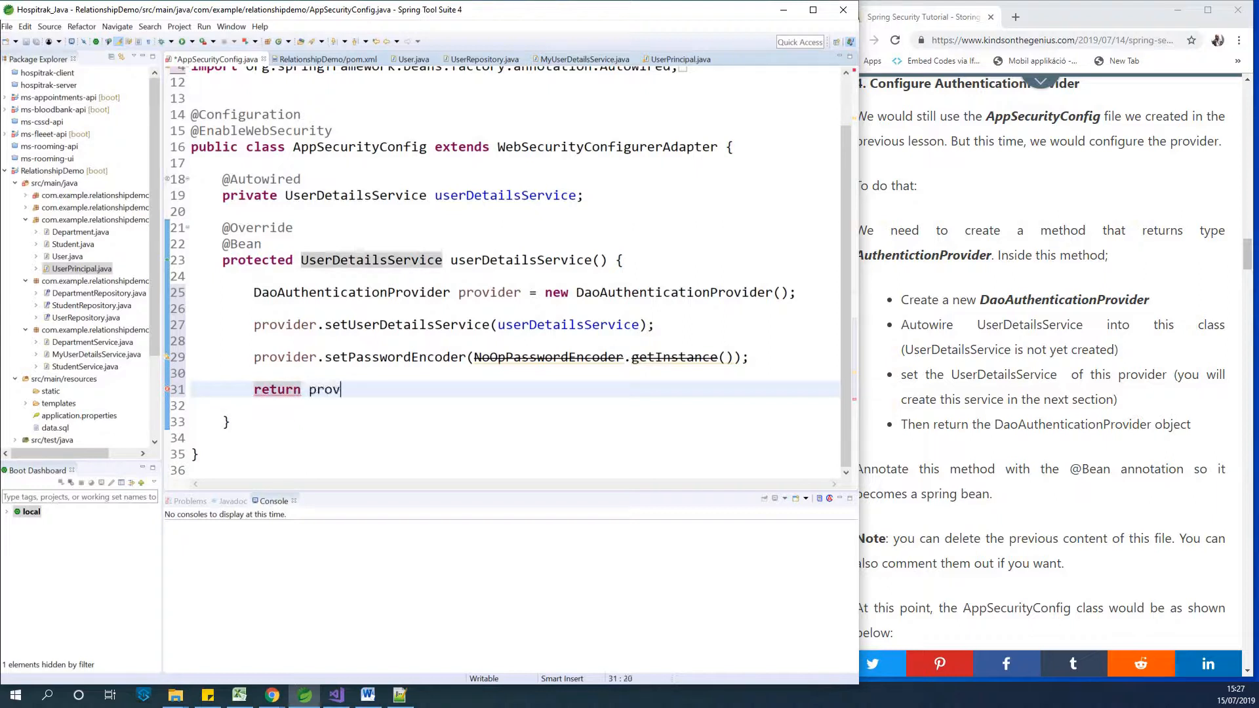
type("ider;")
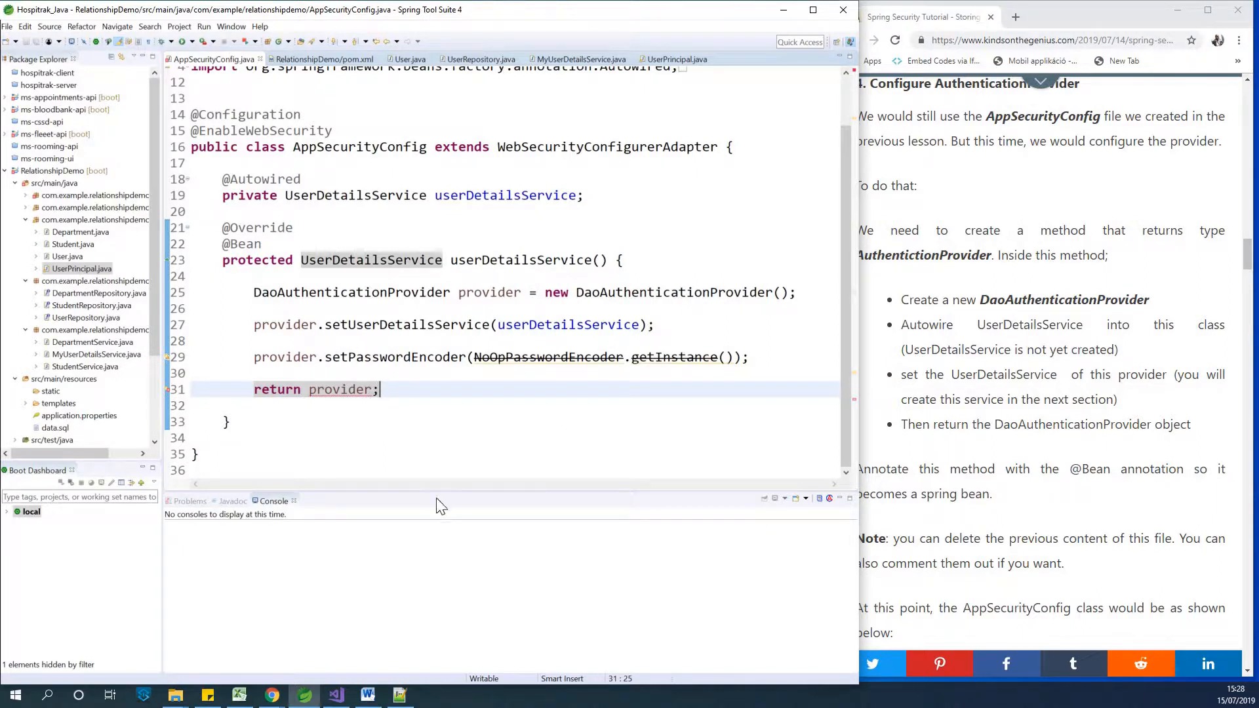
mouse_move(324, 451)
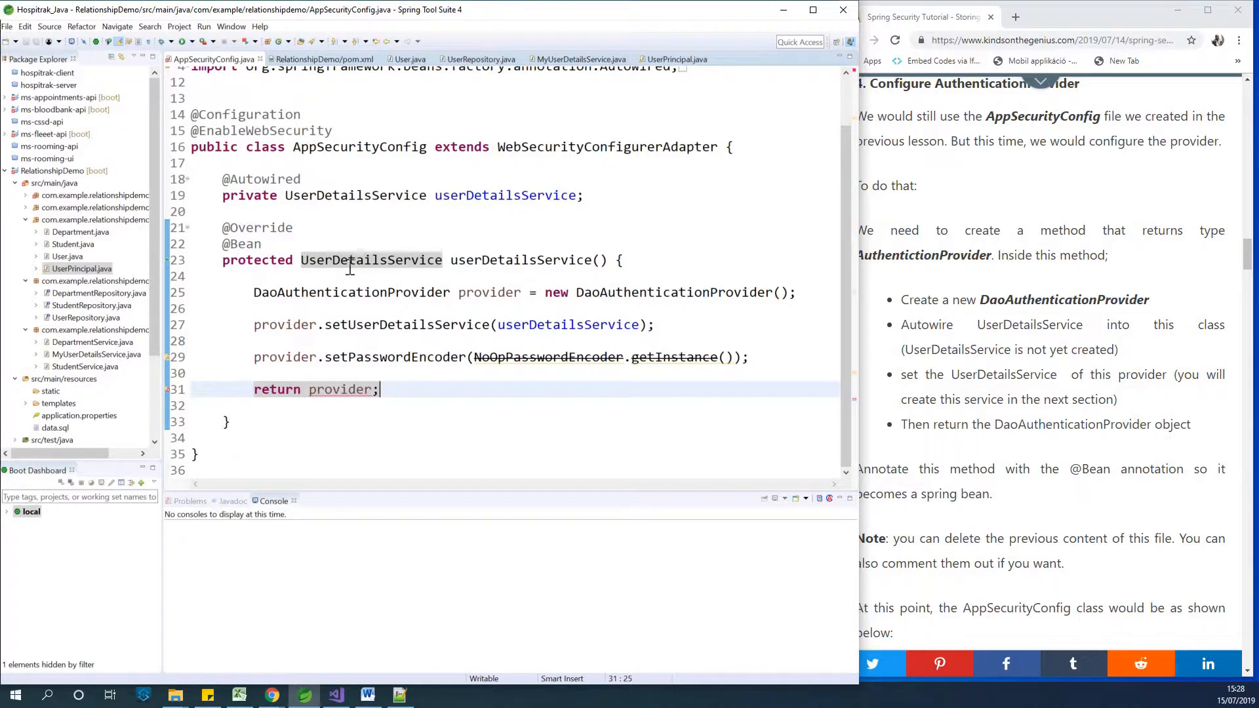
mouse_move(375, 283)
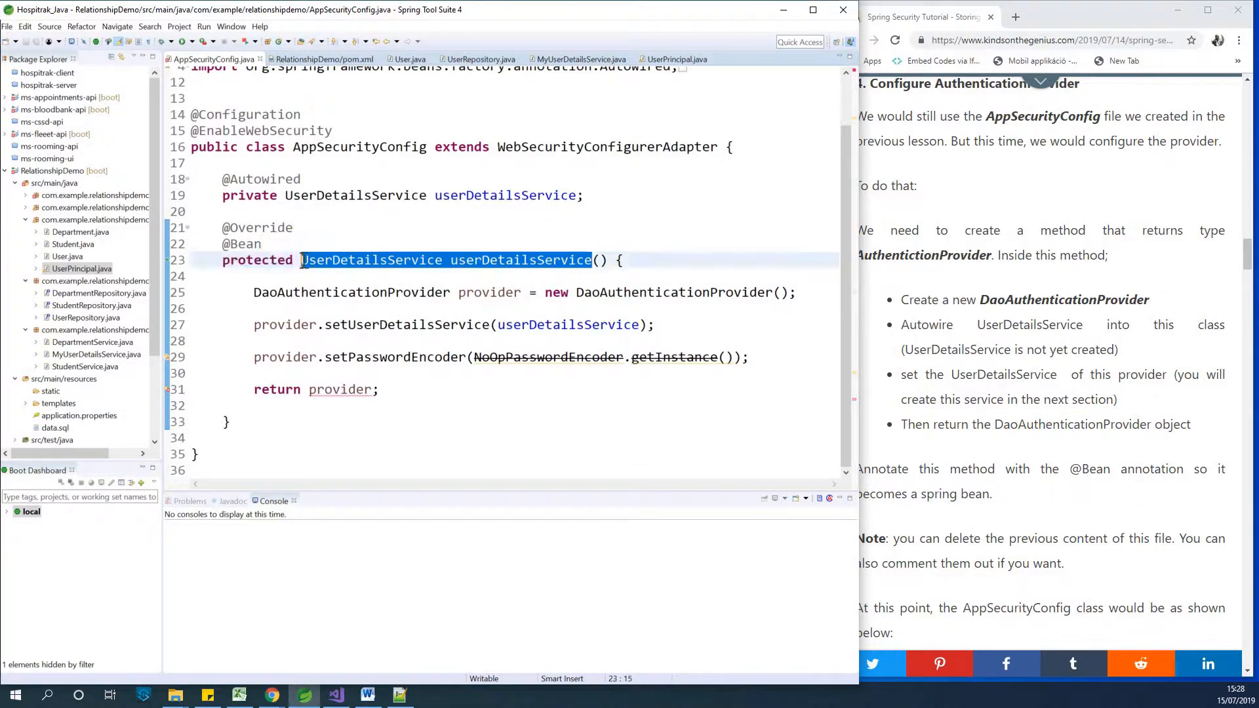
Redeclare the bean method as AuthenticationProvider authProvider(), replacing the old signature.
key("Delete")
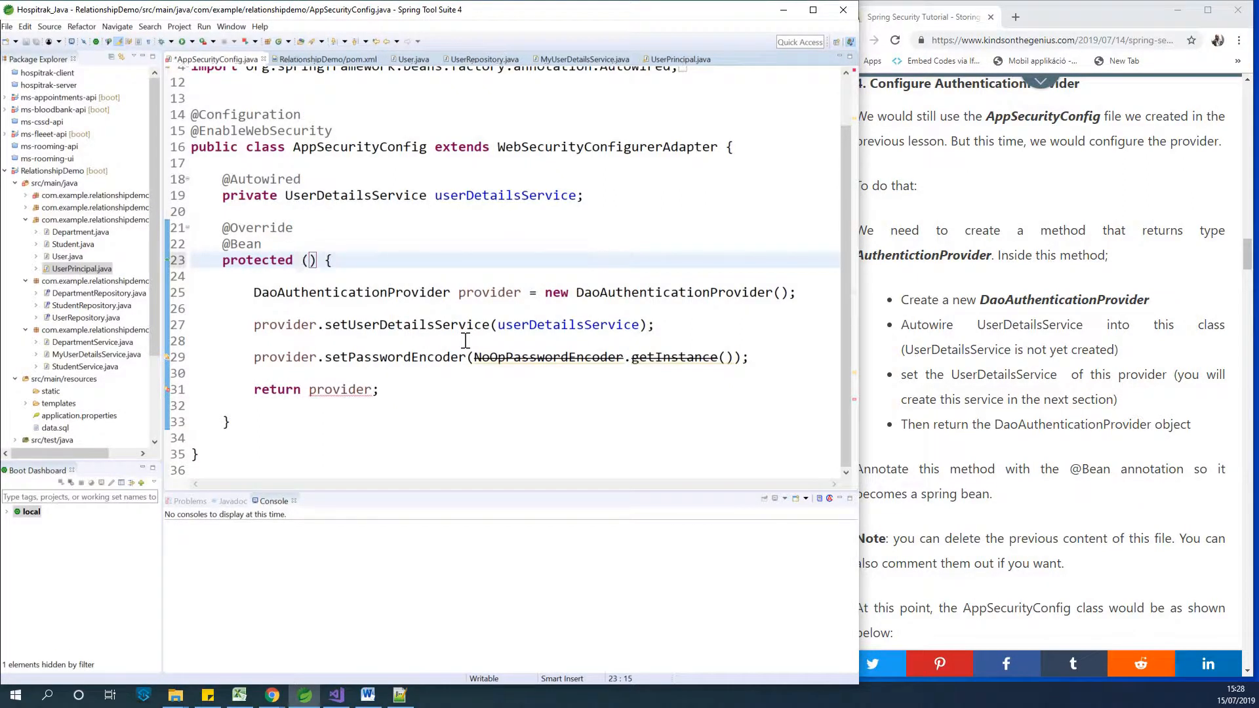
type("Authen")
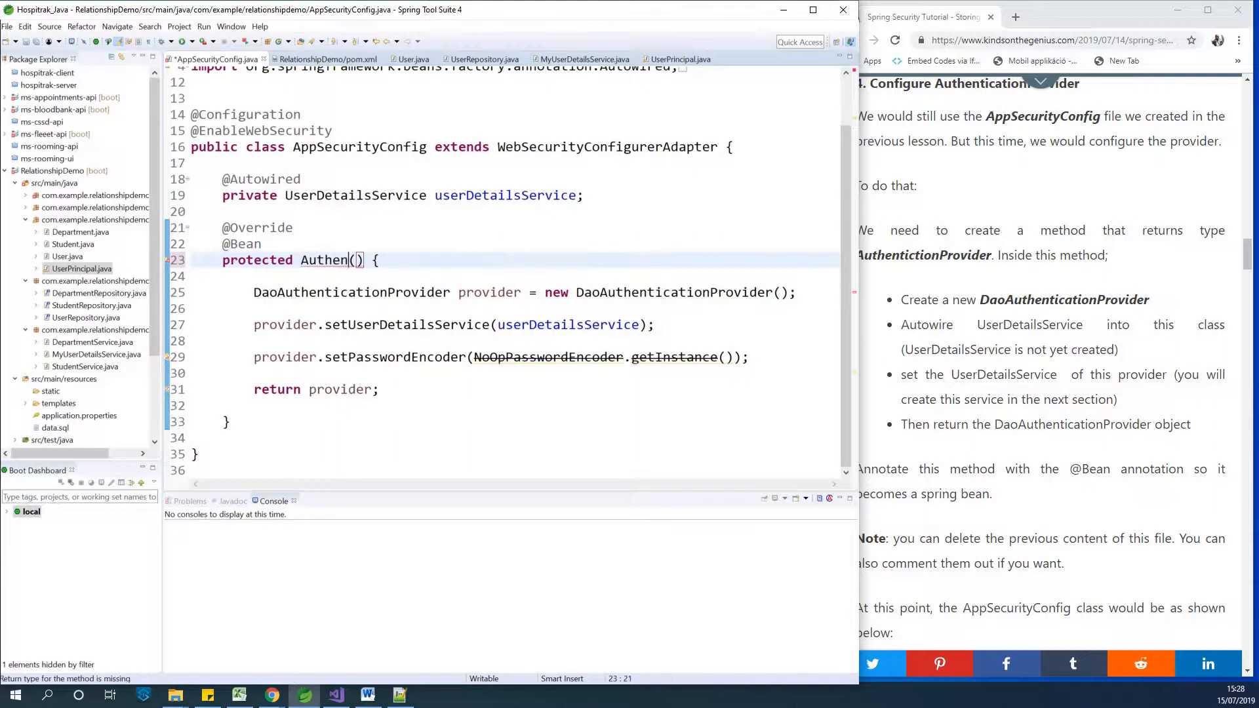
type("icationPro")
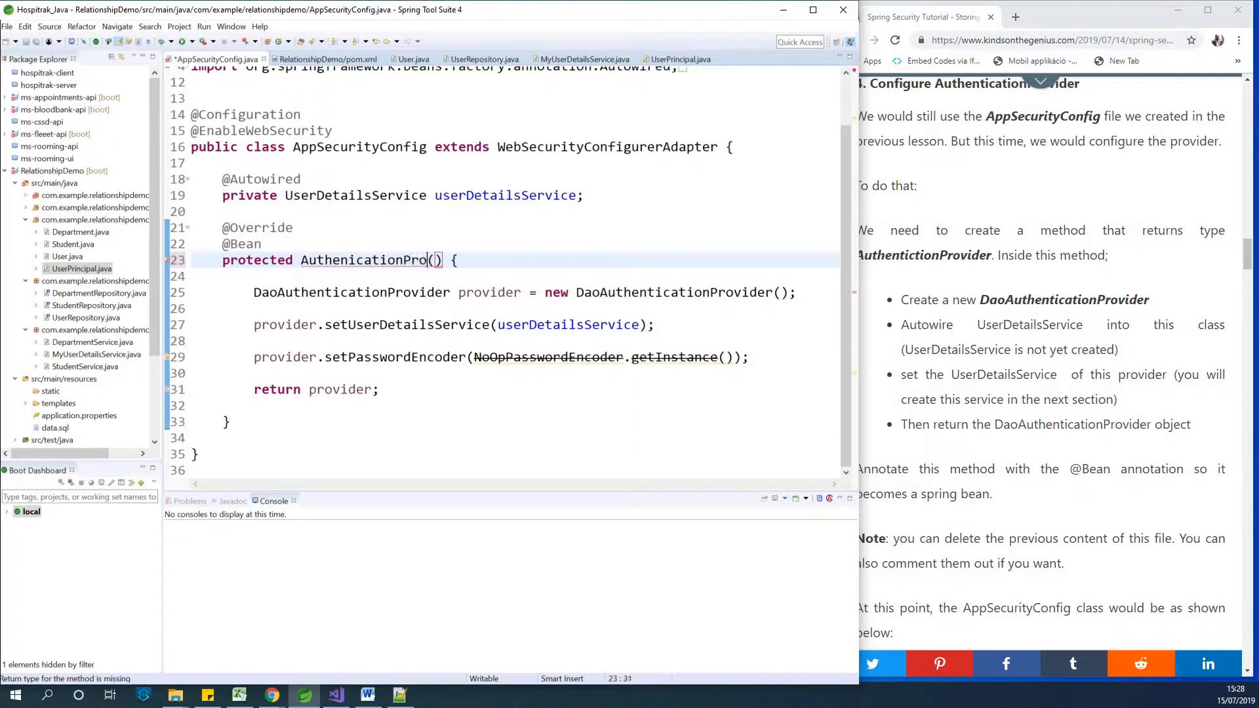
type("vider")
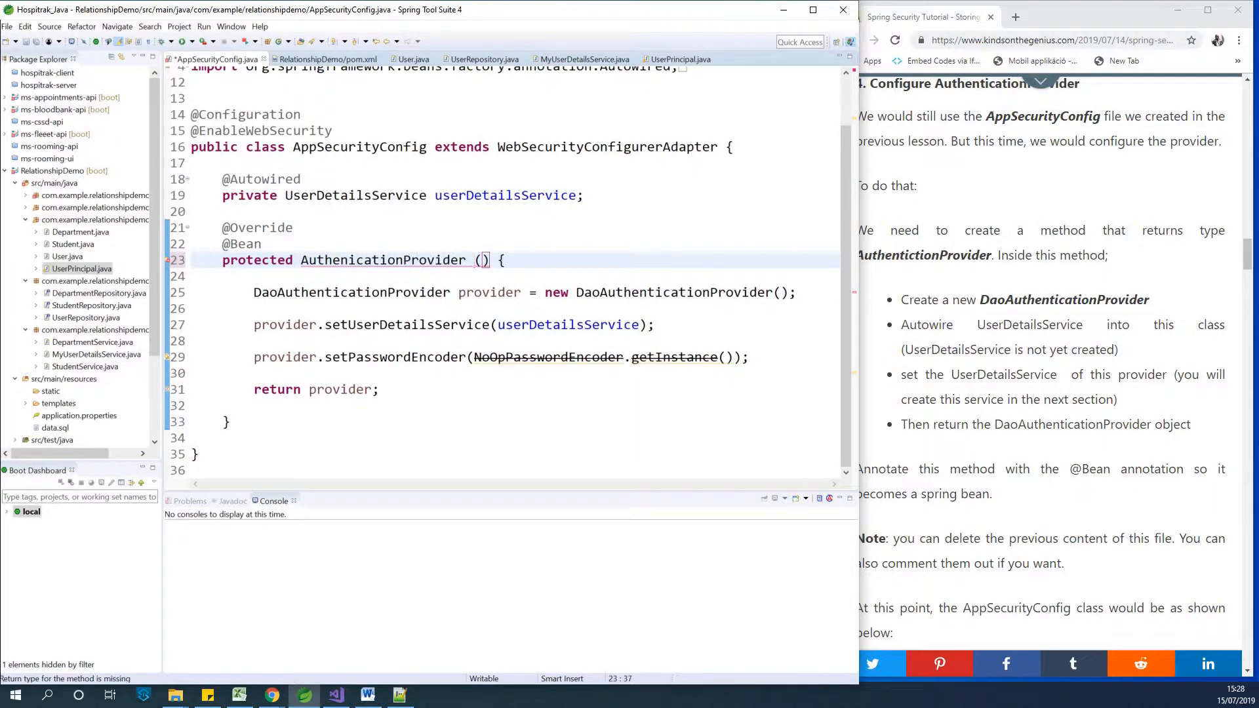
type("authProvider")
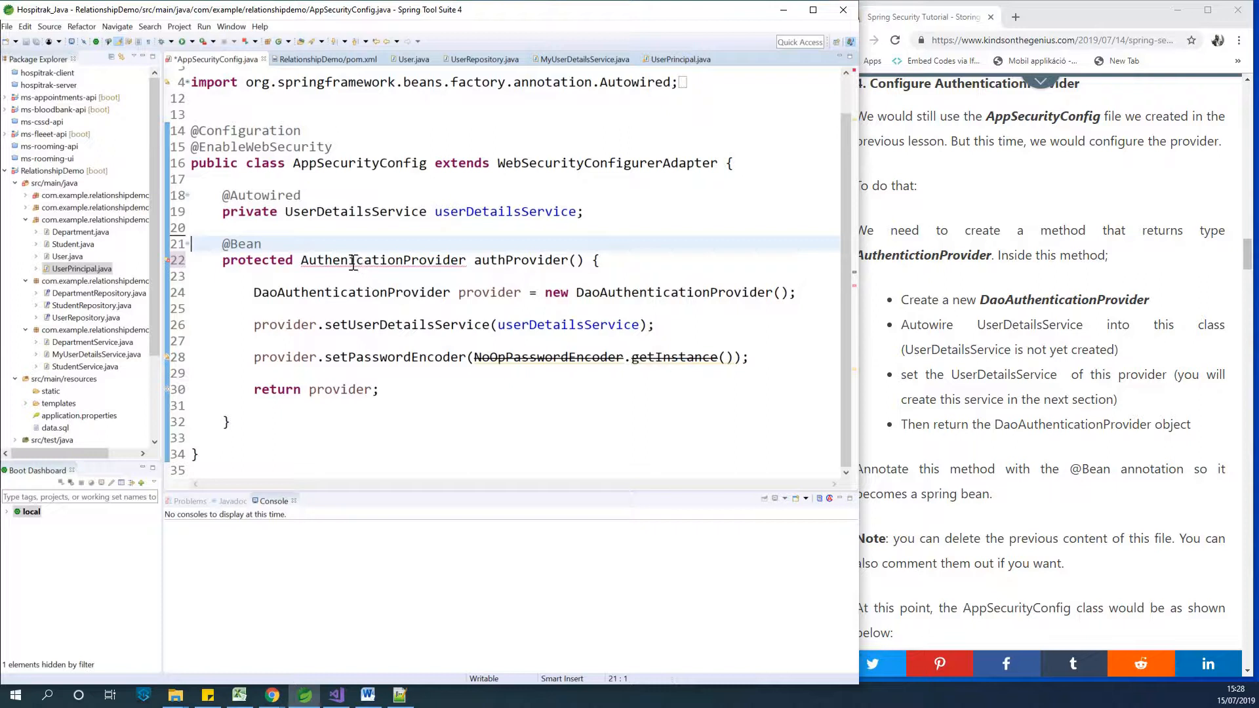
Bring up quick fixes to import AuthenticationProvider from org.springframework.security.authentication.
left_click(352, 260)
type("t")
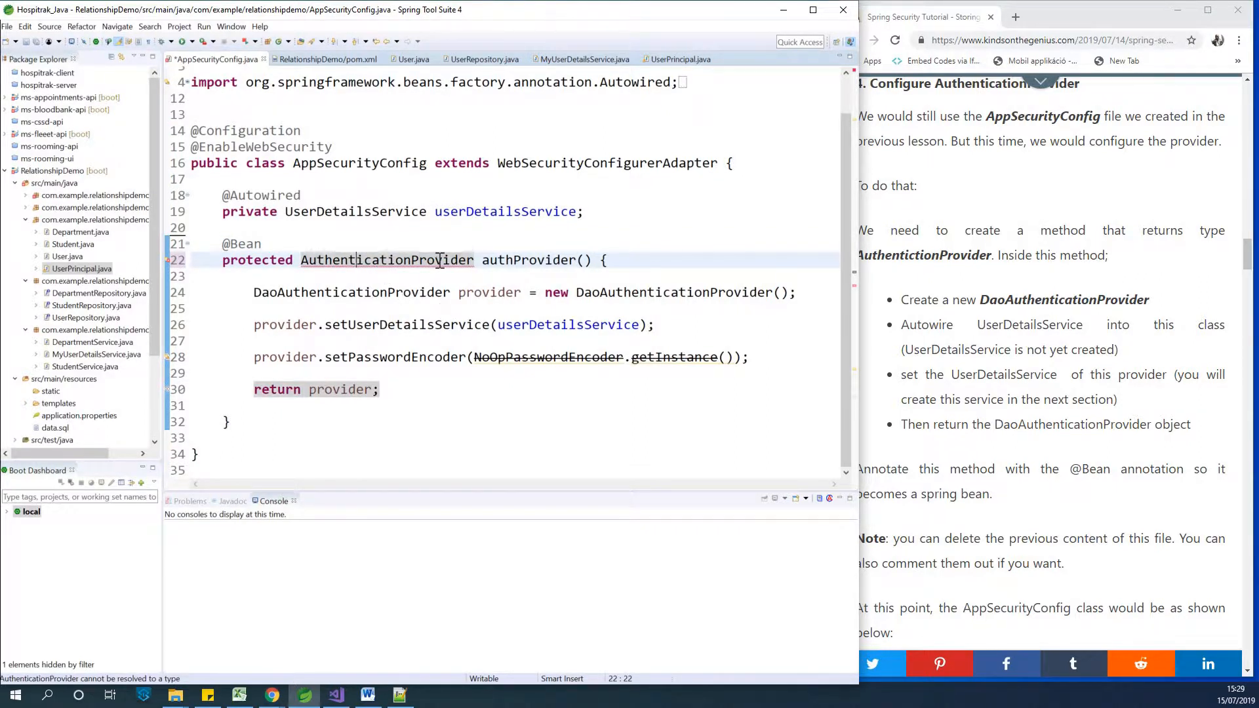
left_click(388, 260)
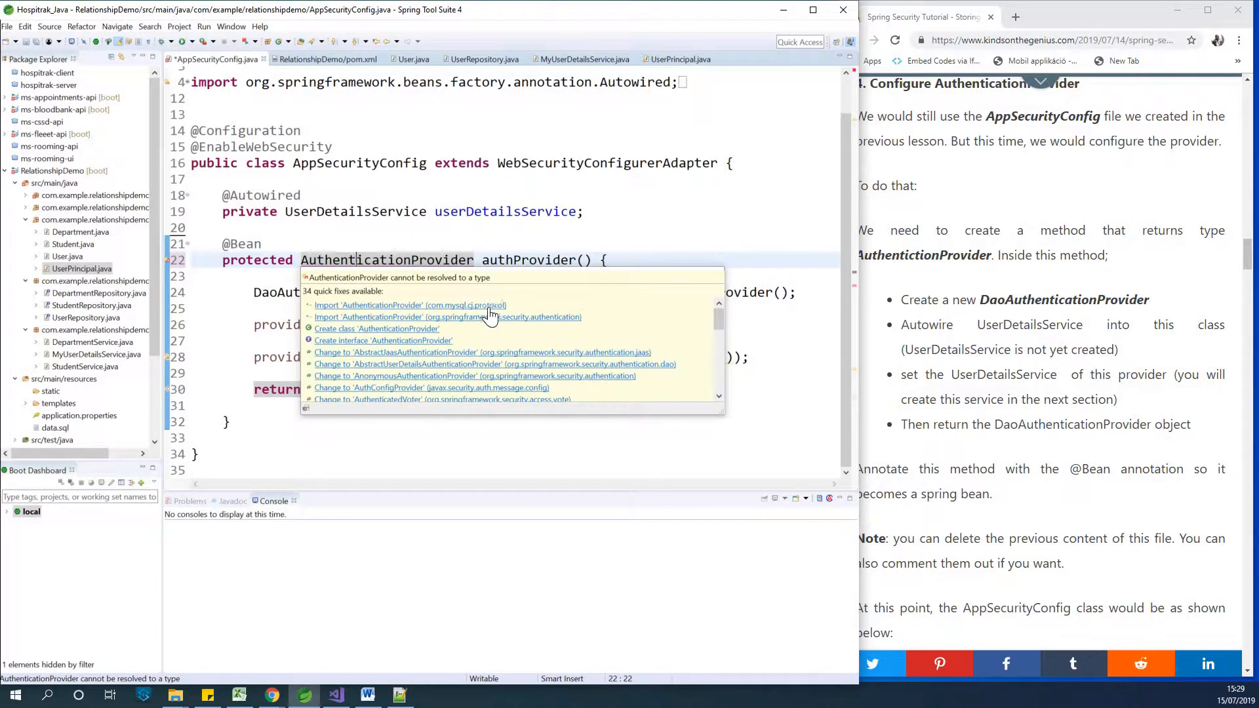
mouse_move(480, 329)
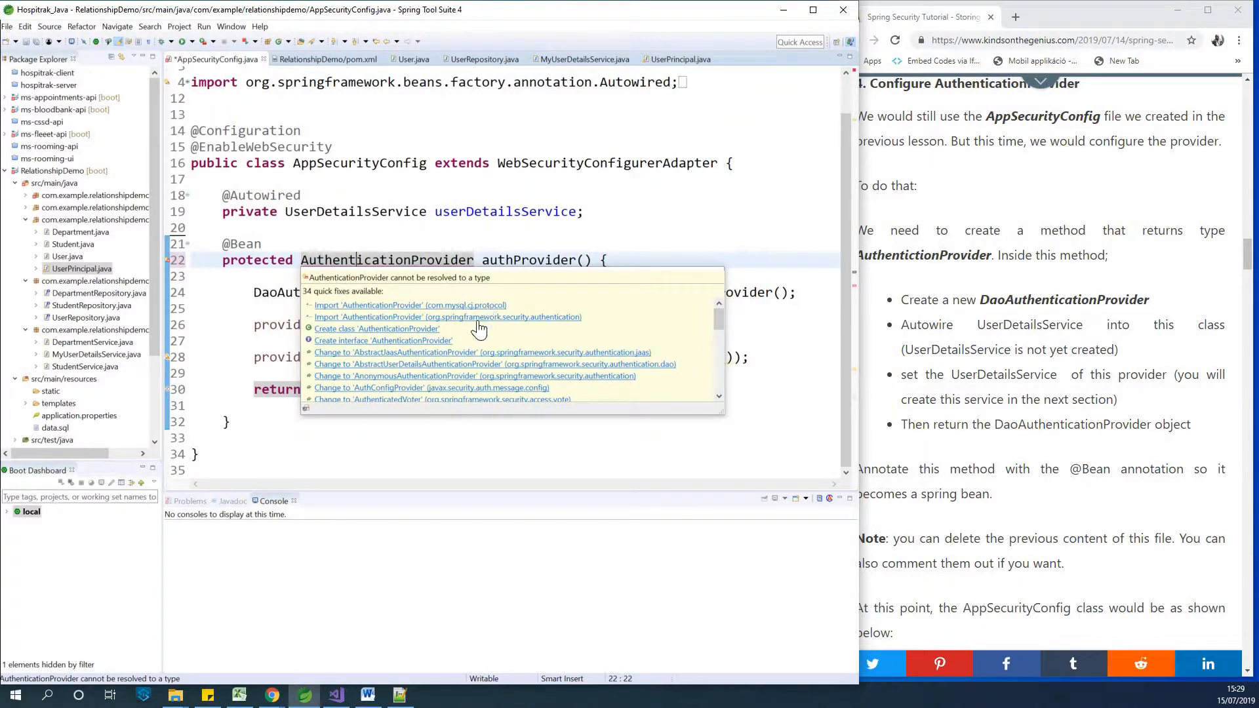
mouse_move(516, 324)
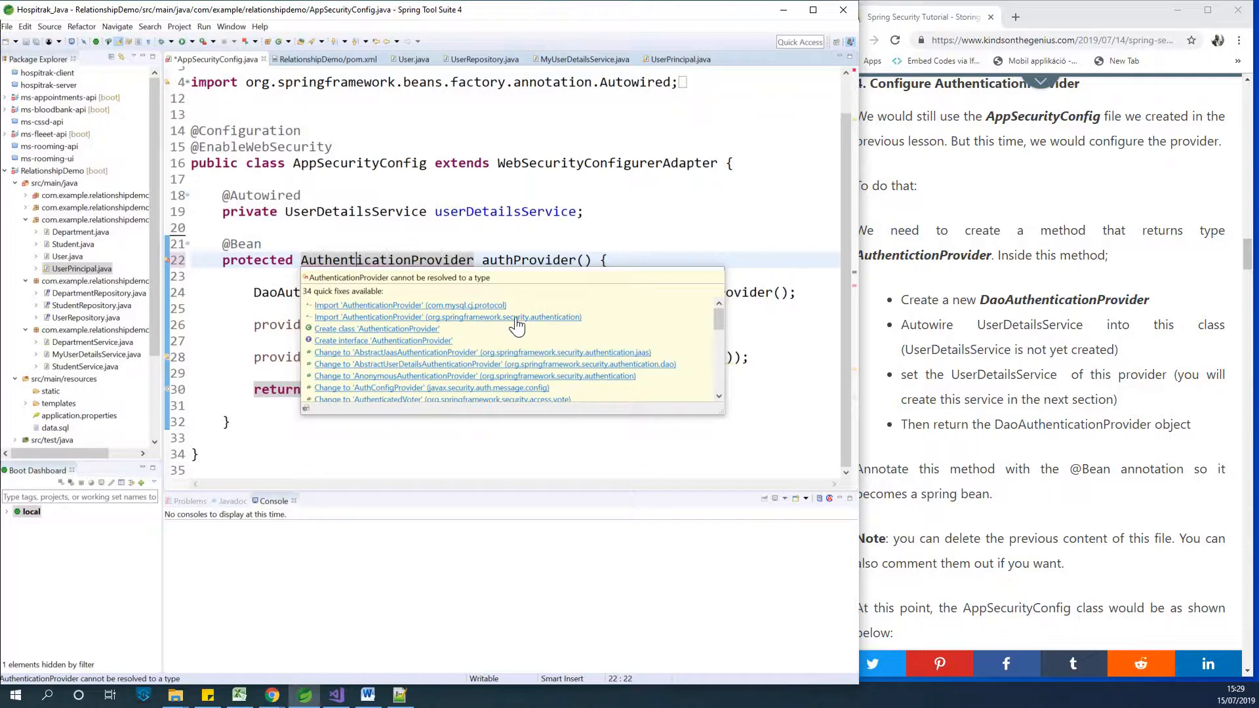
mouse_move(495, 324)
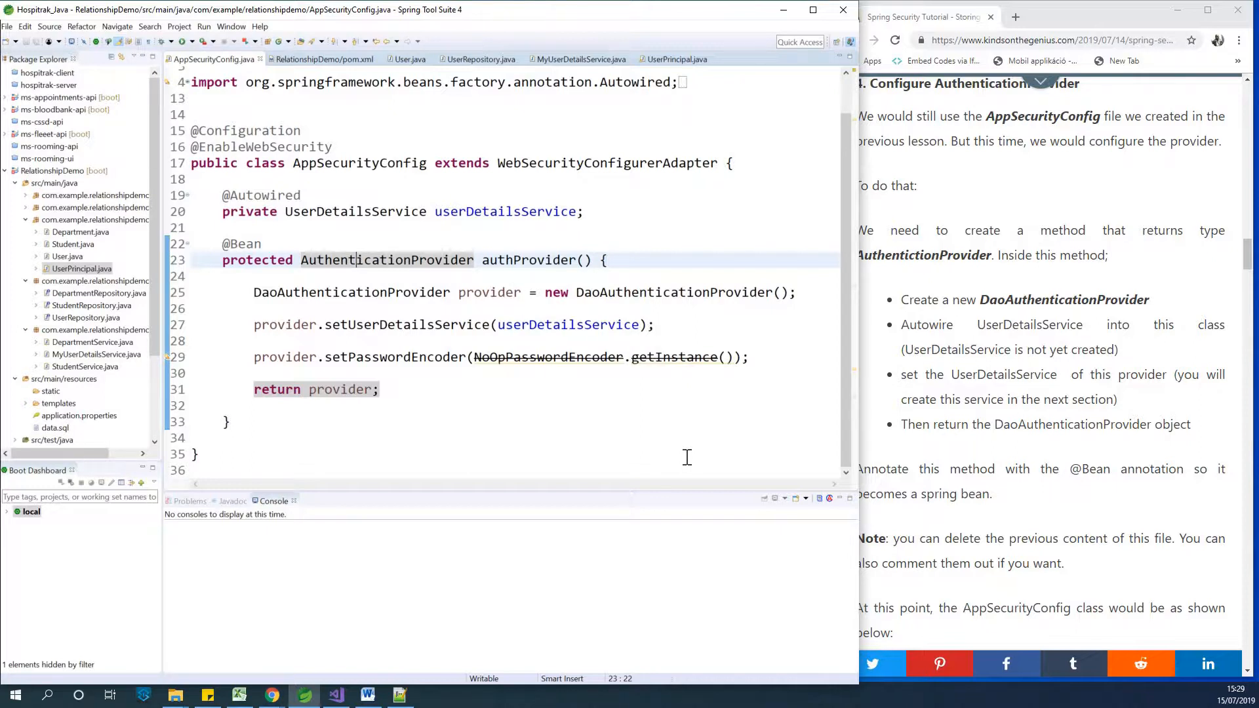
mouse_move(24, 695)
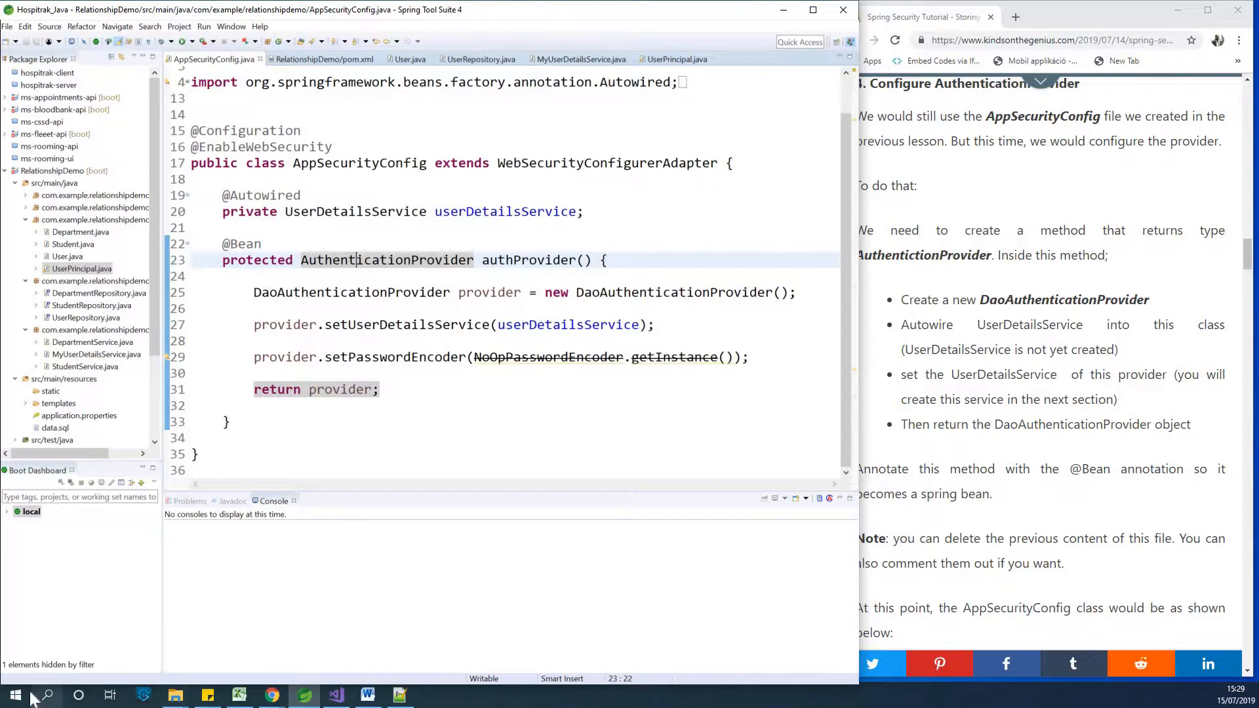
Launch MySQL 8.0 Command Line Client from the Start Menu's MySQL folder.
left_click(15, 695)
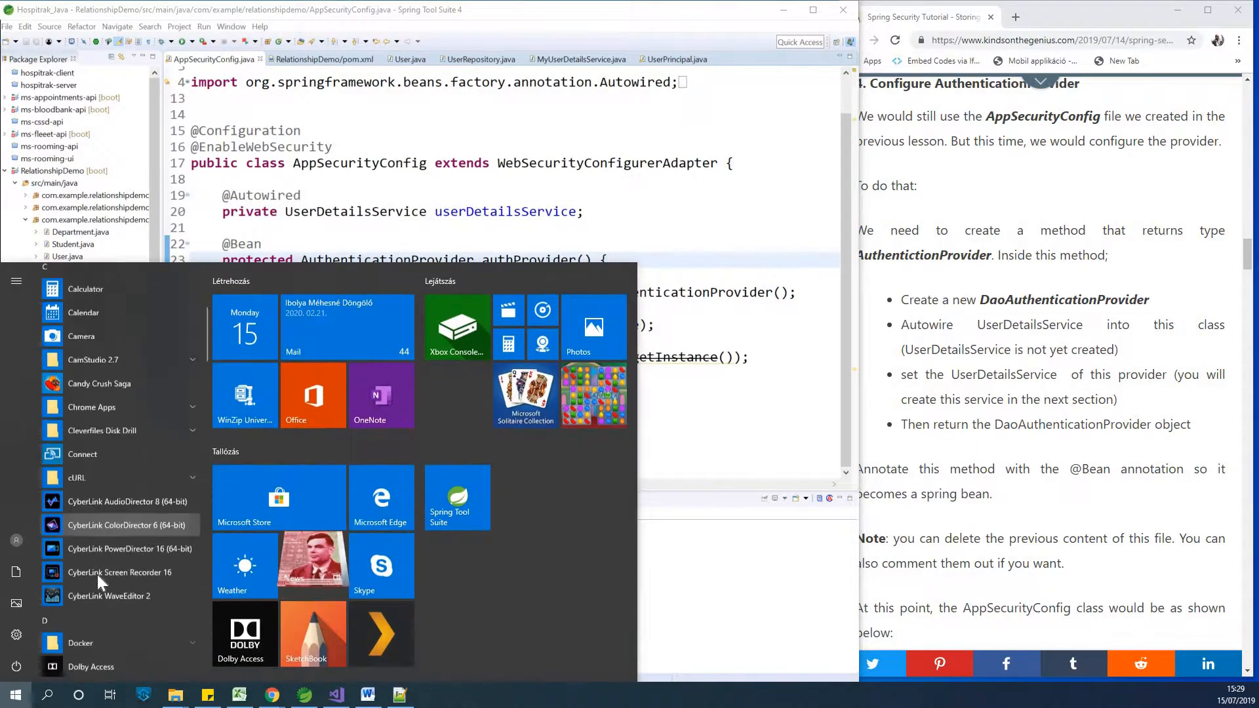
scroll("down", 3)
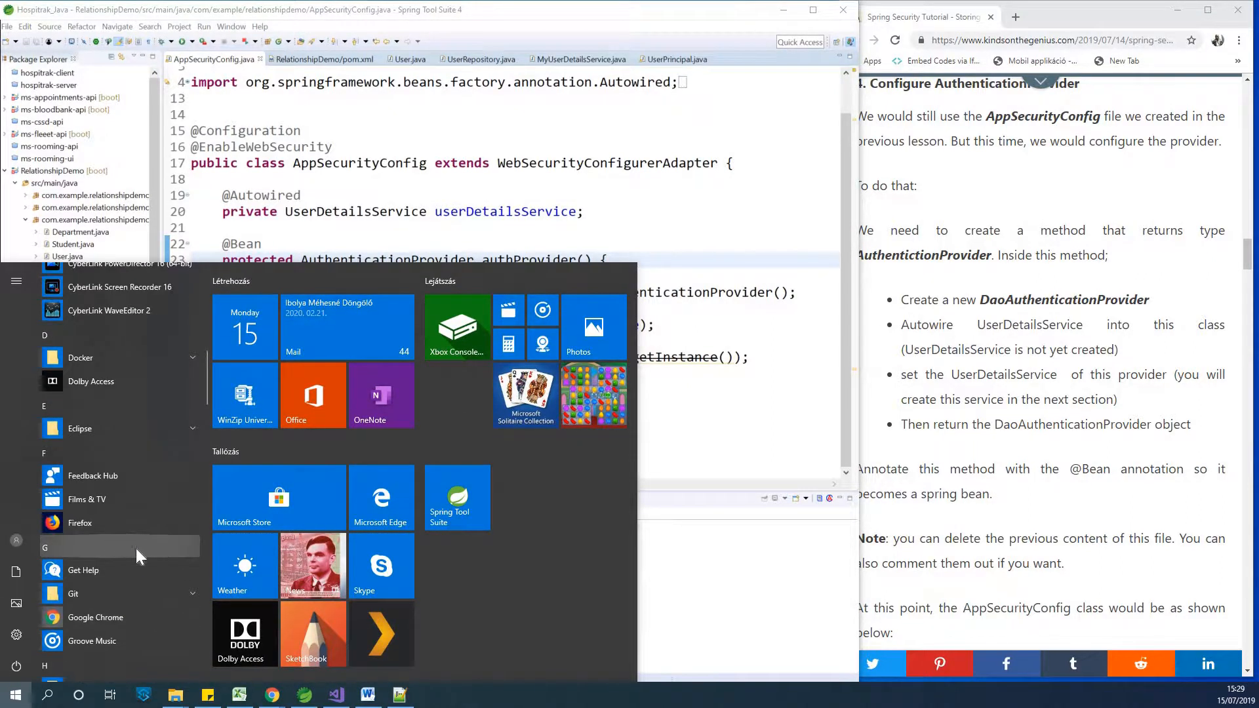
scroll("down", 3)
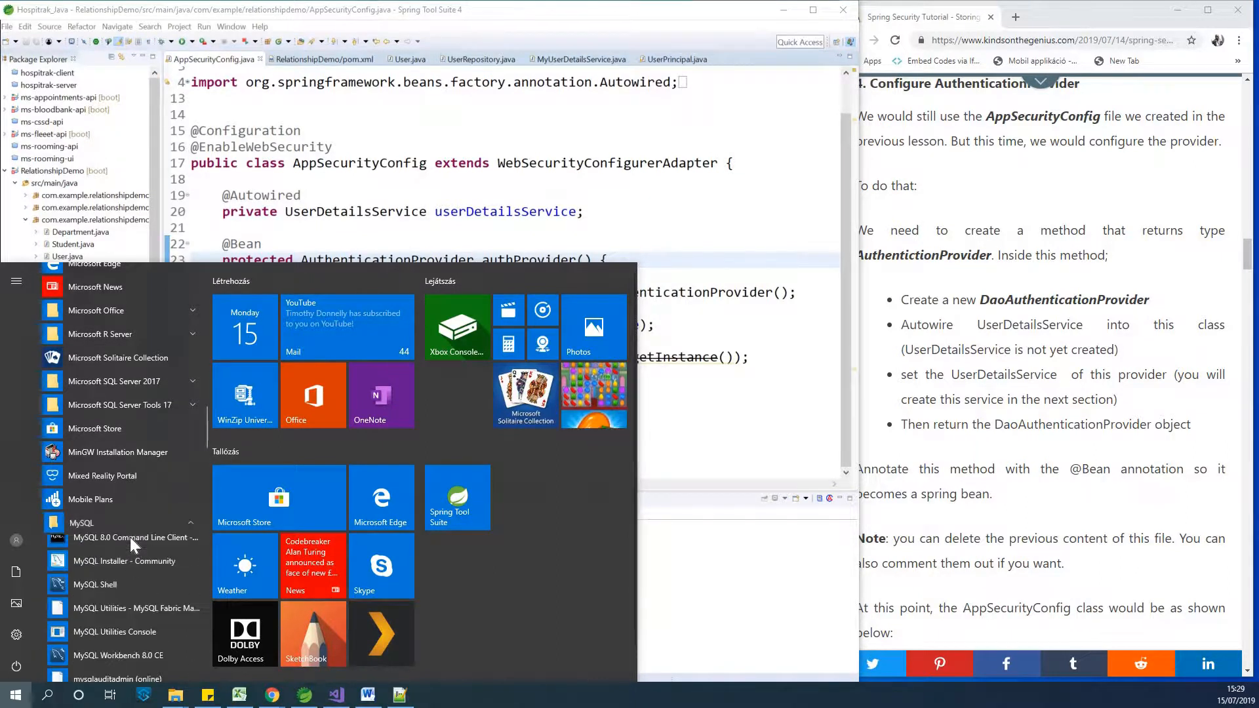
left_click(133, 542)
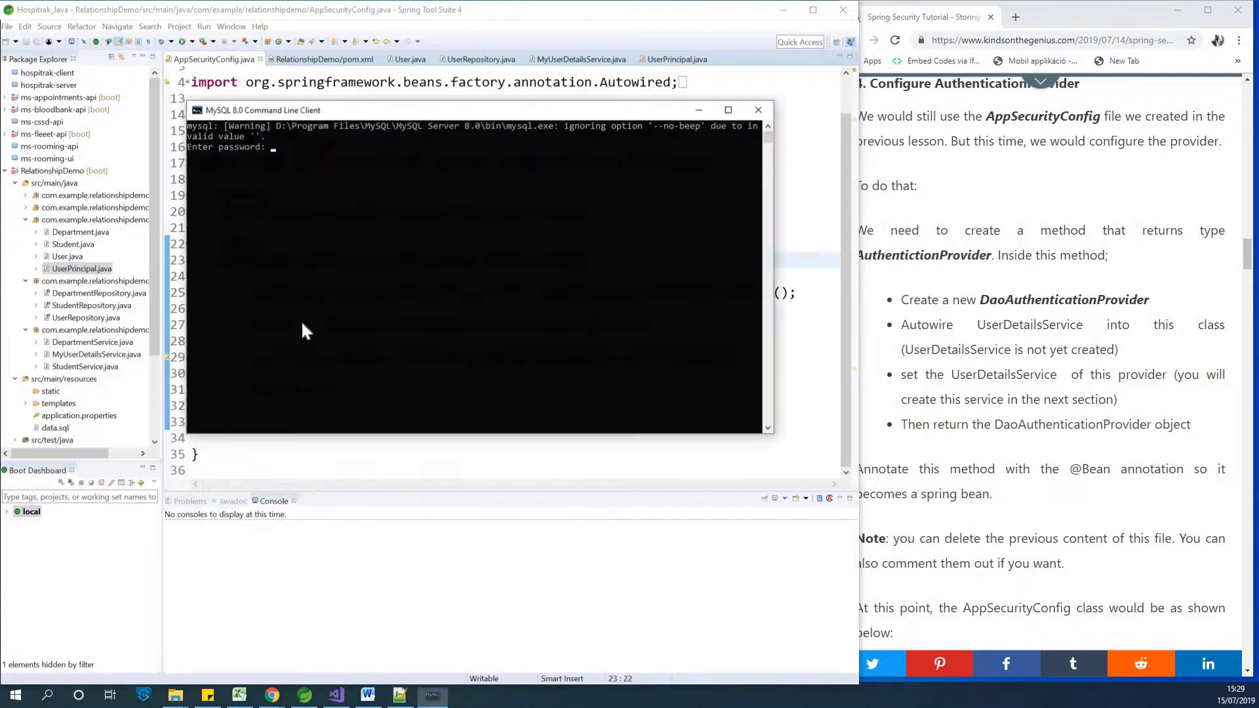
Log in as root, switch to usersdb and run 'select * from user;'.
type("****")
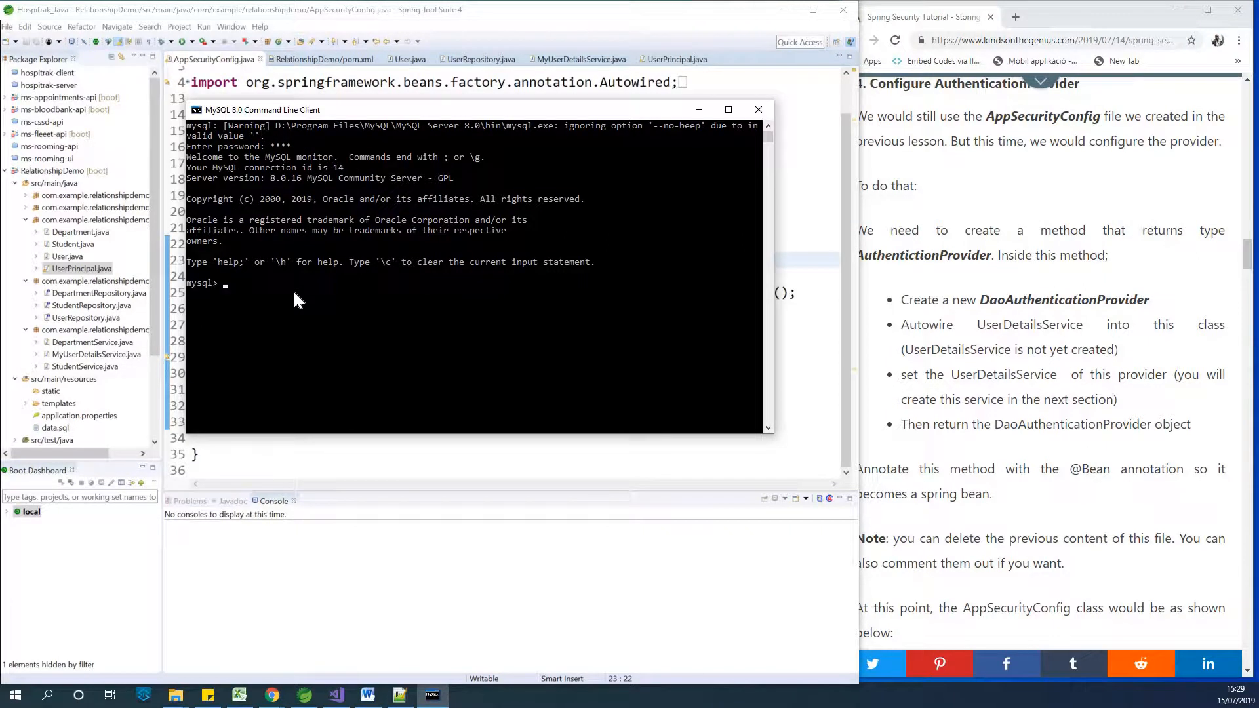
type("use usersdb;")
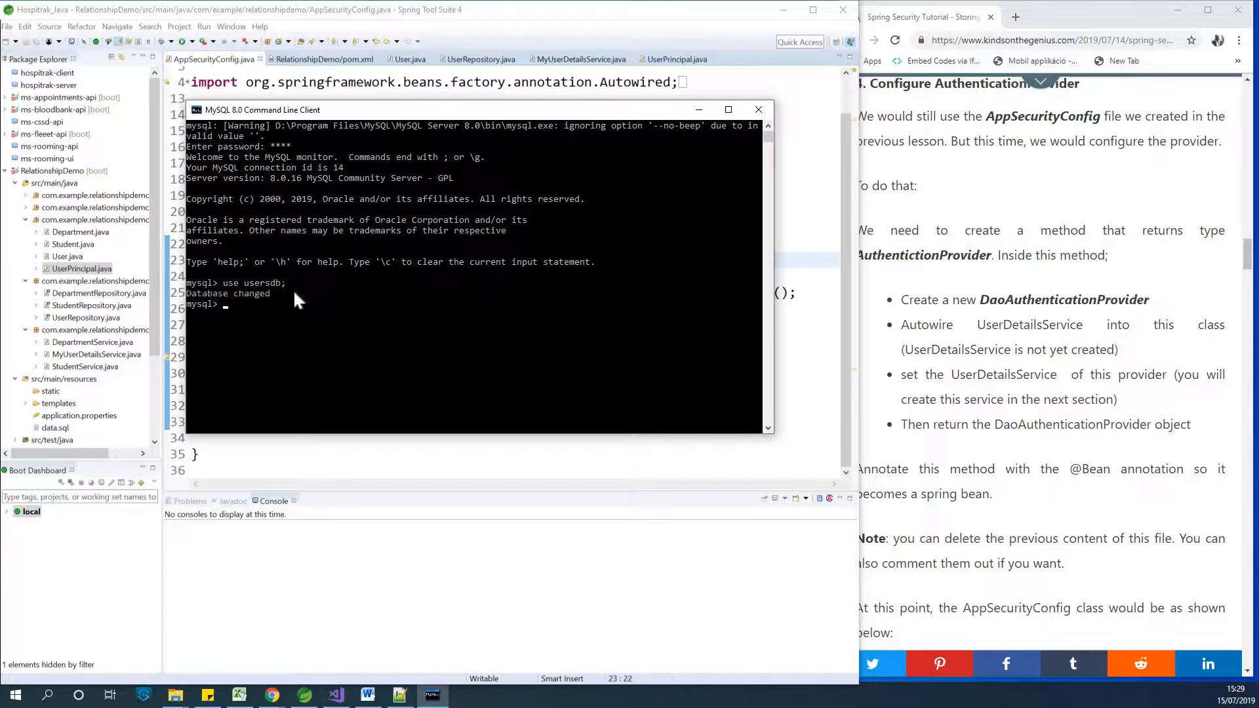
type("s")
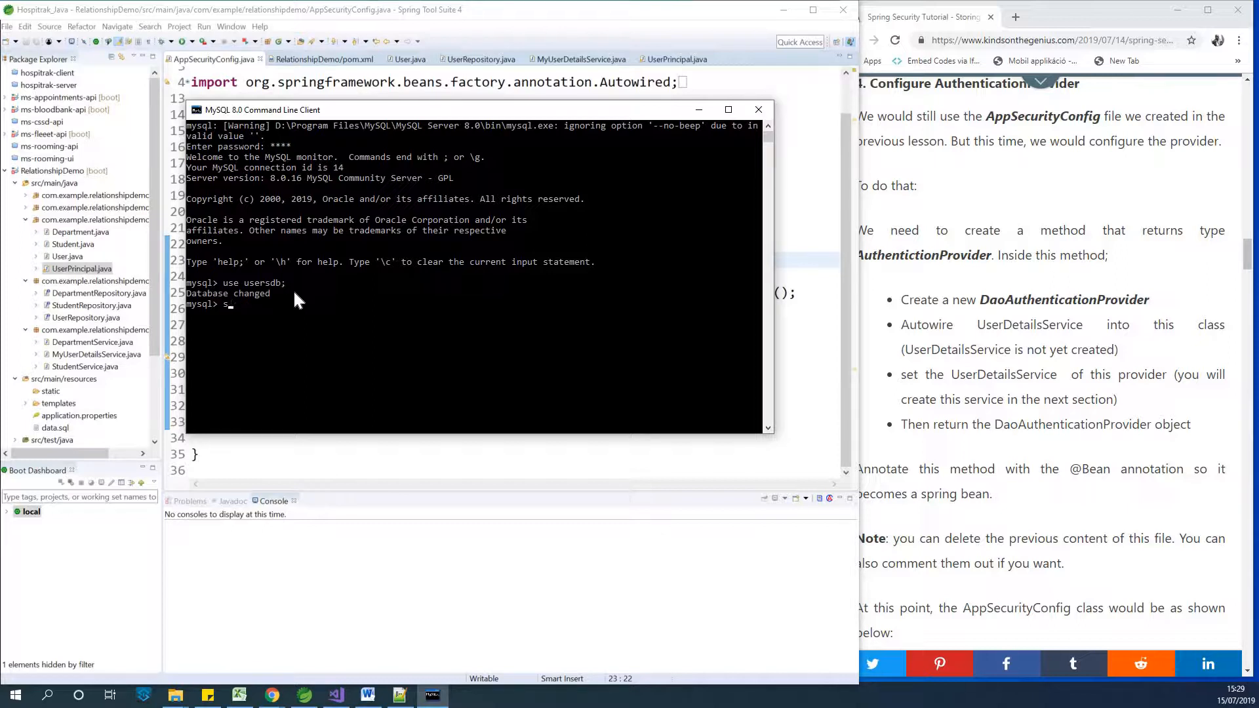
type("select")
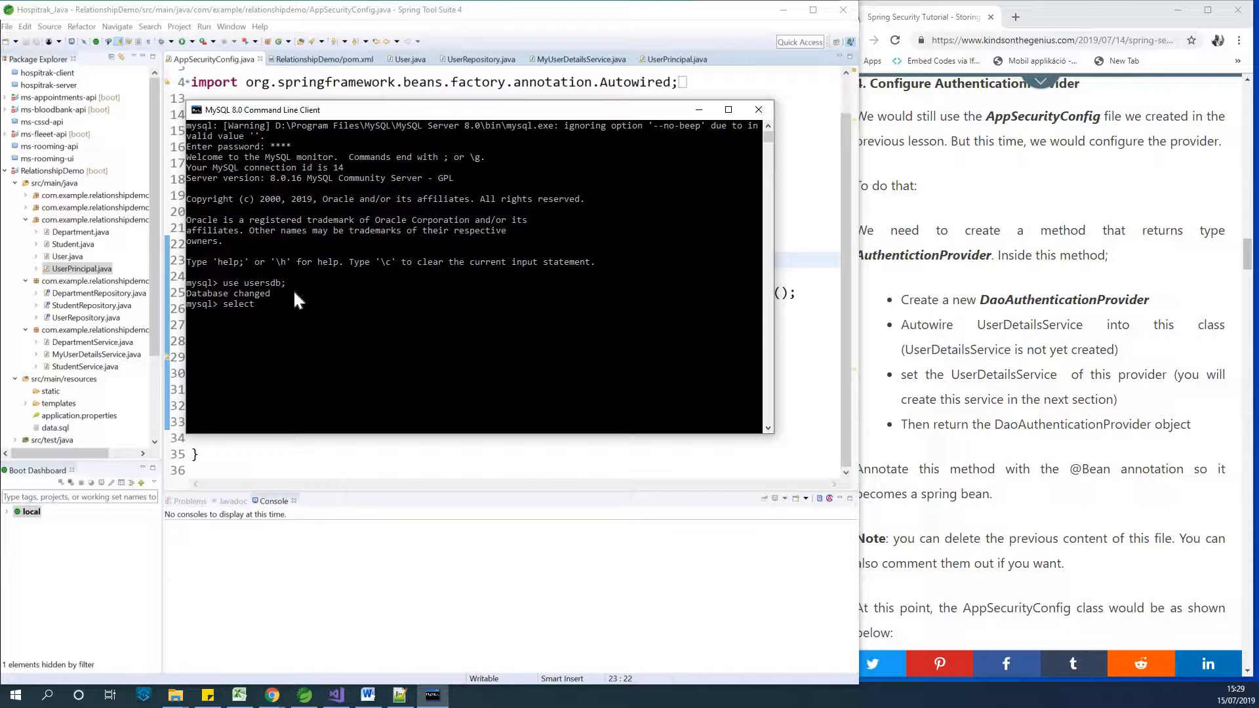
type("* from")
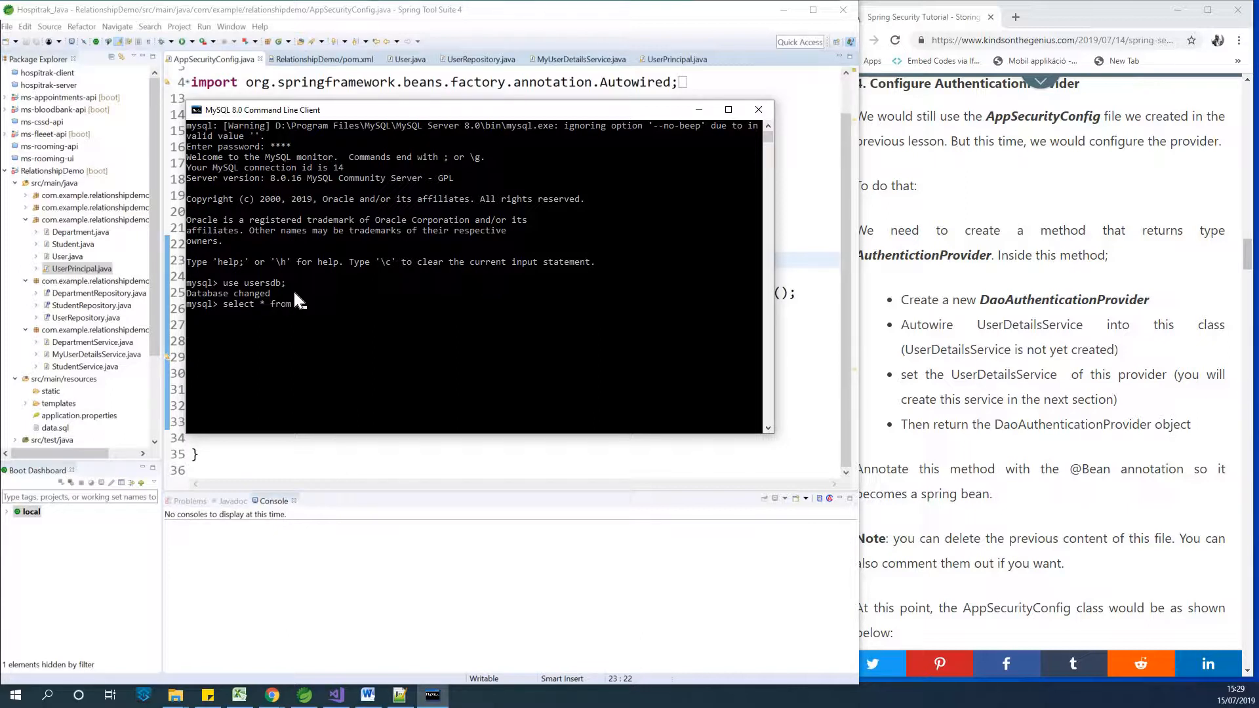
type("user;")
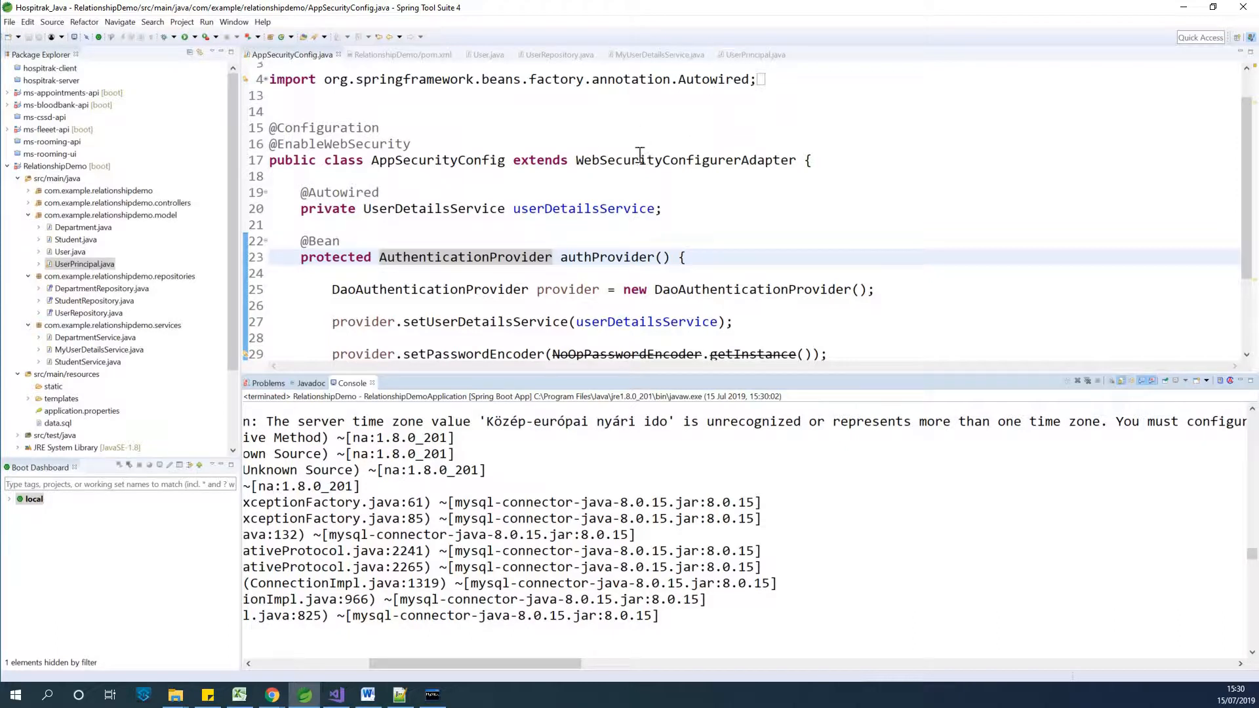
mouse_move(92, 303)
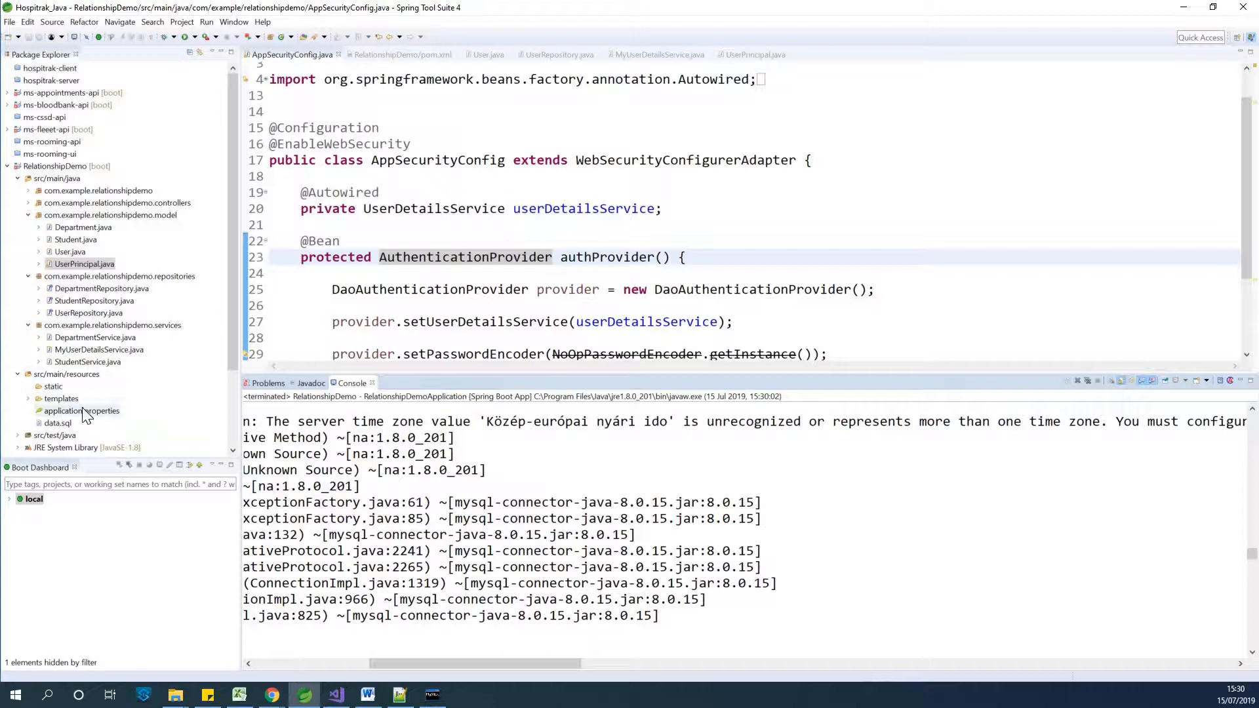
Append ?serverTime=UTC after usersdb on the spring.datasource.url line in application.properties.
double_click(77, 411)
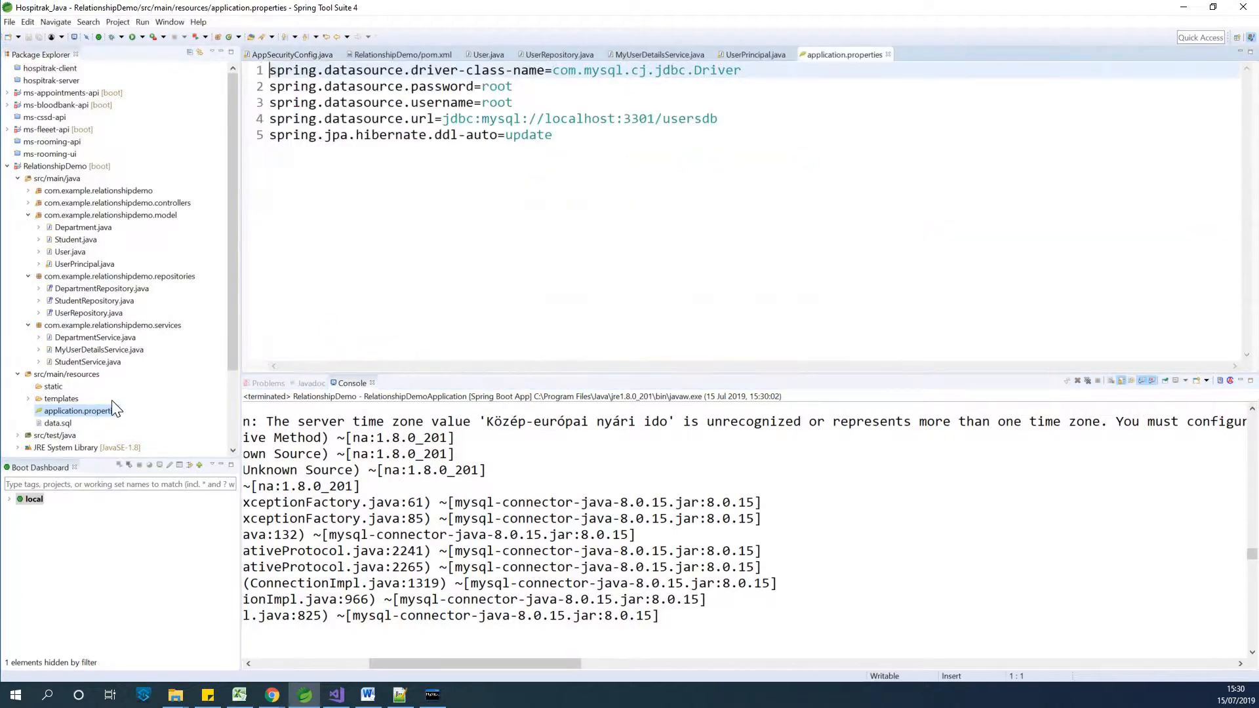
left_click(717, 118)
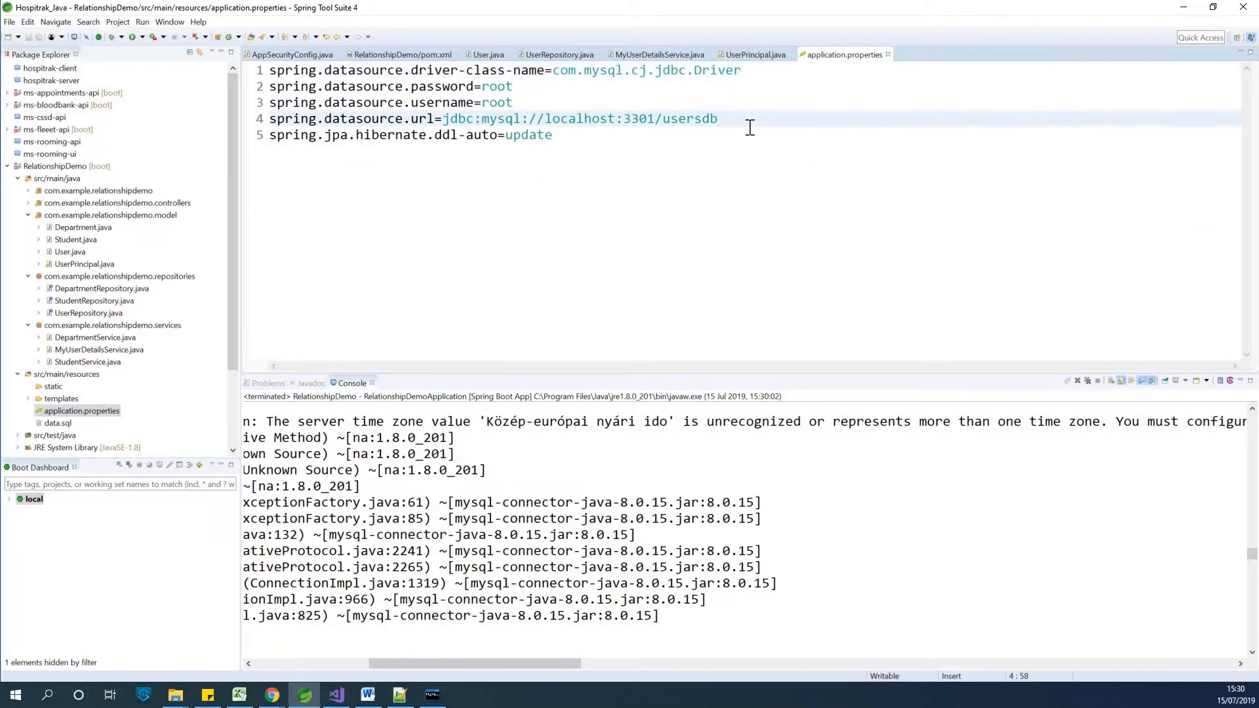
type("?")
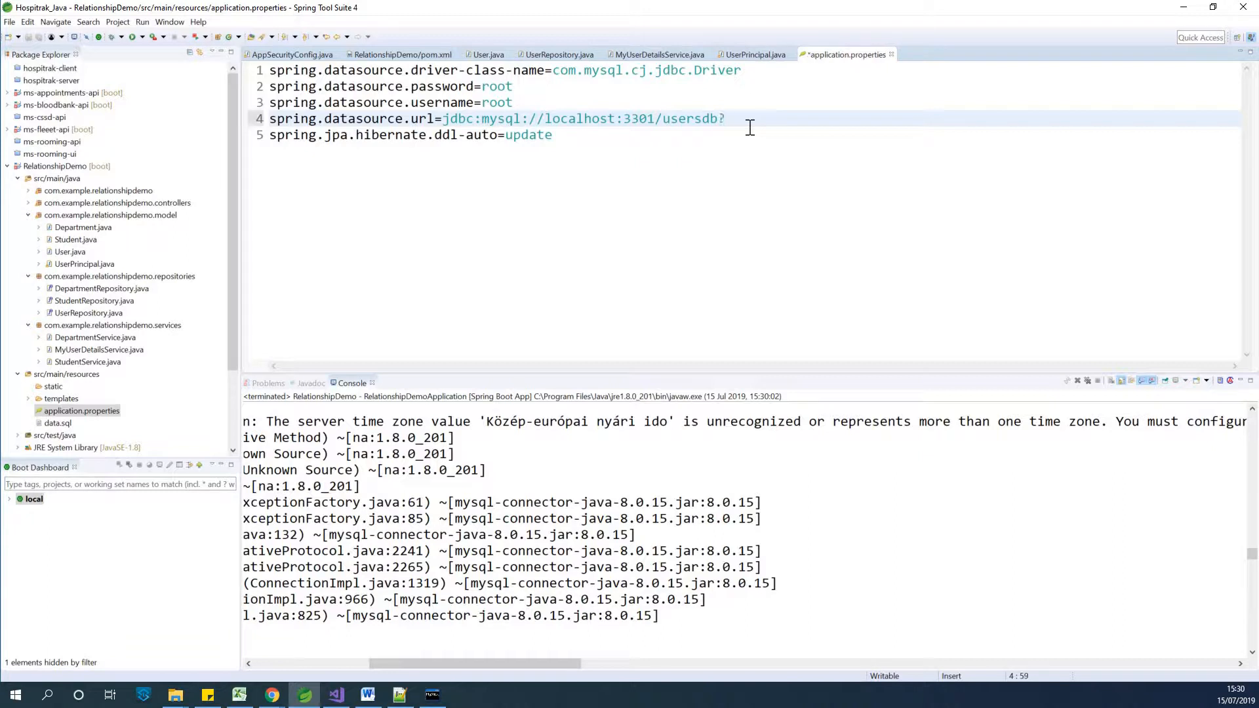
type("server")
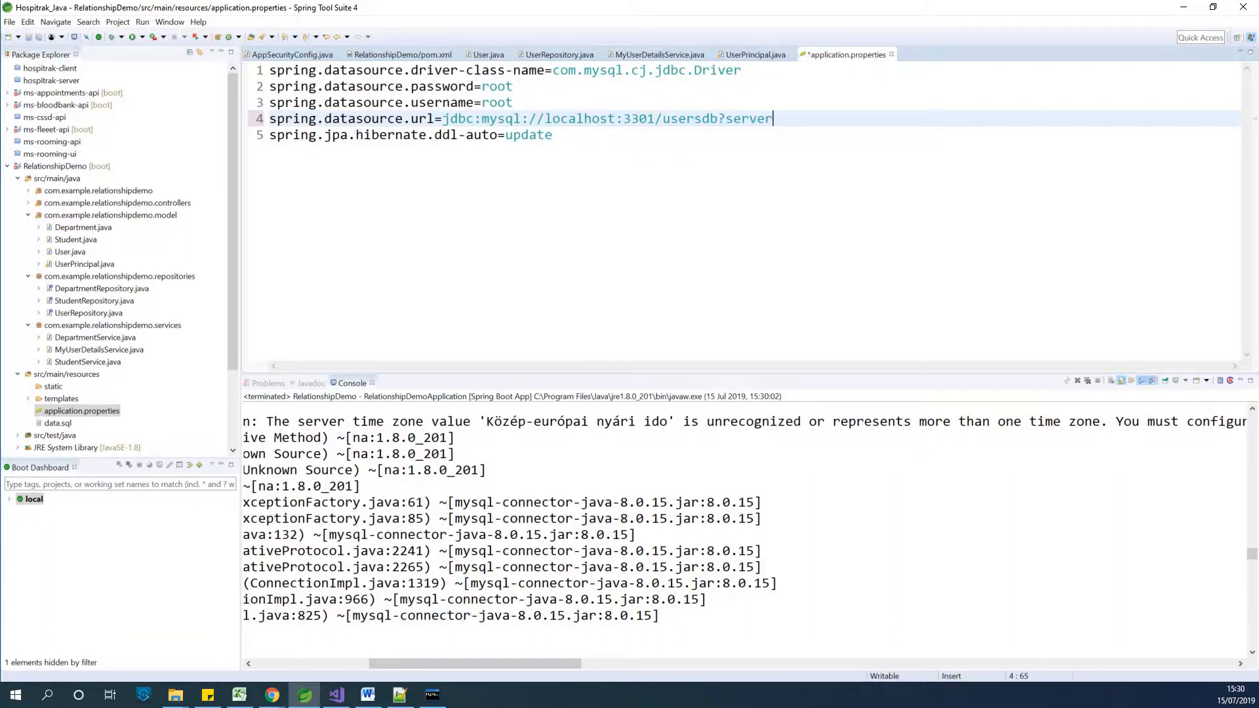
type("Time=")
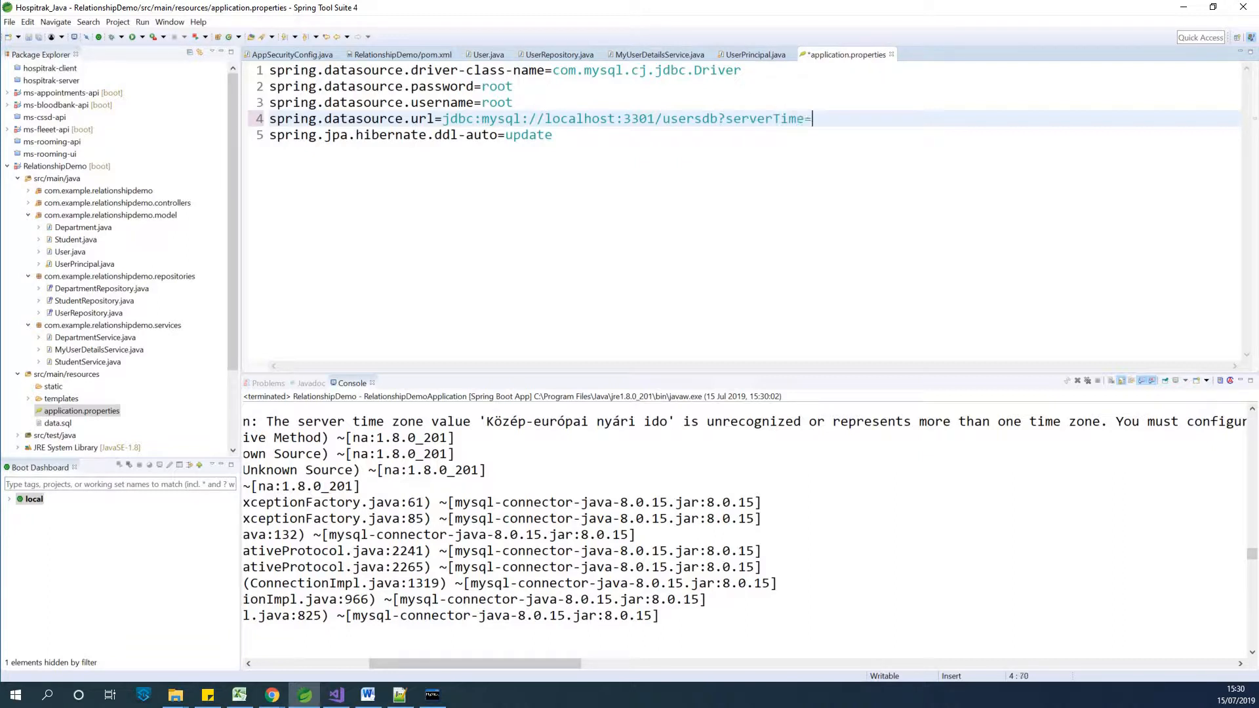
type("UTC")
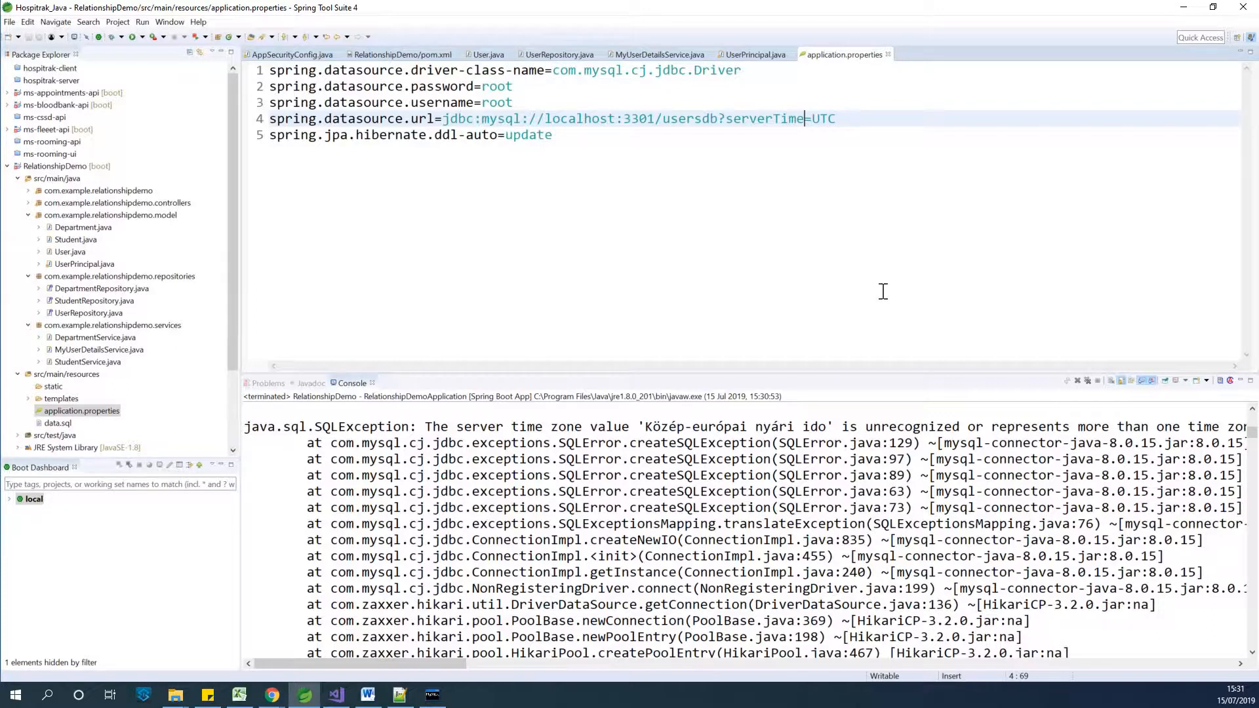
Correct the parameter to serverTimezone=UTC and relaunch RelationshipDemo so it starts on port 8080.
type("ZONE")
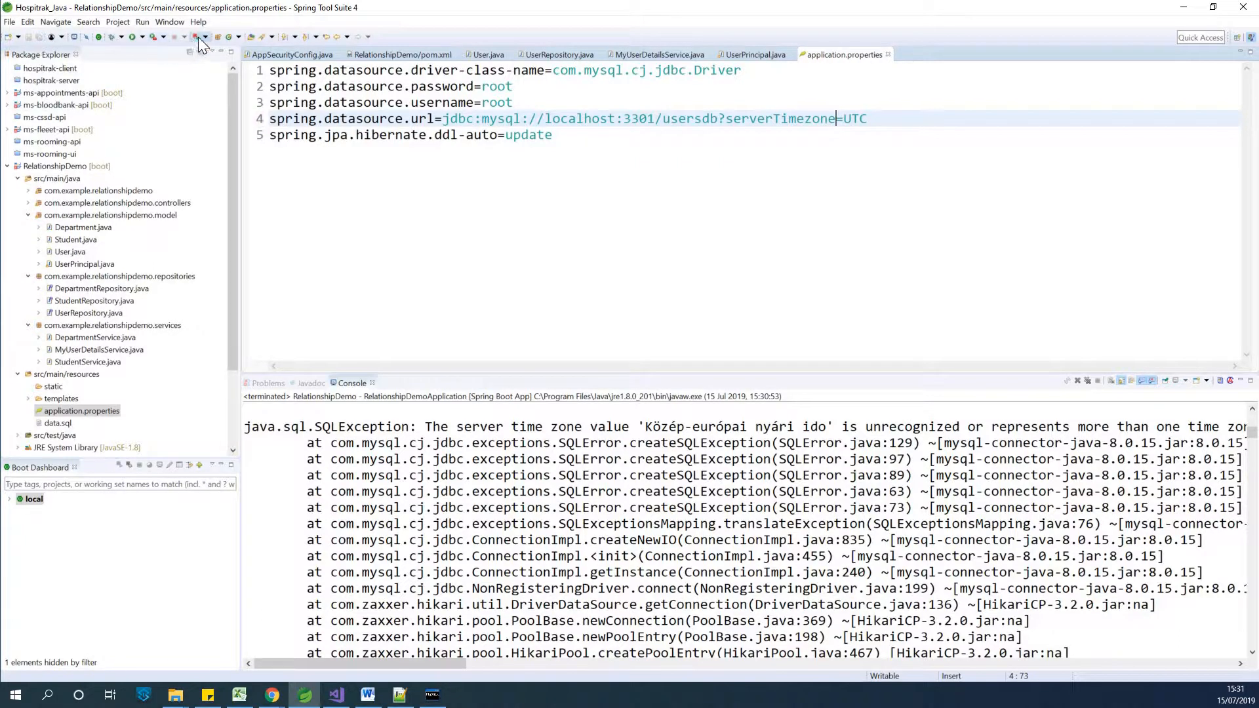
left_click(204, 37)
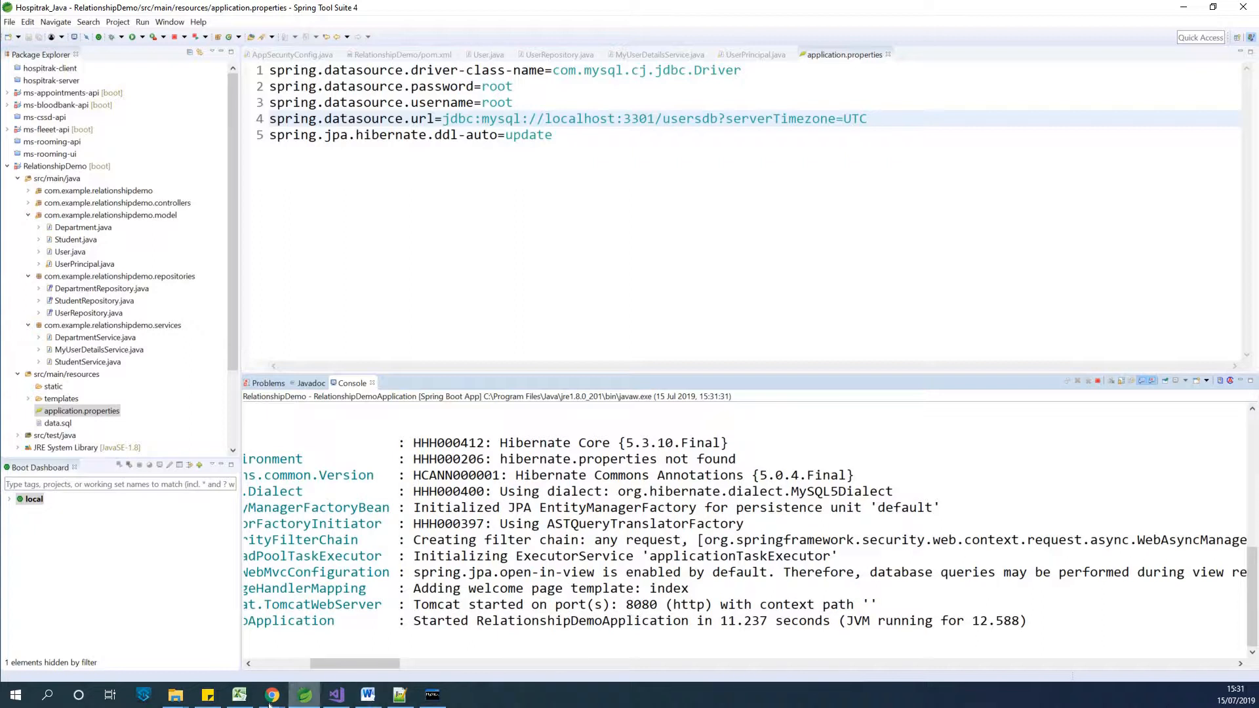
left_click(273, 696)
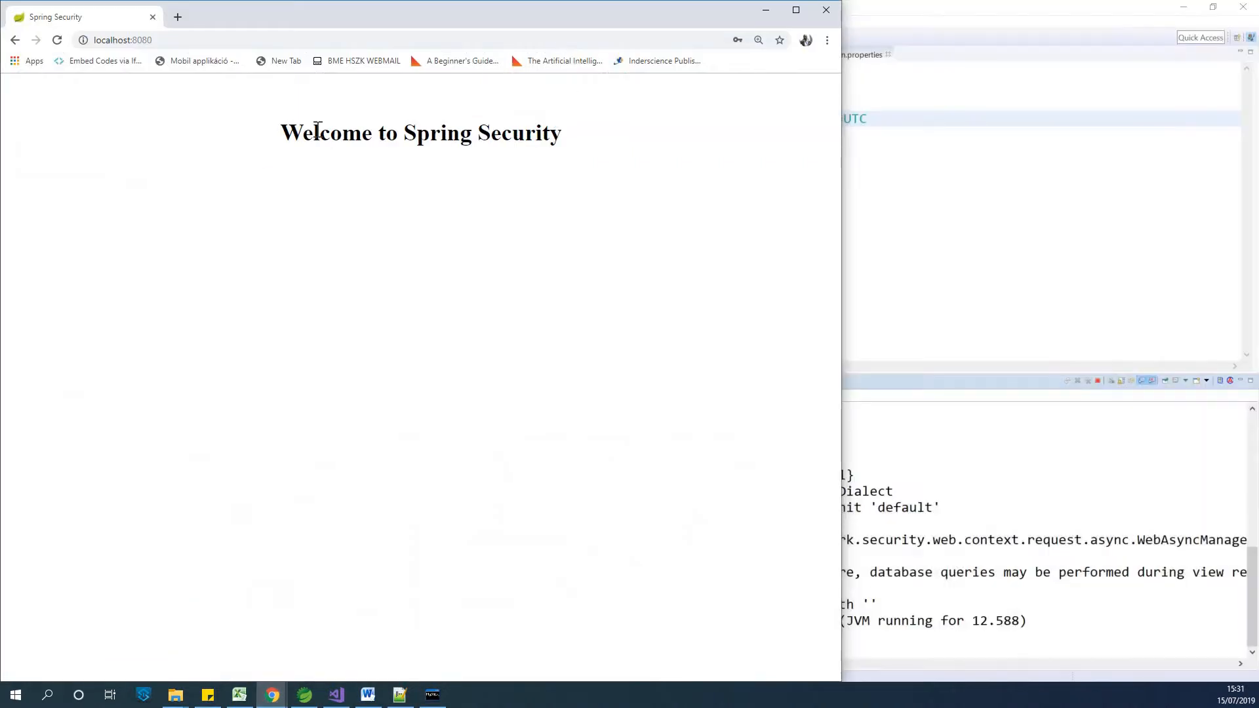
Reload localhost:8080 and attempt a login as Ninja, getting bad credentials.
left_click(122, 39)
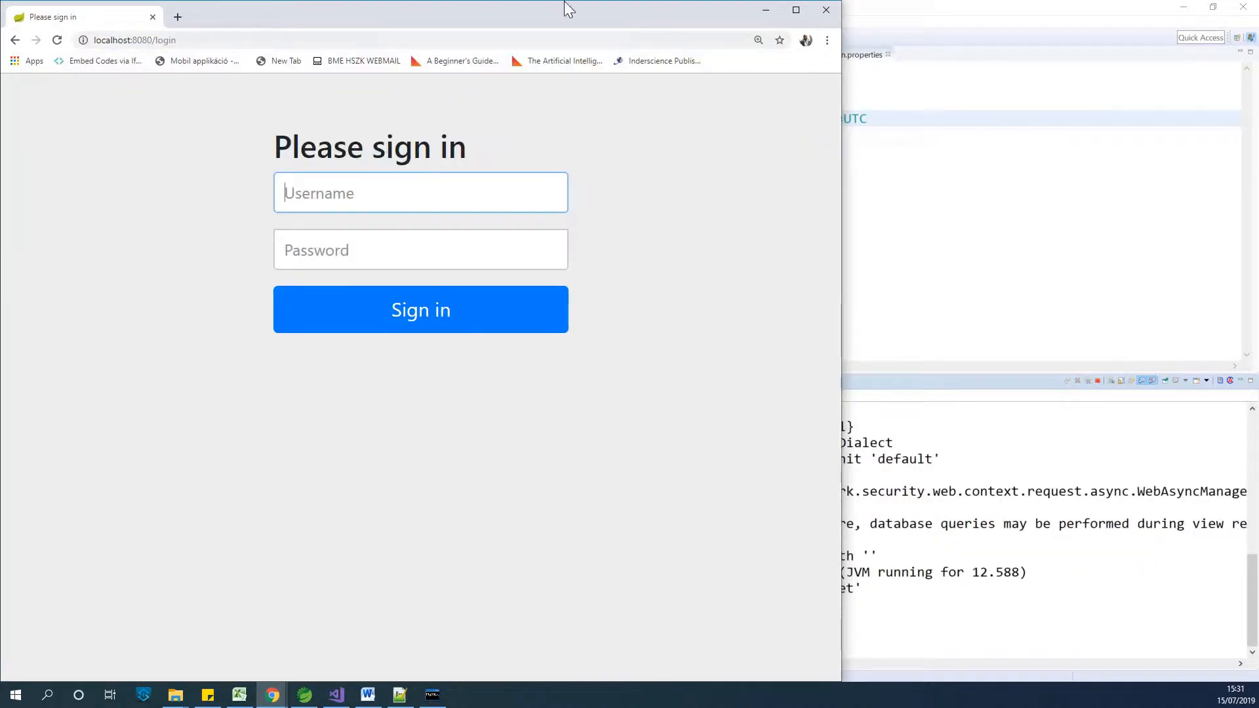
left_click(419, 191)
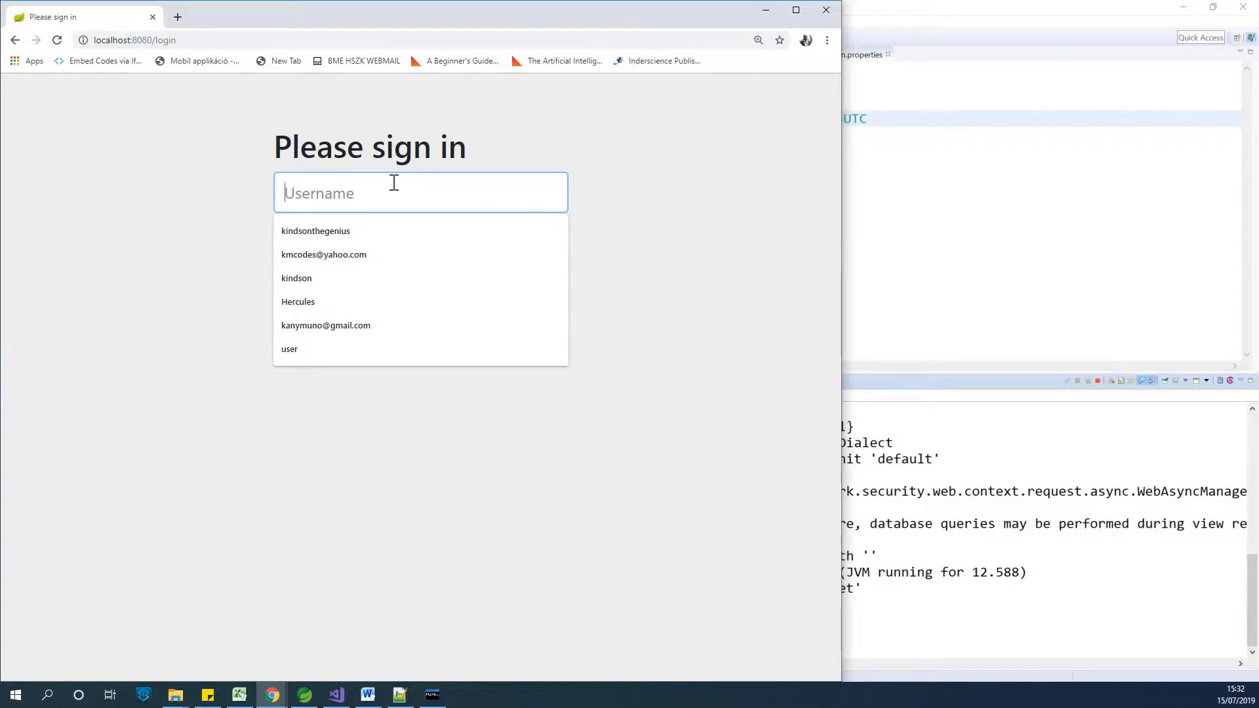
type("Ninja")
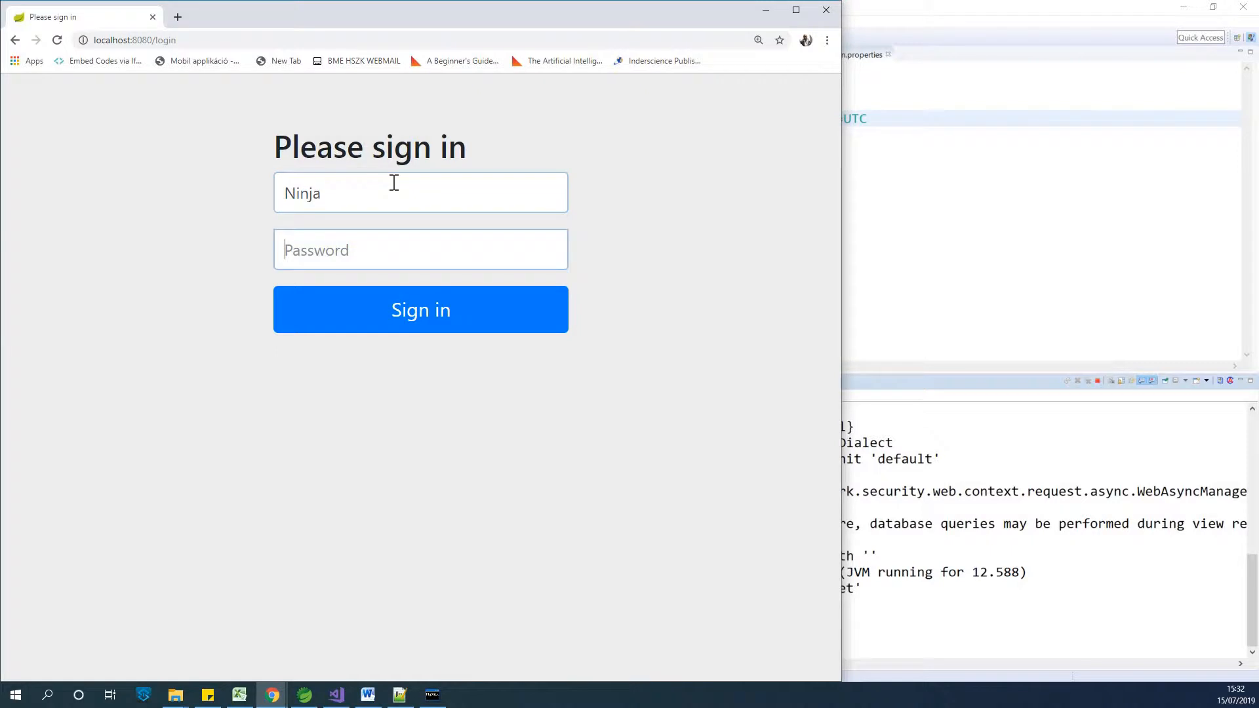
left_click(419, 309)
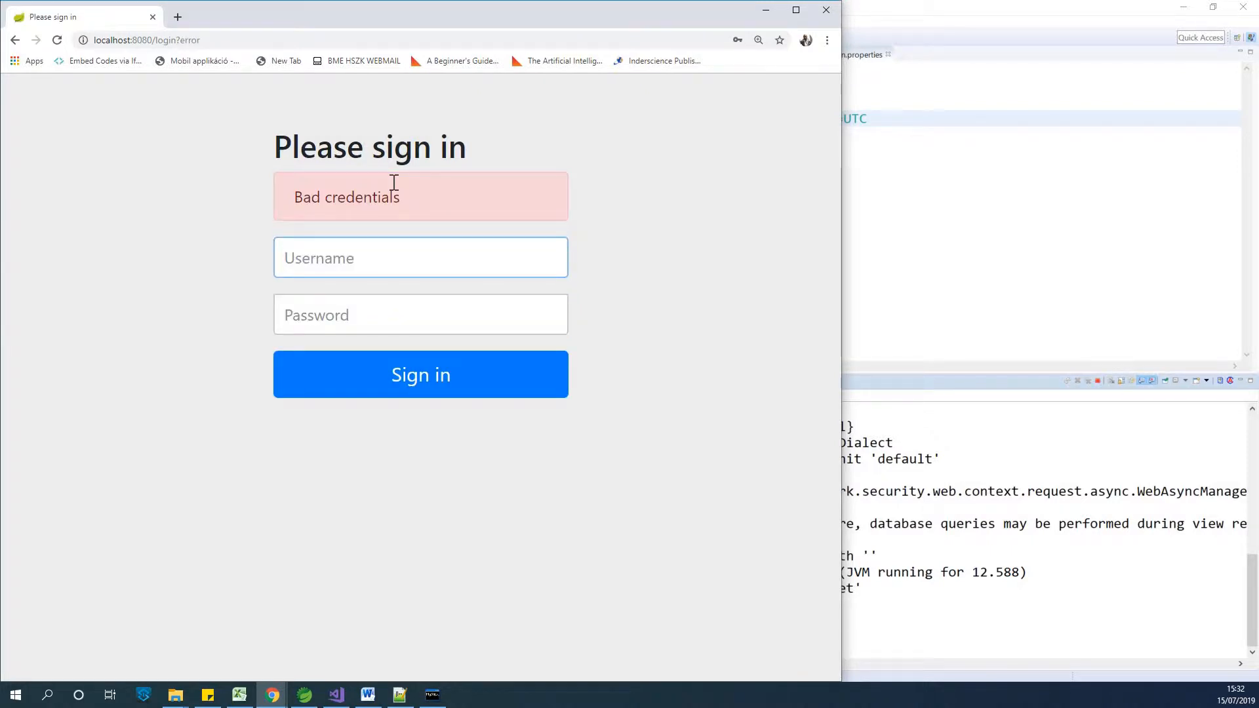
Sign in as Hercules with the password and reach the Welcome to Spring Security page at /home.
type("Hercules")
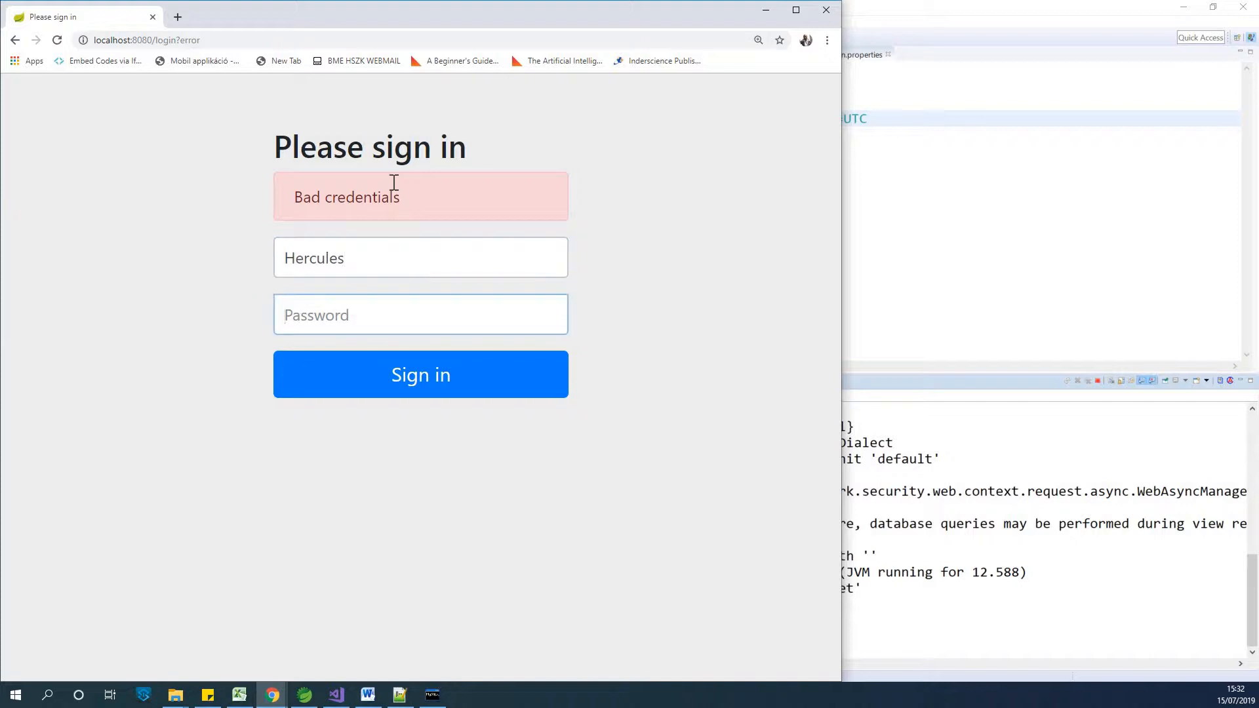
type("••••")
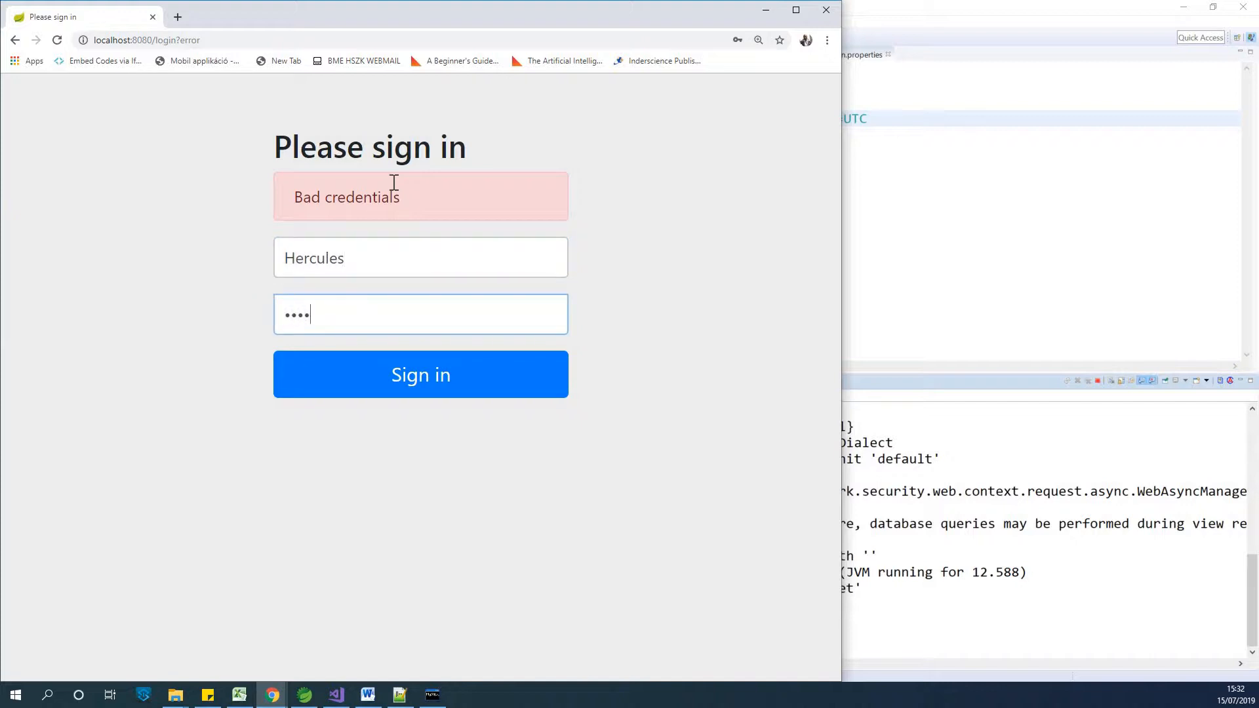
left_click(420, 374)
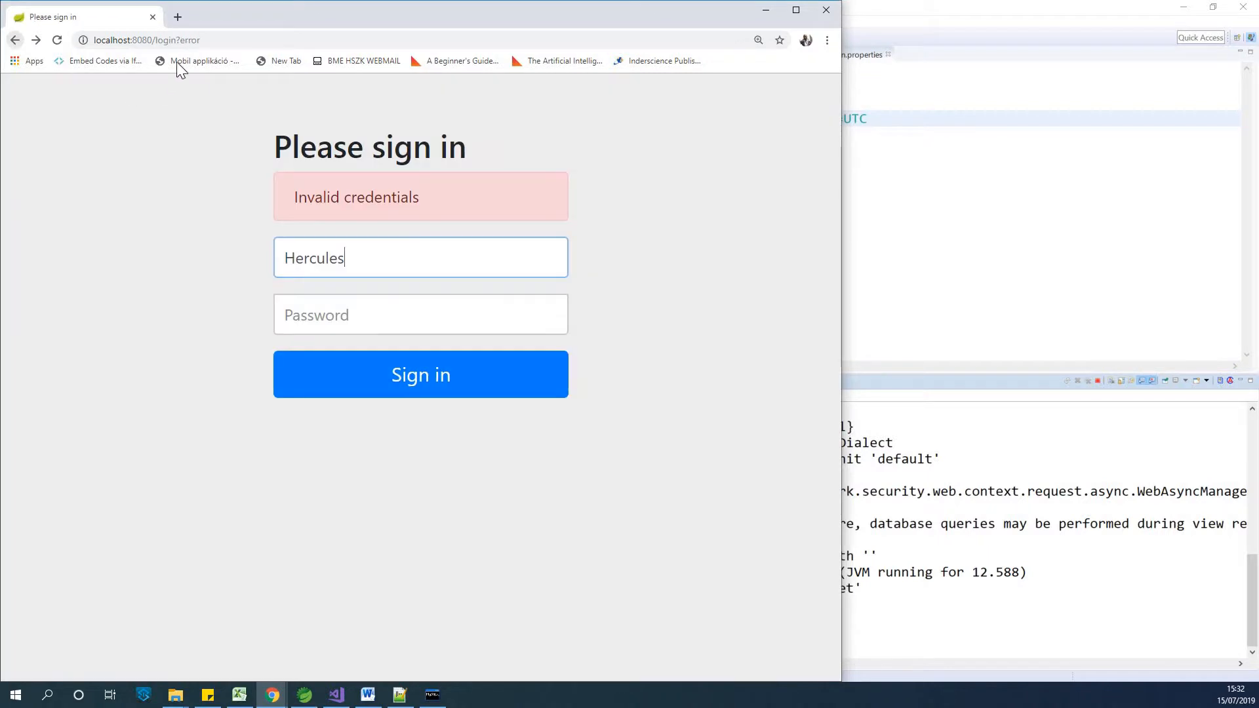
left_click(169, 41)
type("hom")
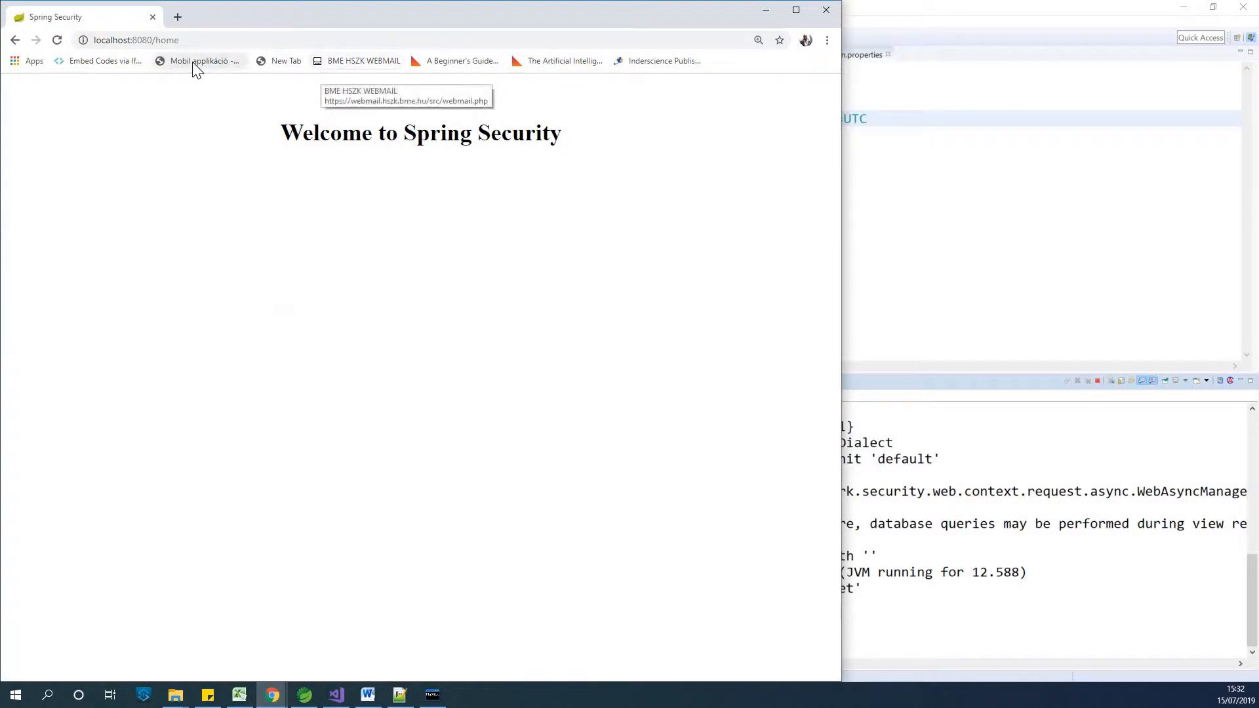
mouse_move(260, 79)
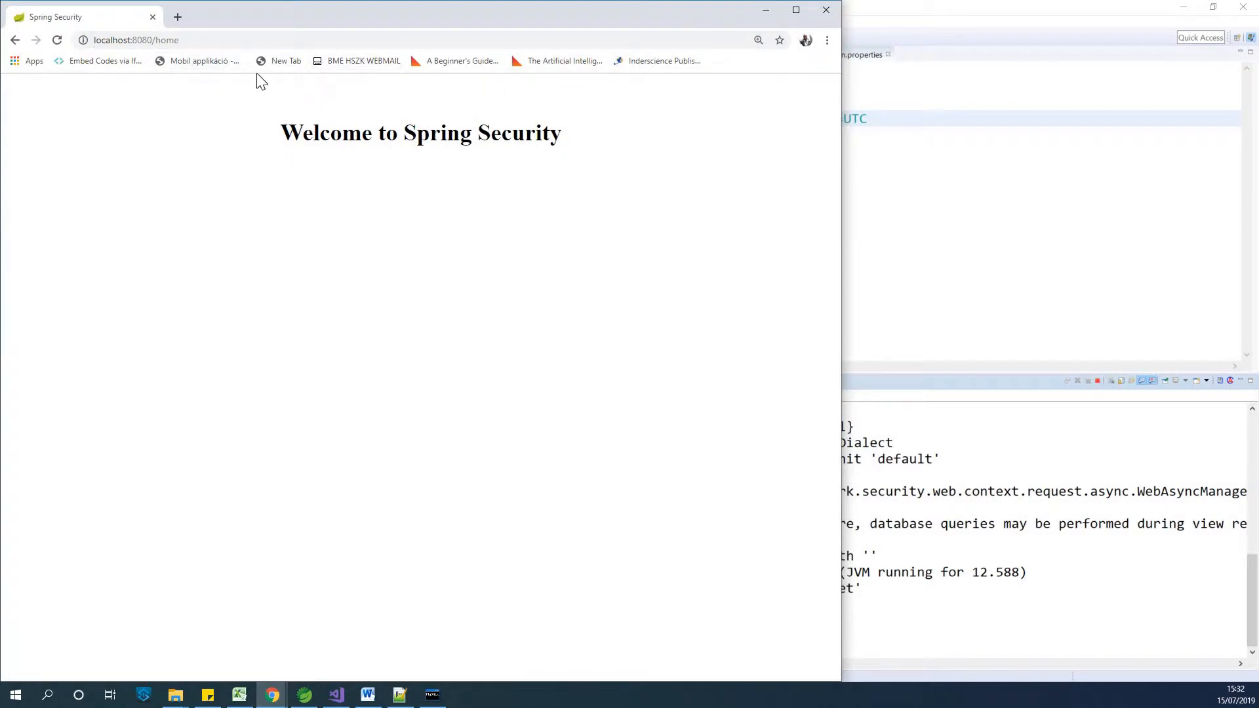
mouse_move(514, 22)
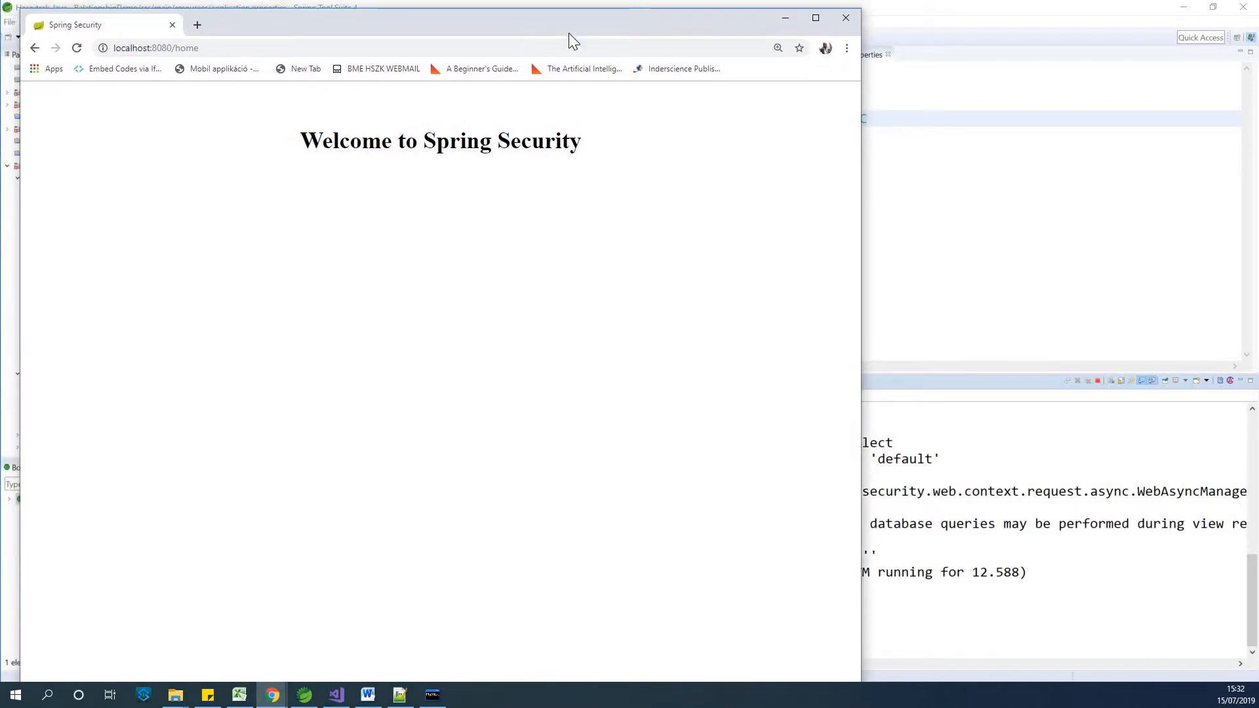
left_click_drag(571, 41, 691, 19)
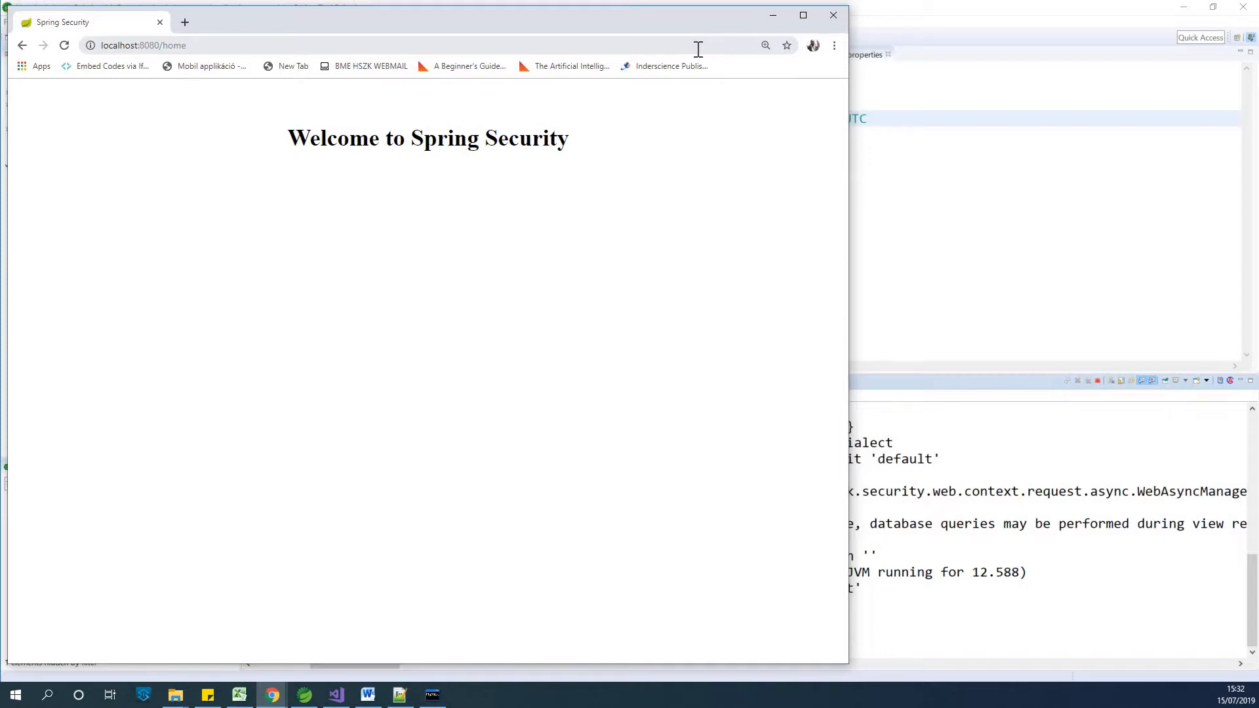
mouse_move(1119, 484)
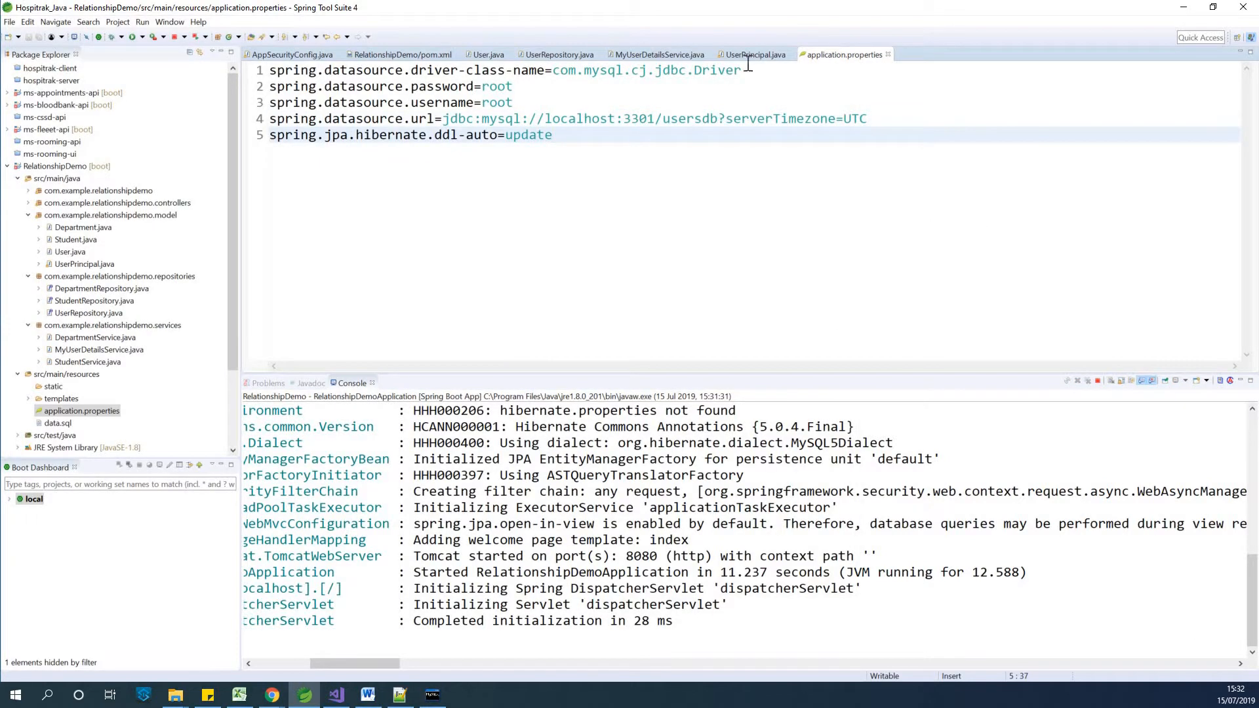
mouse_move(198, 252)
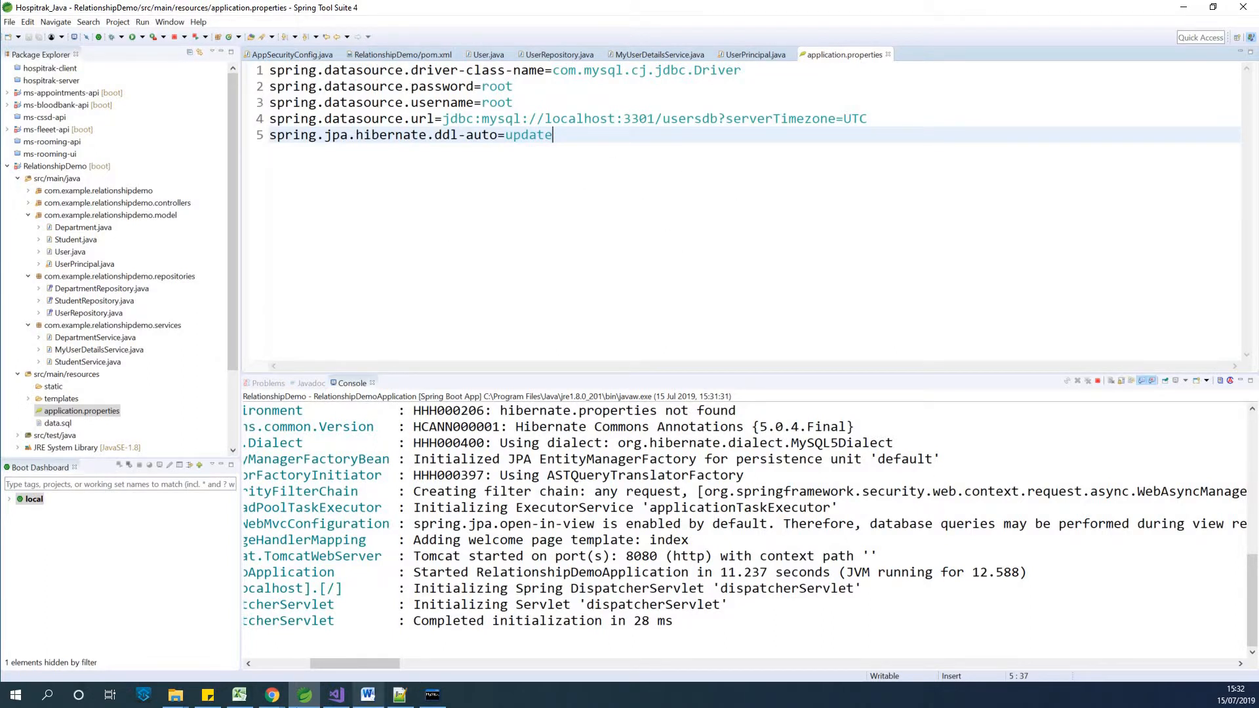
left_click(273, 695)
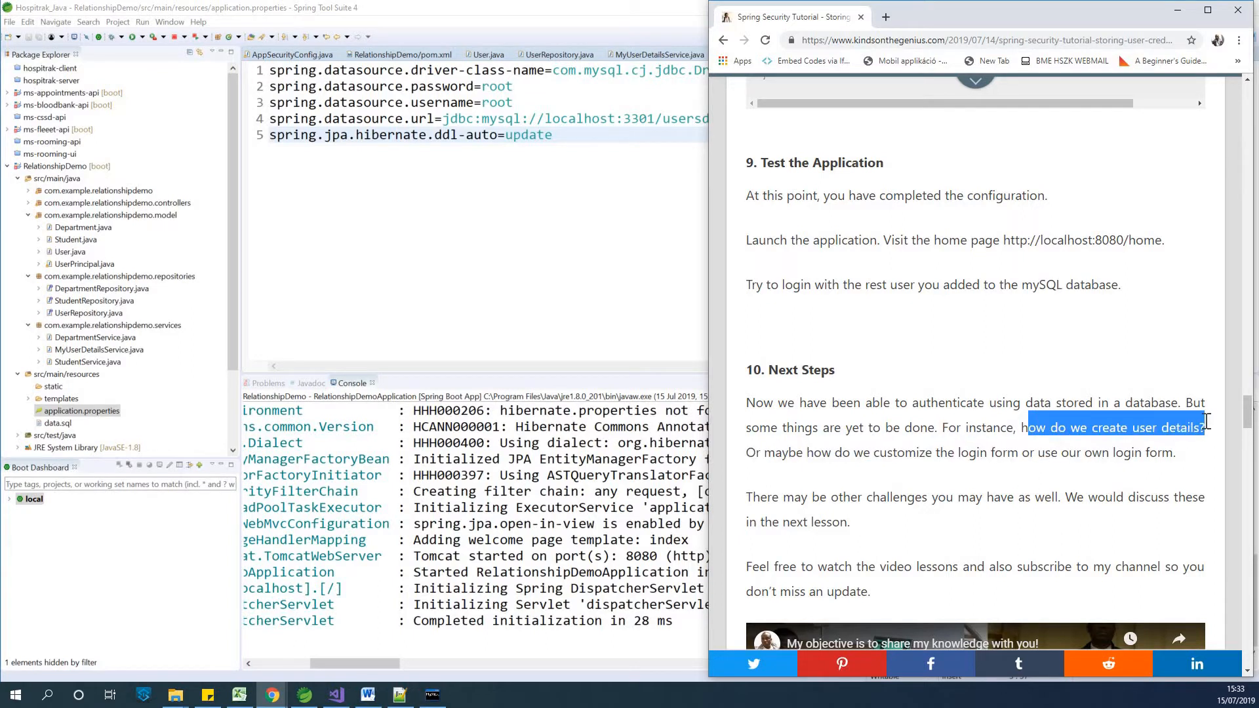
mouse_move(946, 443)
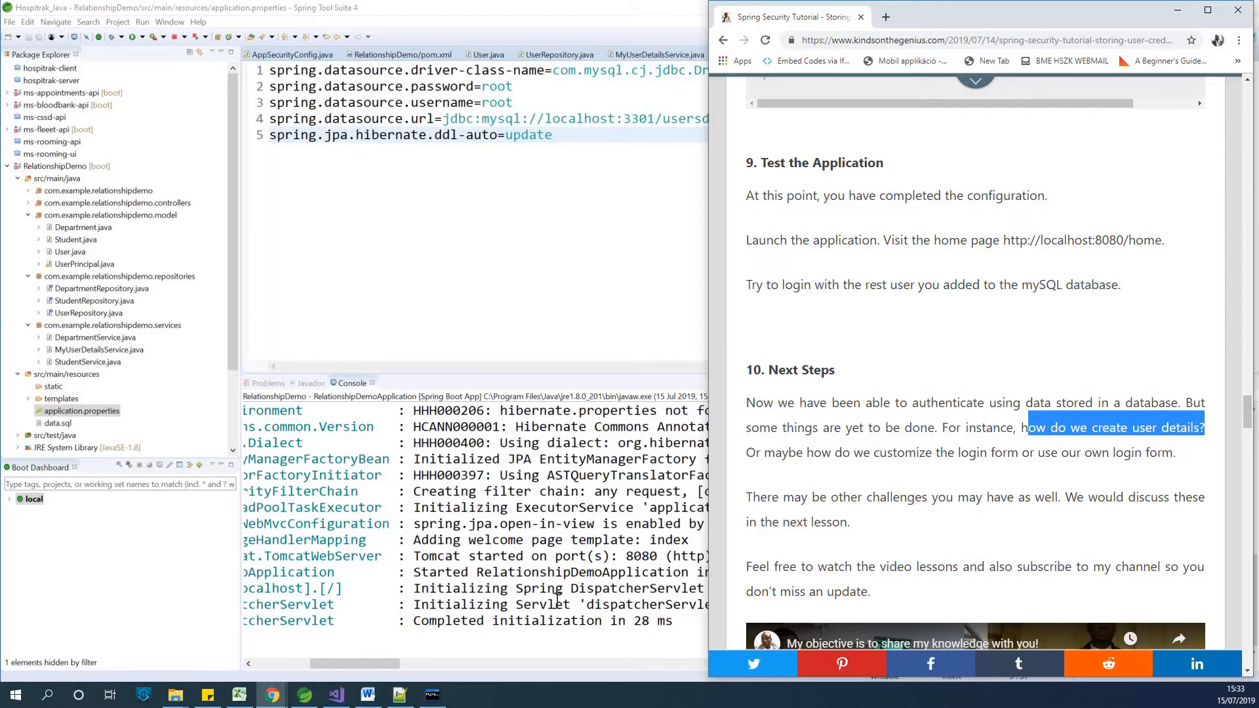
mouse_move(530, 286)
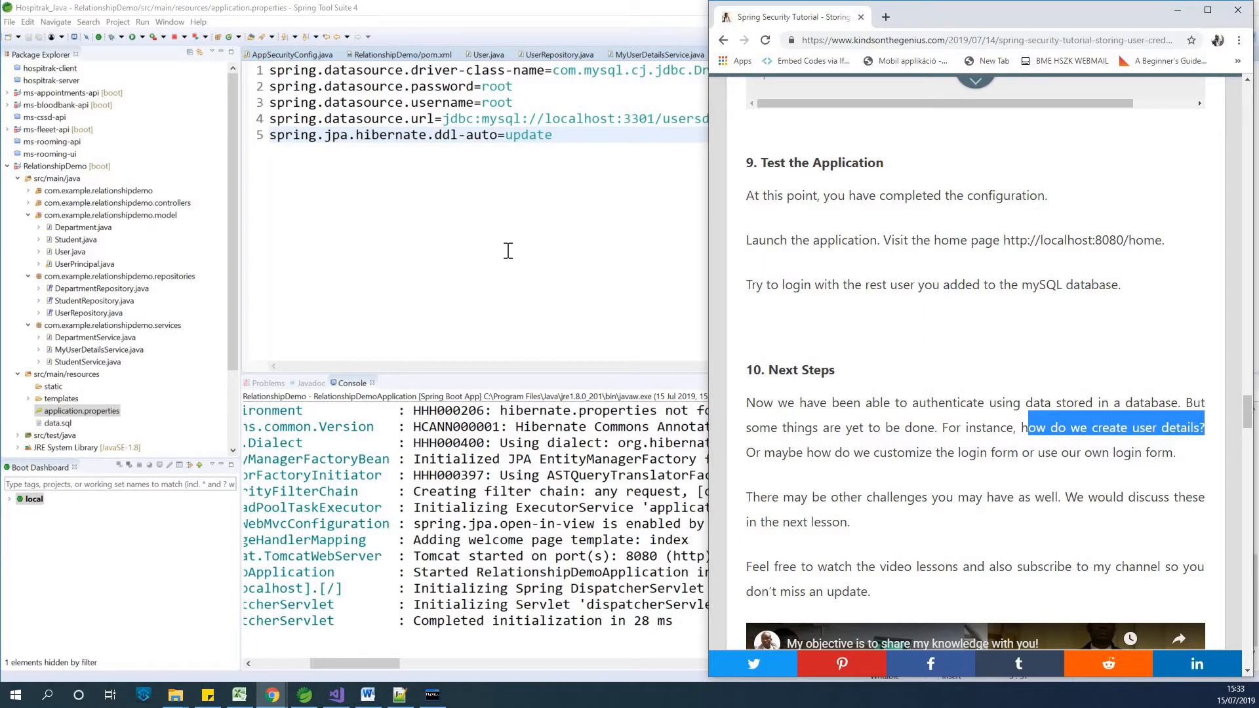
mouse_move(474, 219)
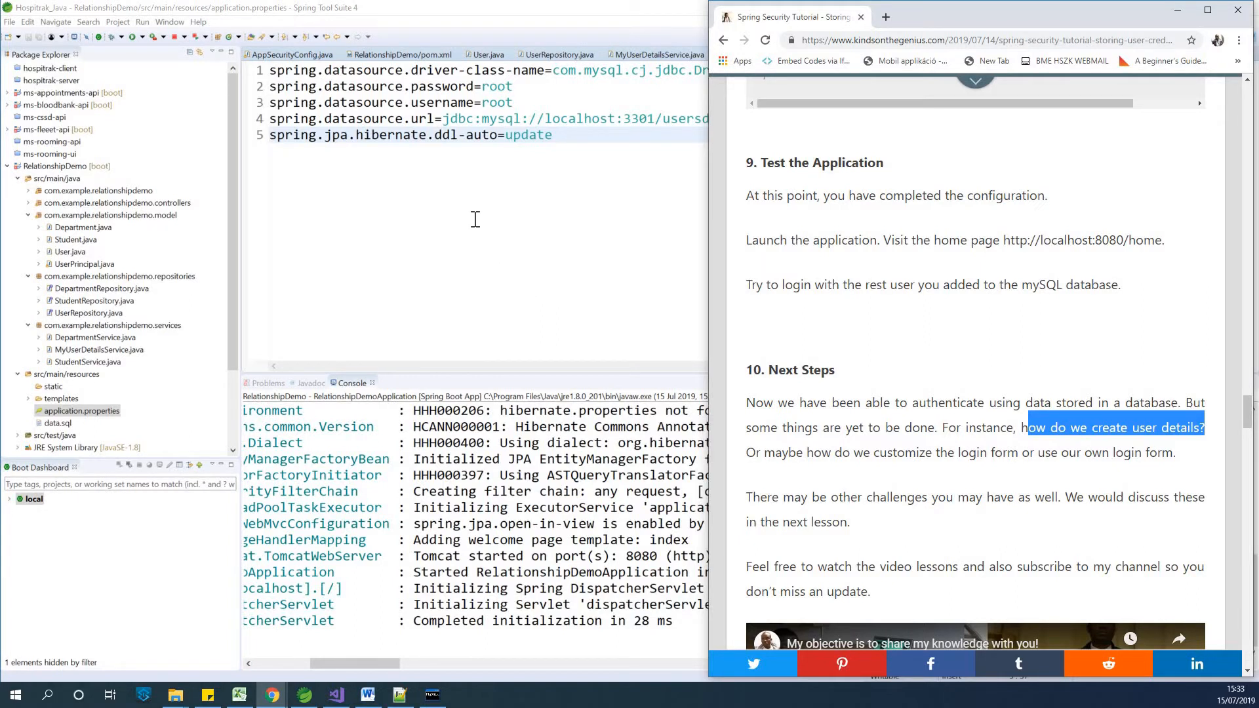